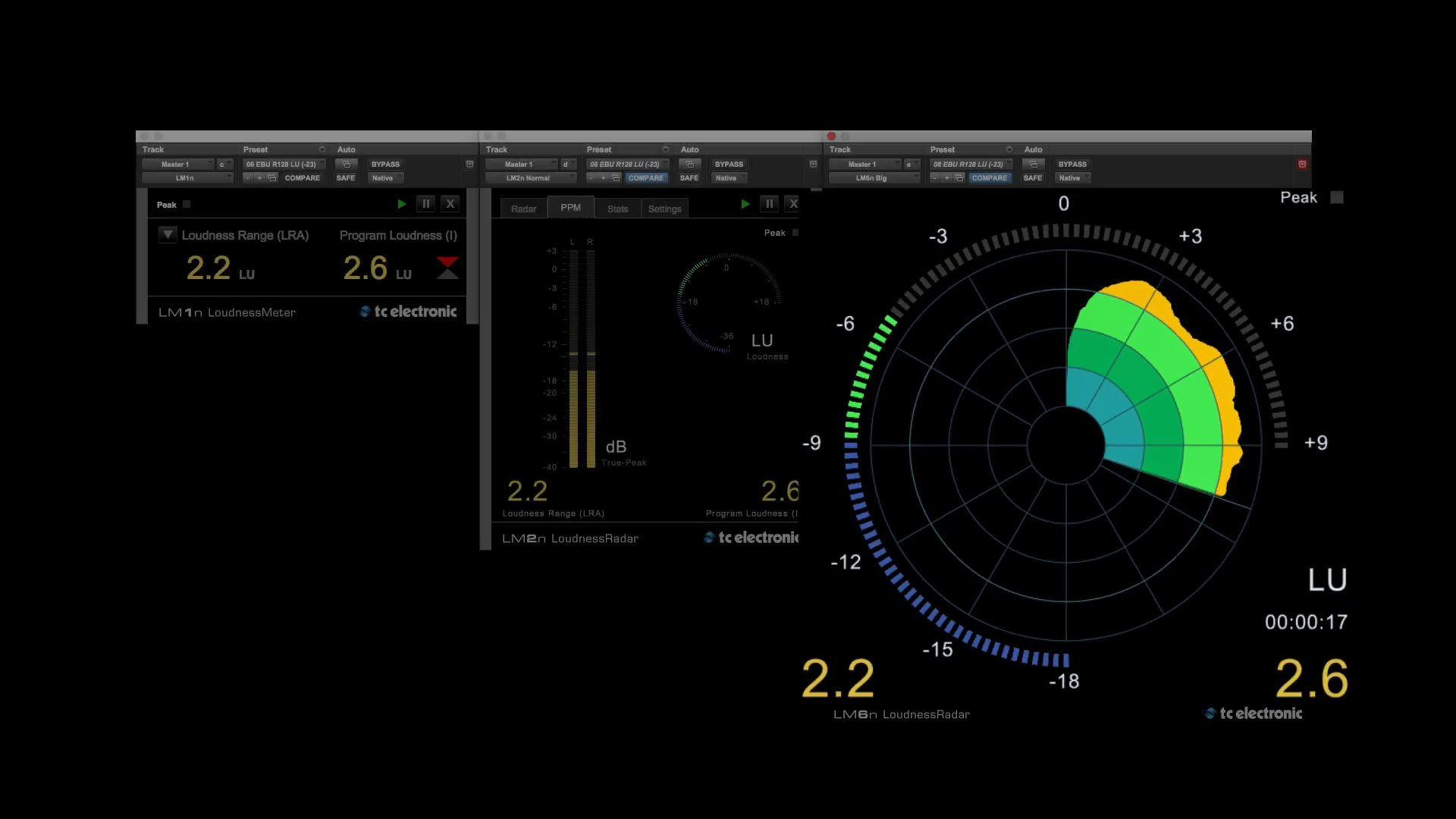
- Close the LM1n and LM2n windows to show the LM6n Big radar reading 11.6 LRA and 3.2 loudness
left_click(995, 207)
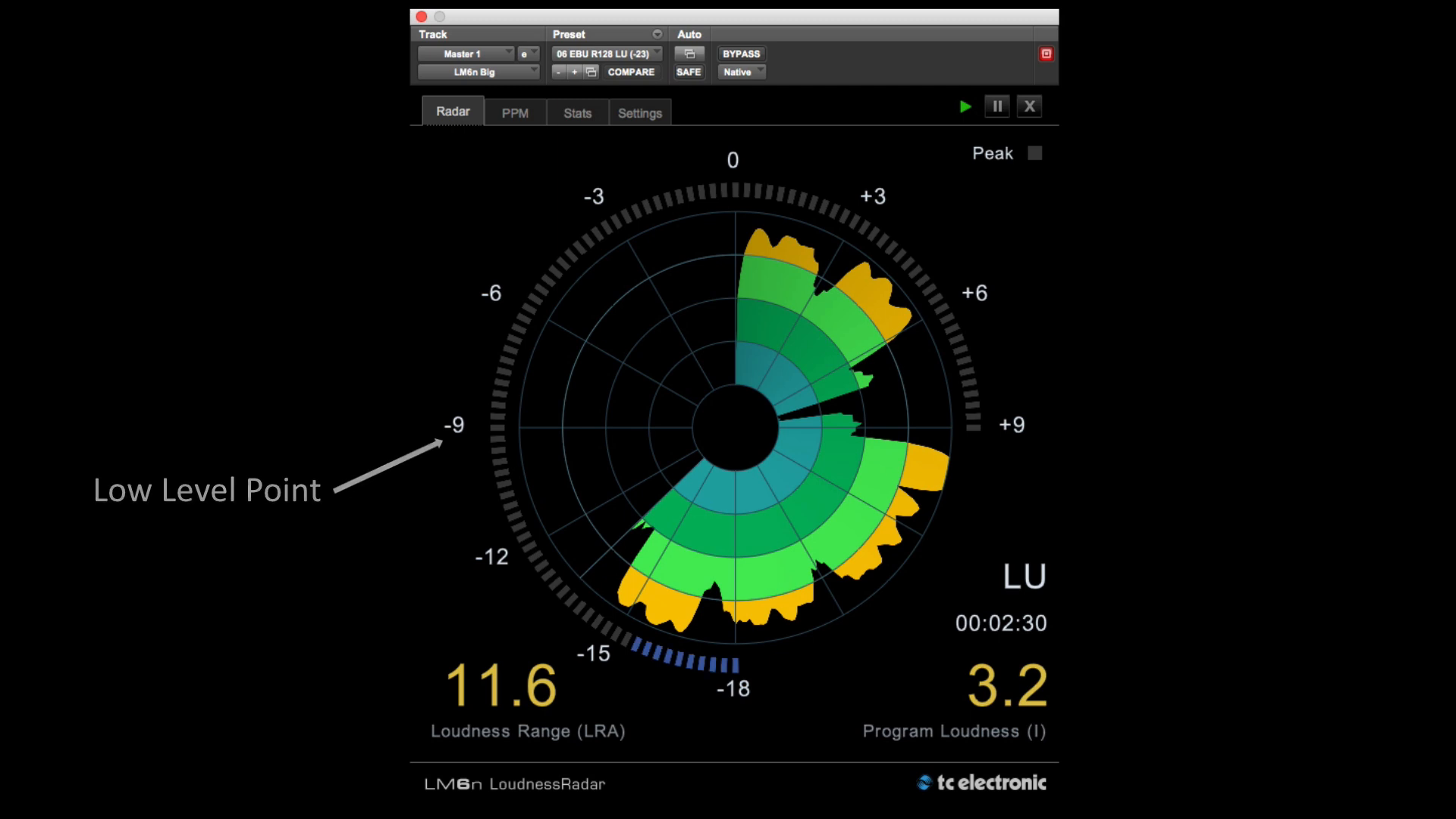
- Trial a 1 min Radar Speed on the radar, then set it back to 4 min in Settings
left_click(638, 111)
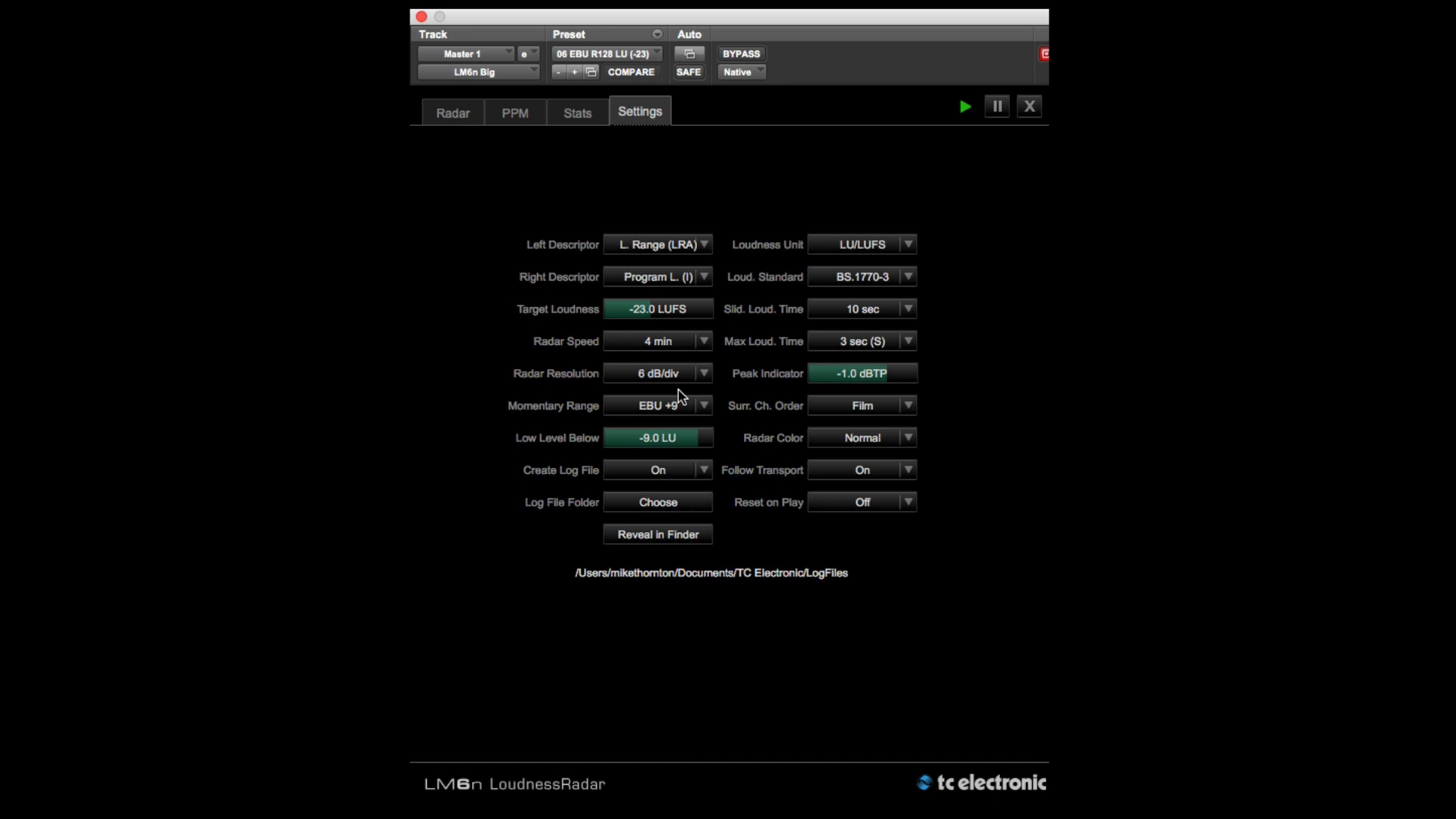
mouse_move(679, 372)
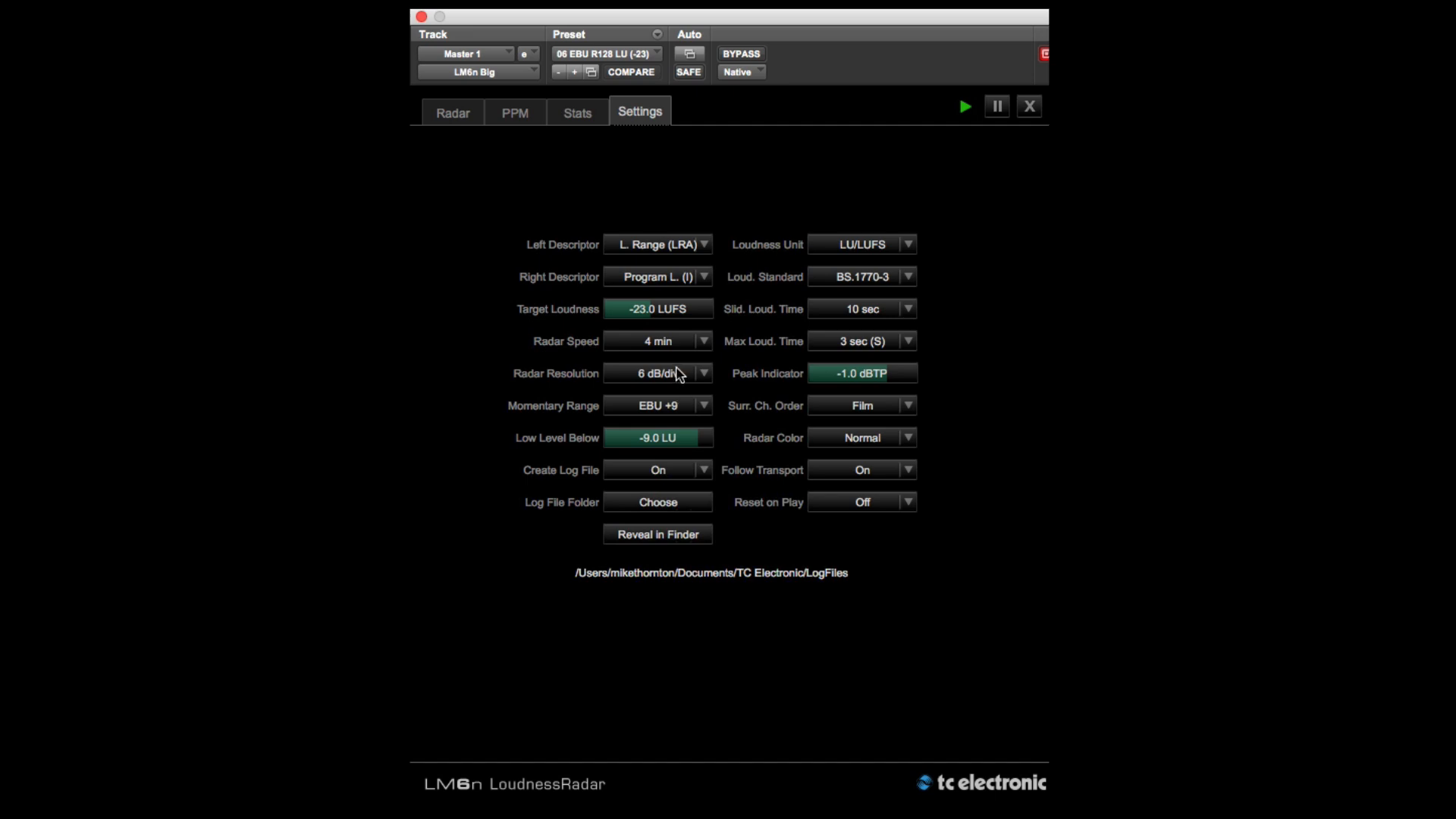
left_click(657, 340)
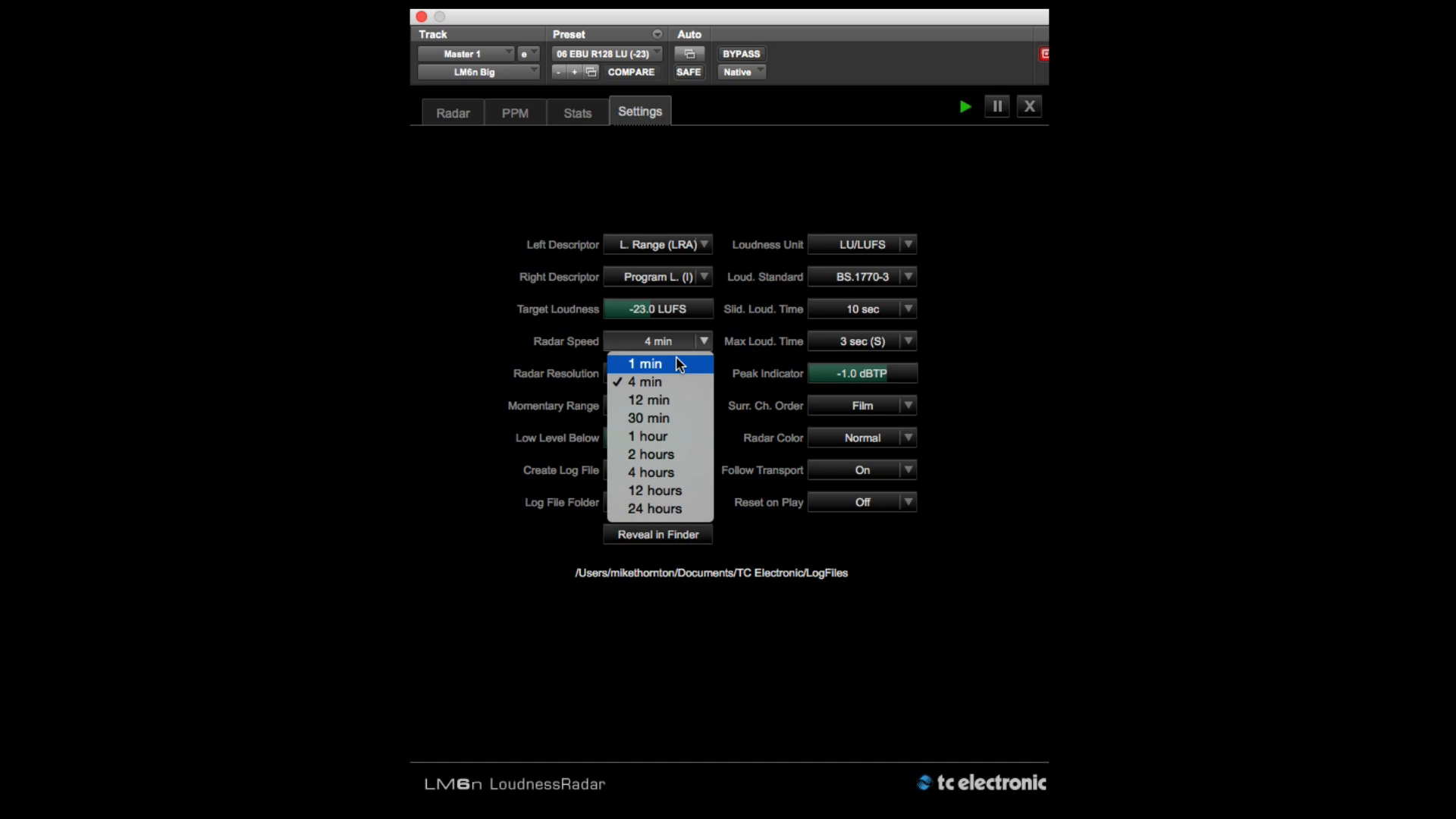
mouse_move(658, 508)
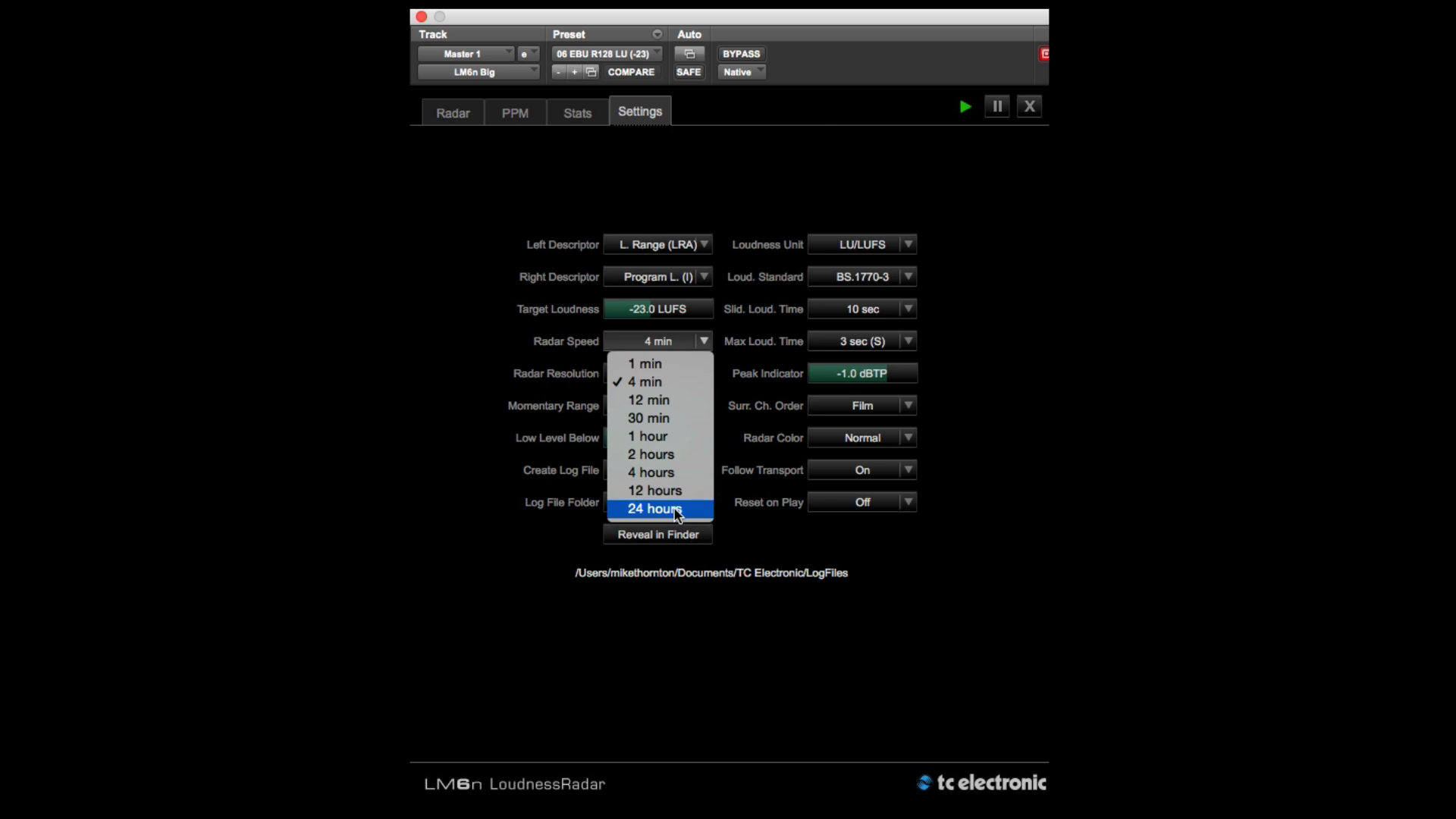
mouse_move(654, 363)
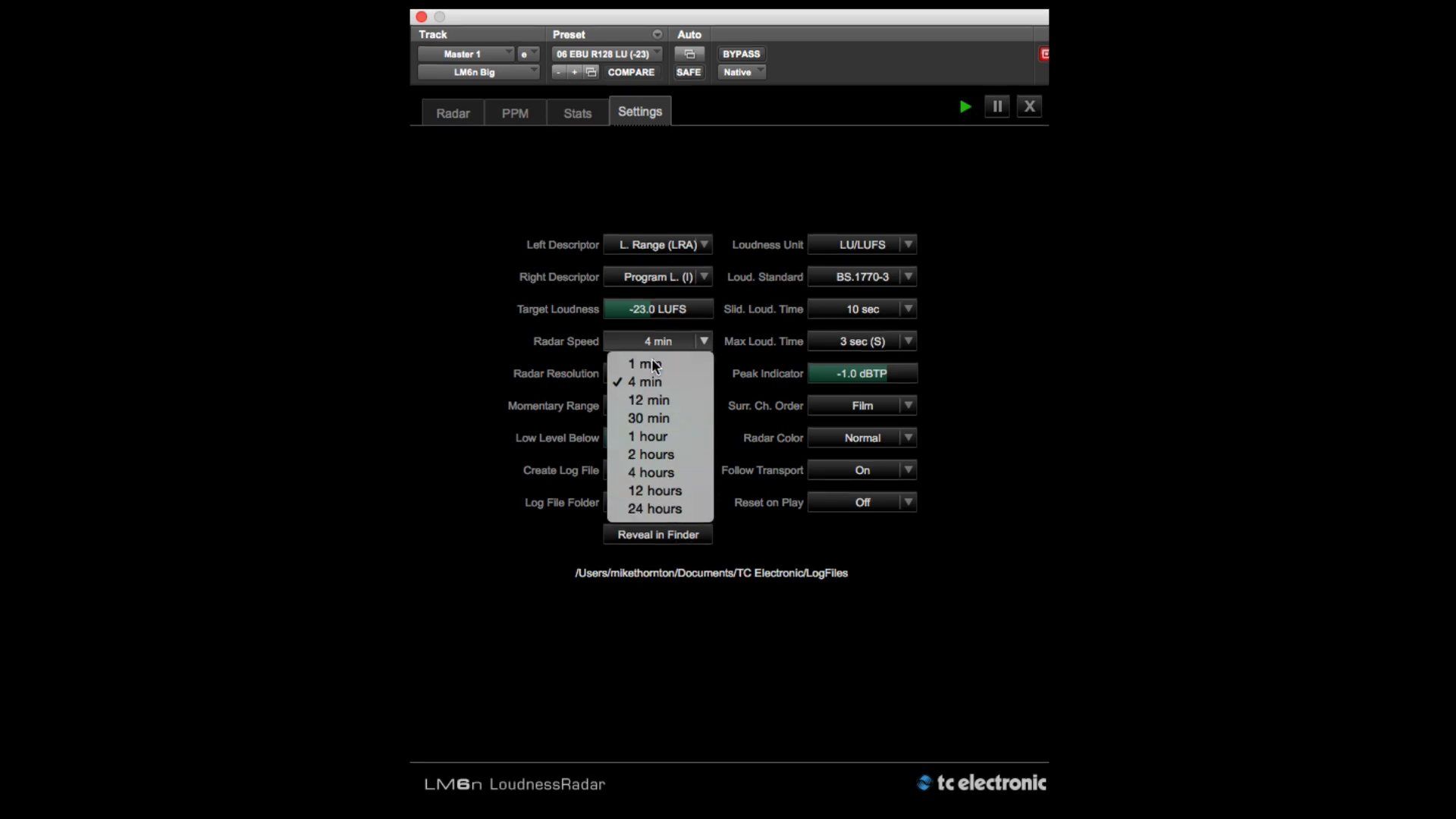
left_click(453, 112)
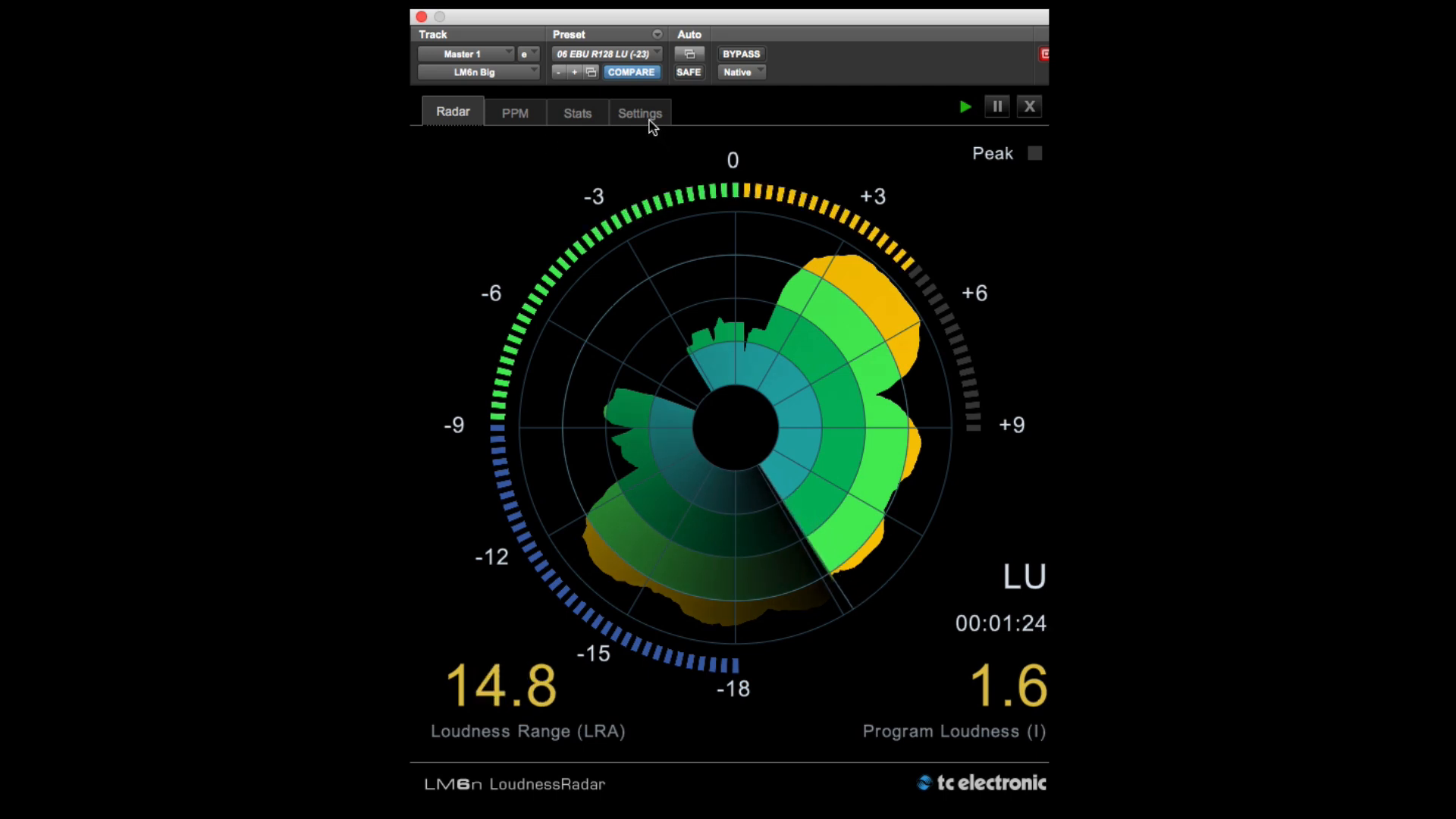
left_click(638, 112)
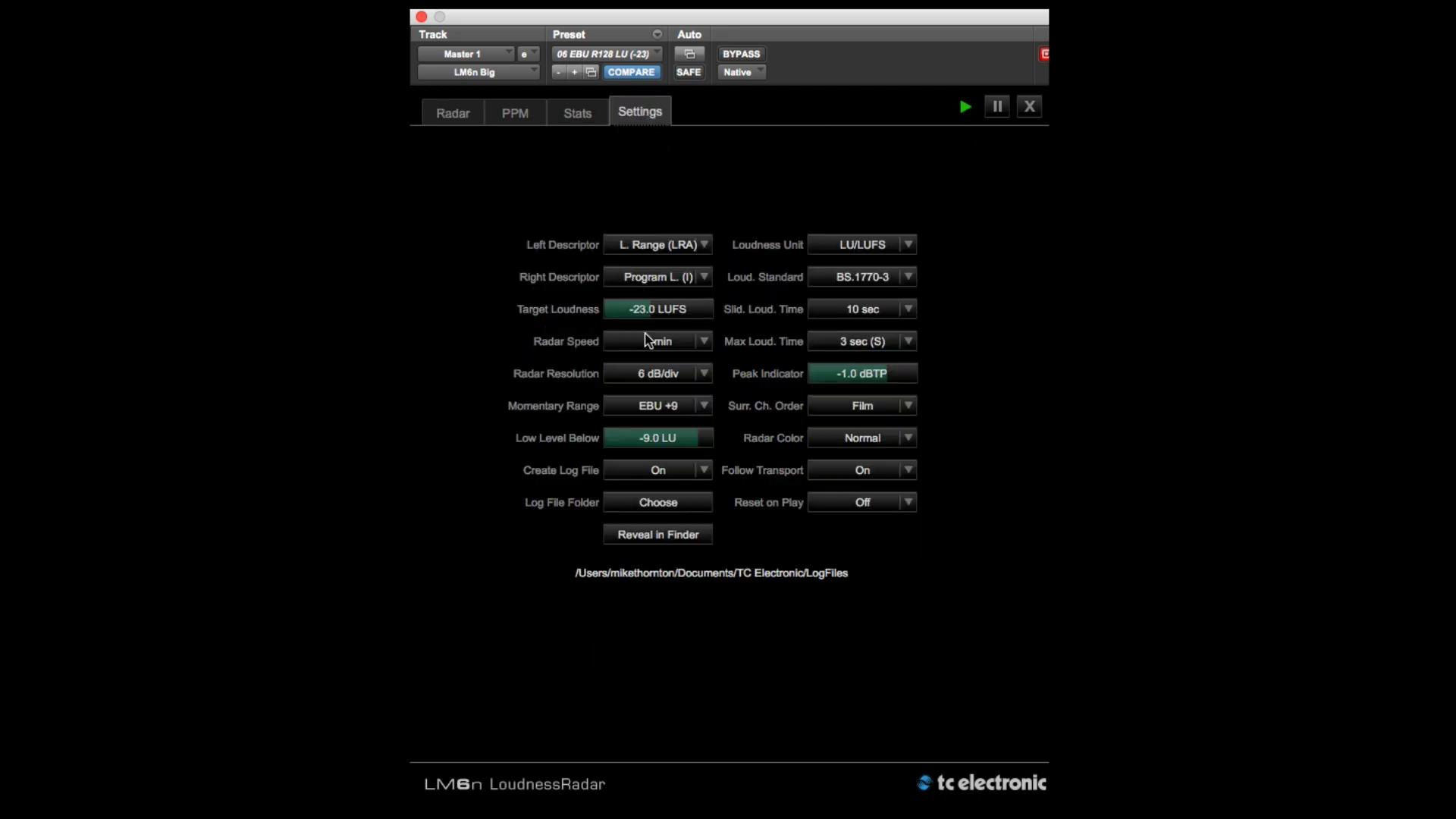
left_click(656, 341)
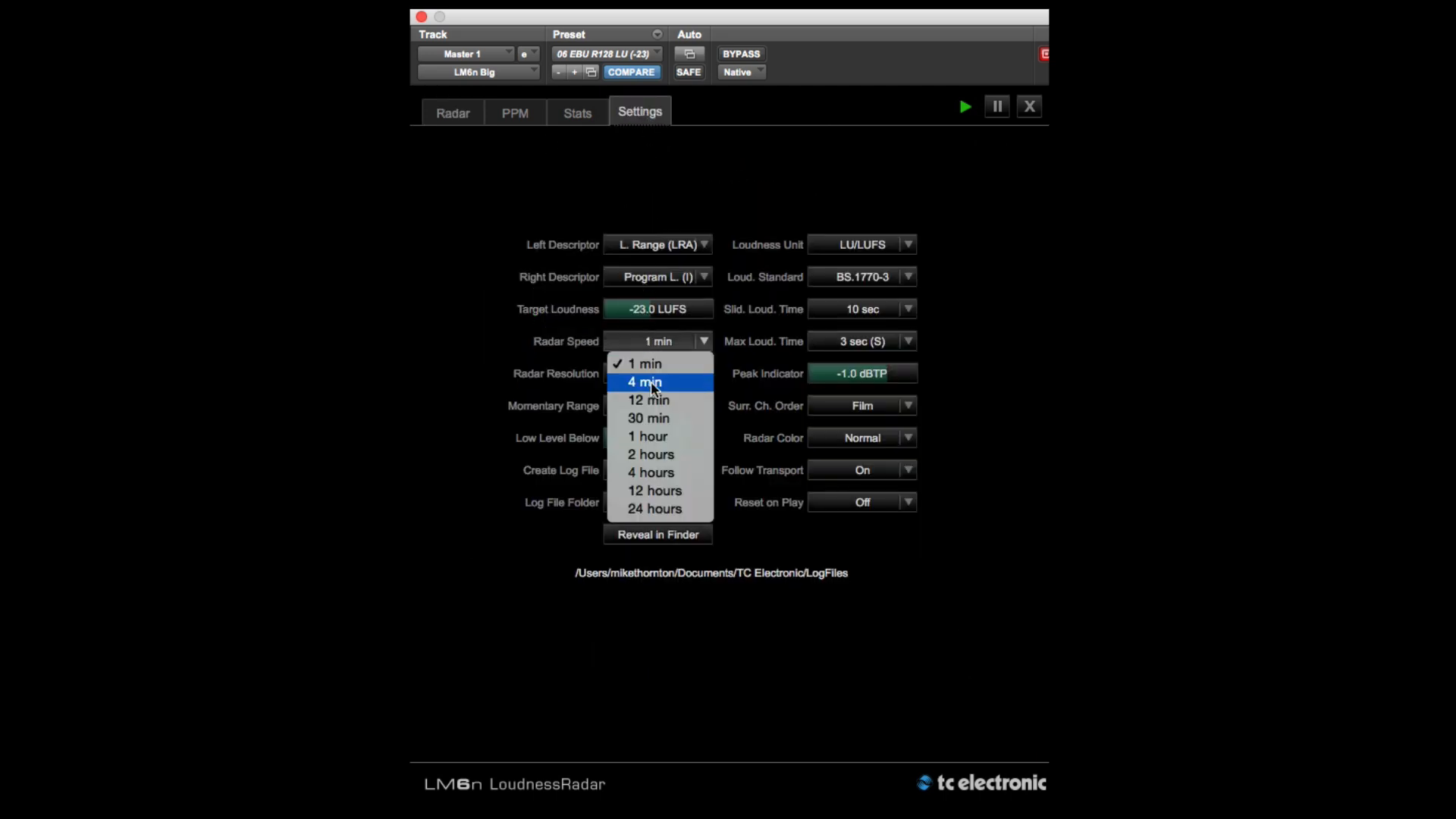
left_click(644, 382)
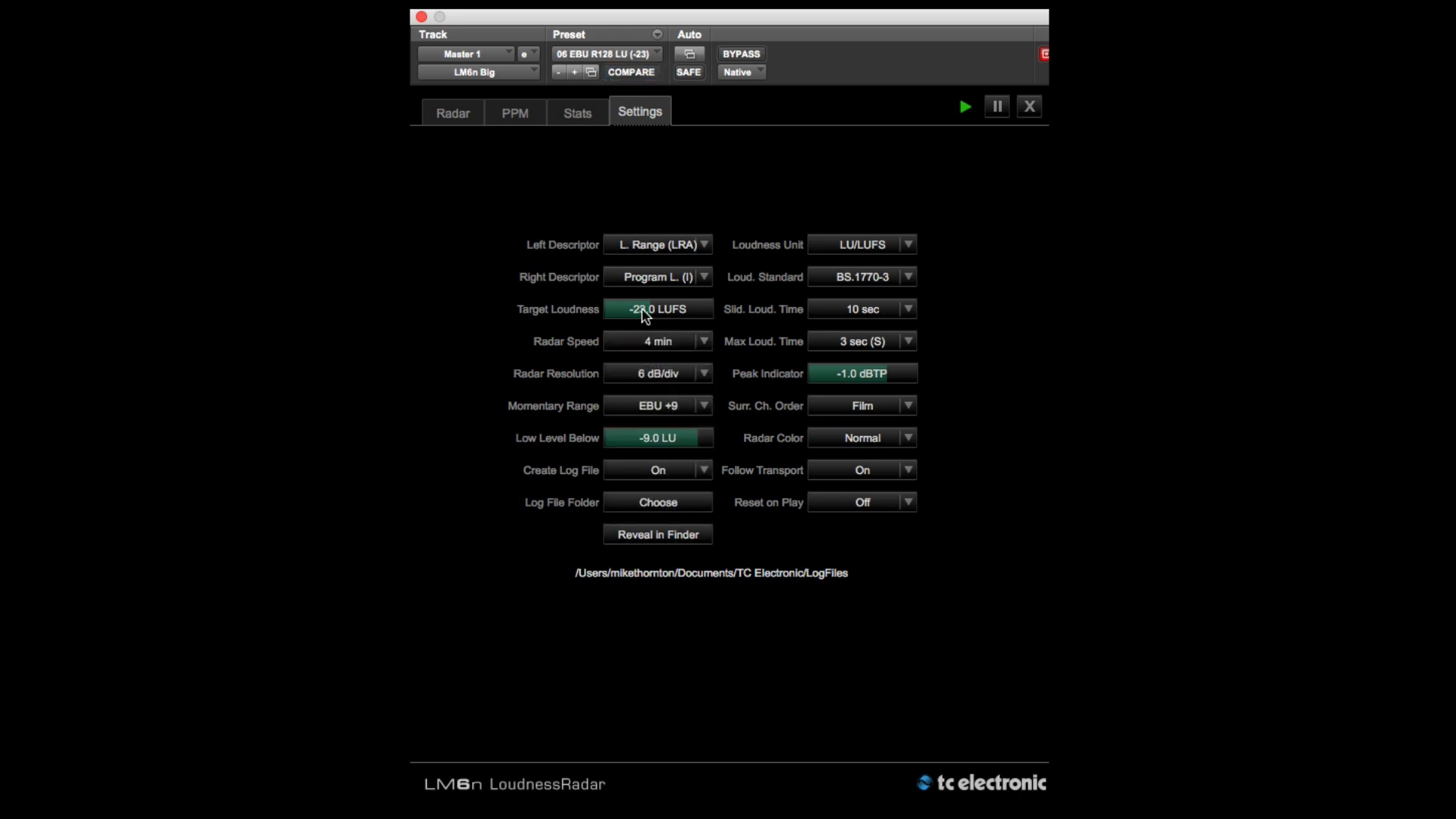
- Preview the EBU +18 momentary range on the radar, then restore EBU +9 (-18 to +9 LU)
left_click(452, 112)
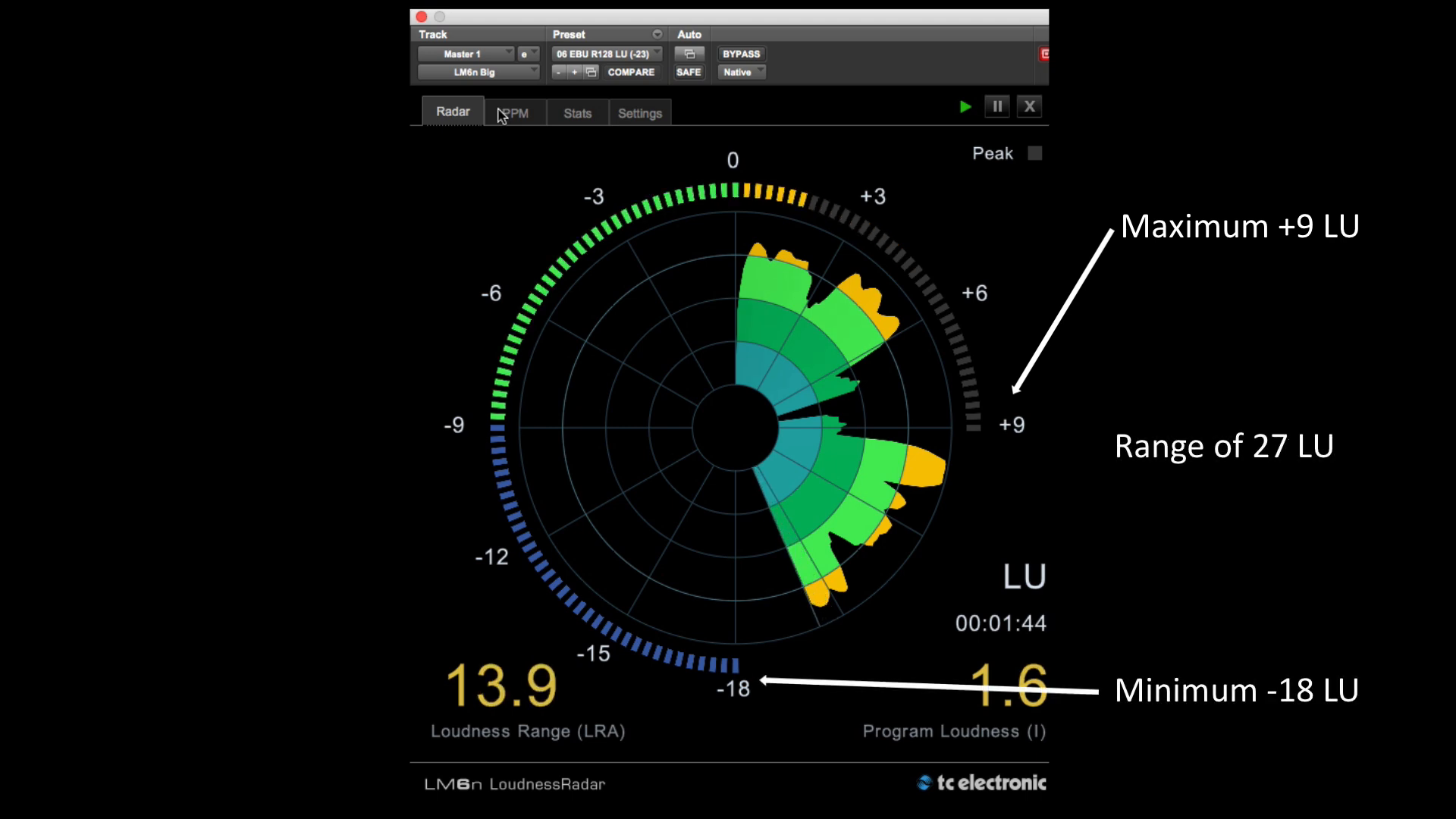
left_click(639, 112)
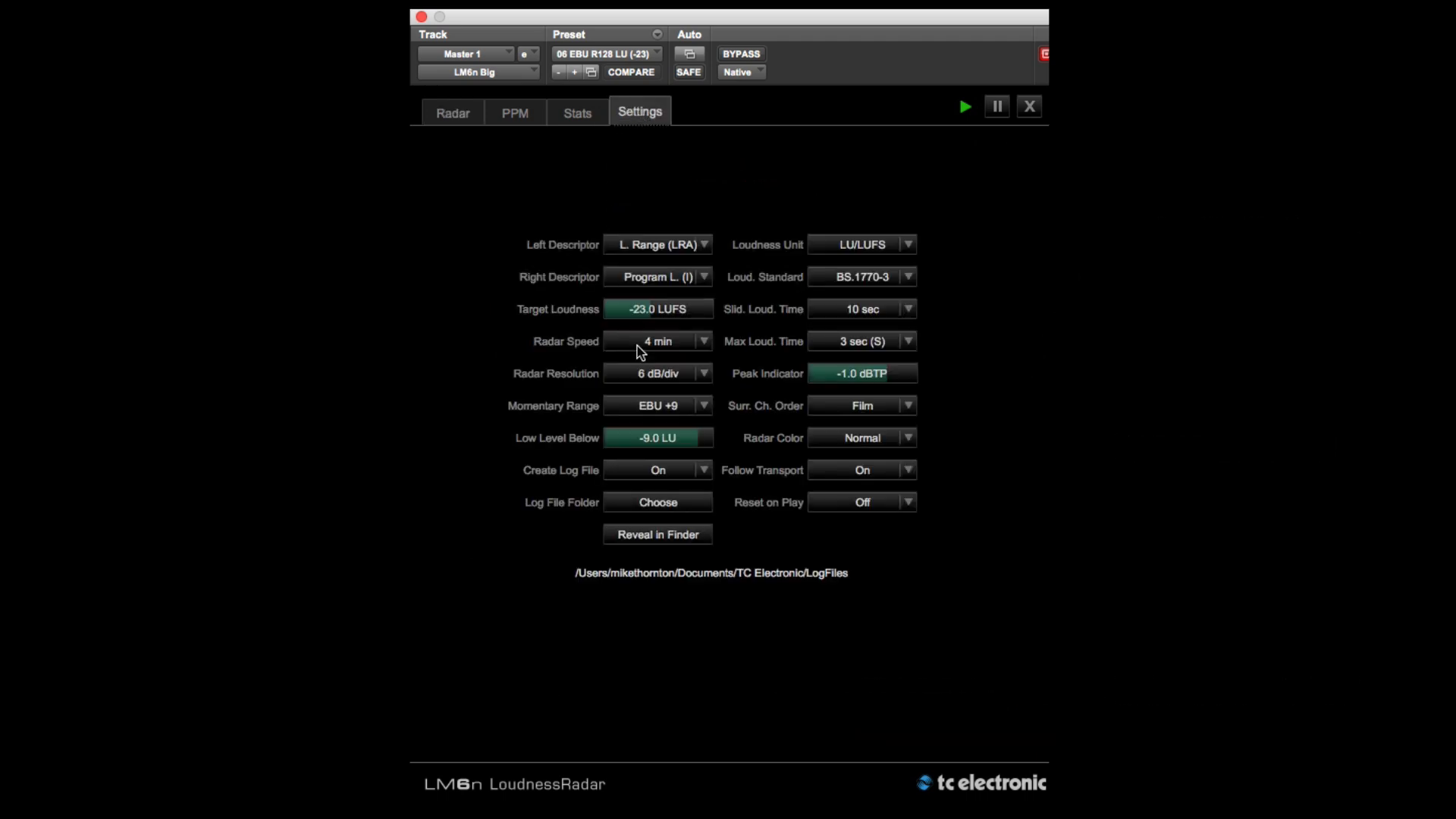
left_click(655, 405)
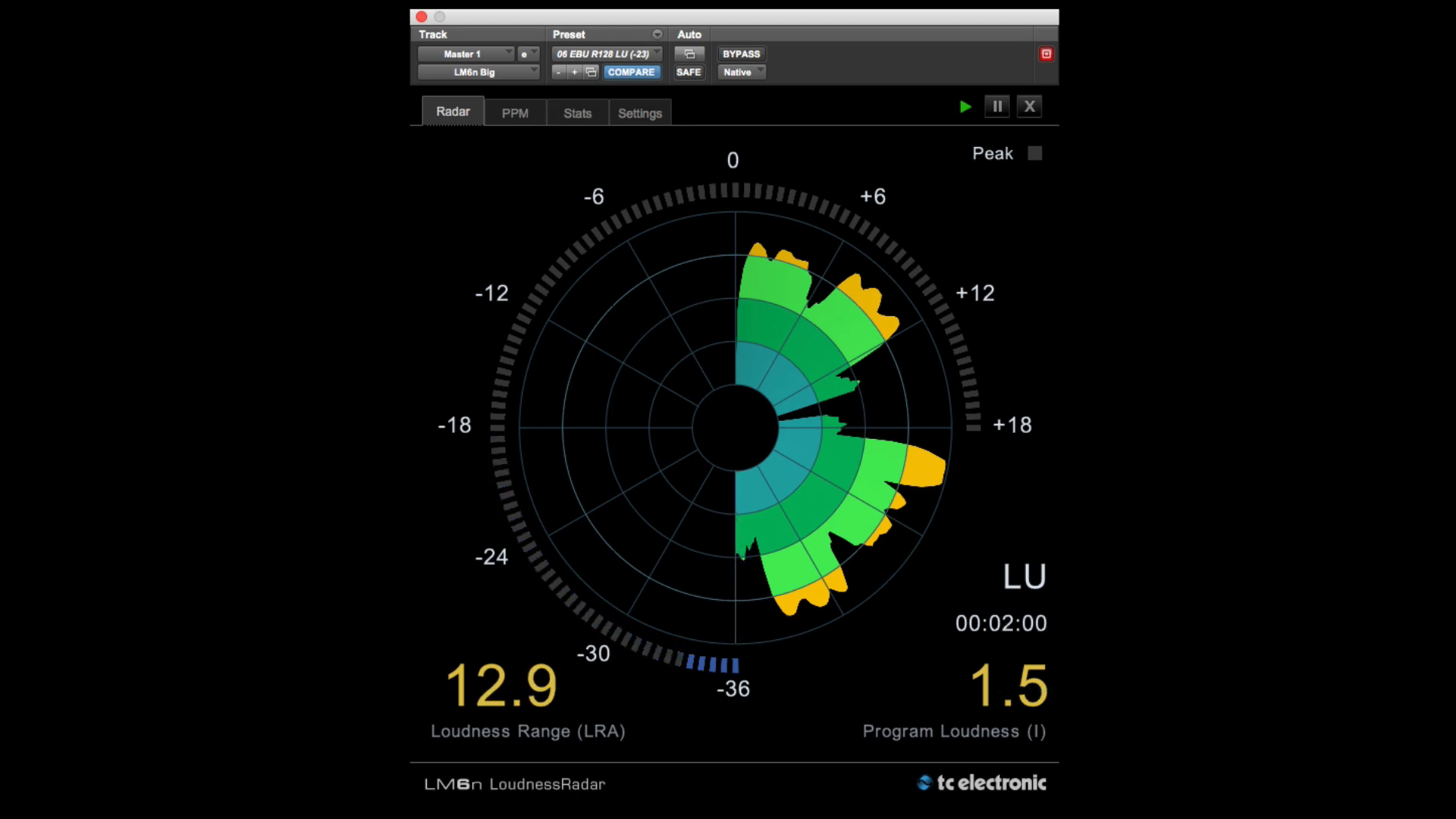
left_click(639, 111)
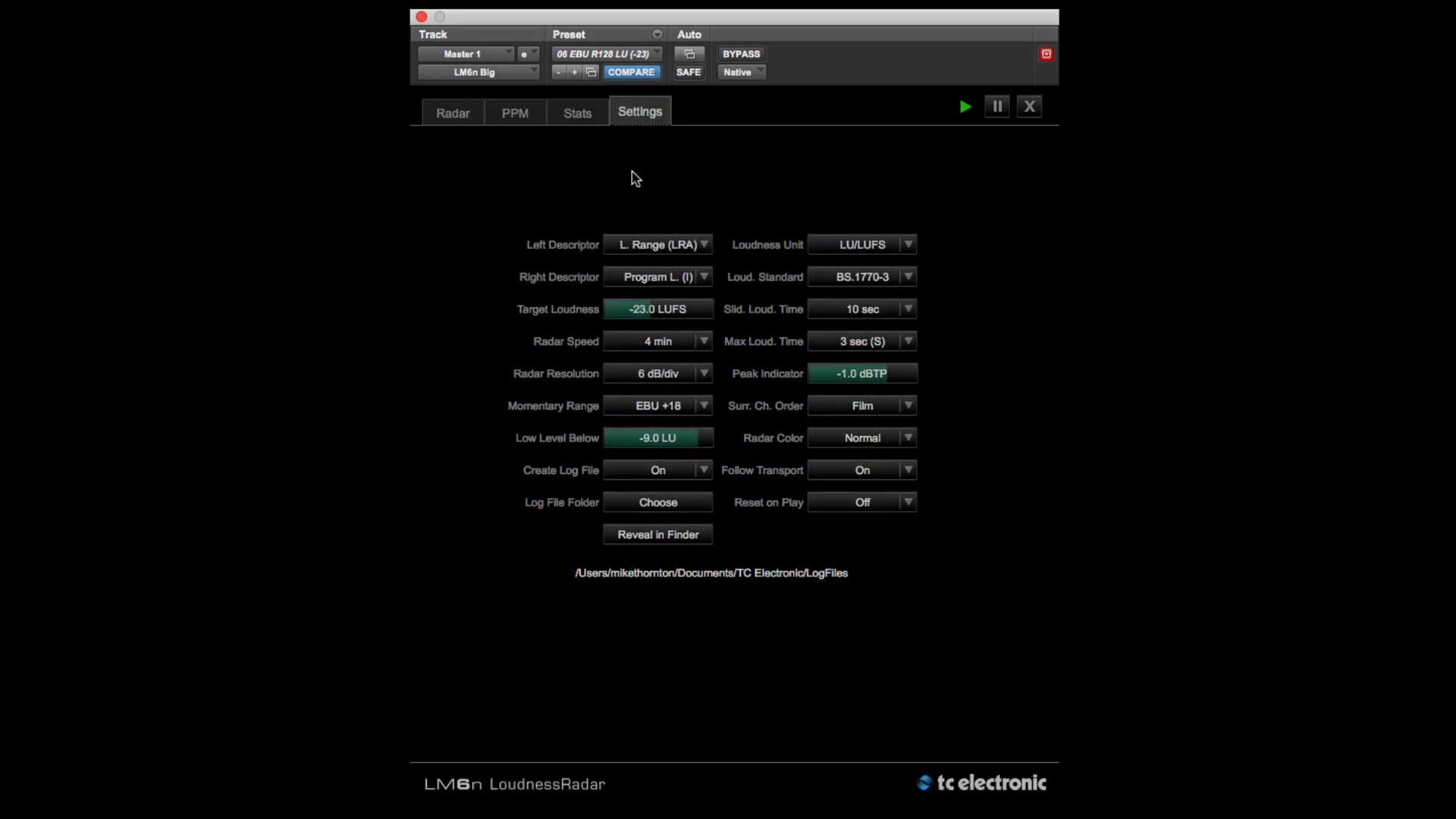
left_click(656, 405)
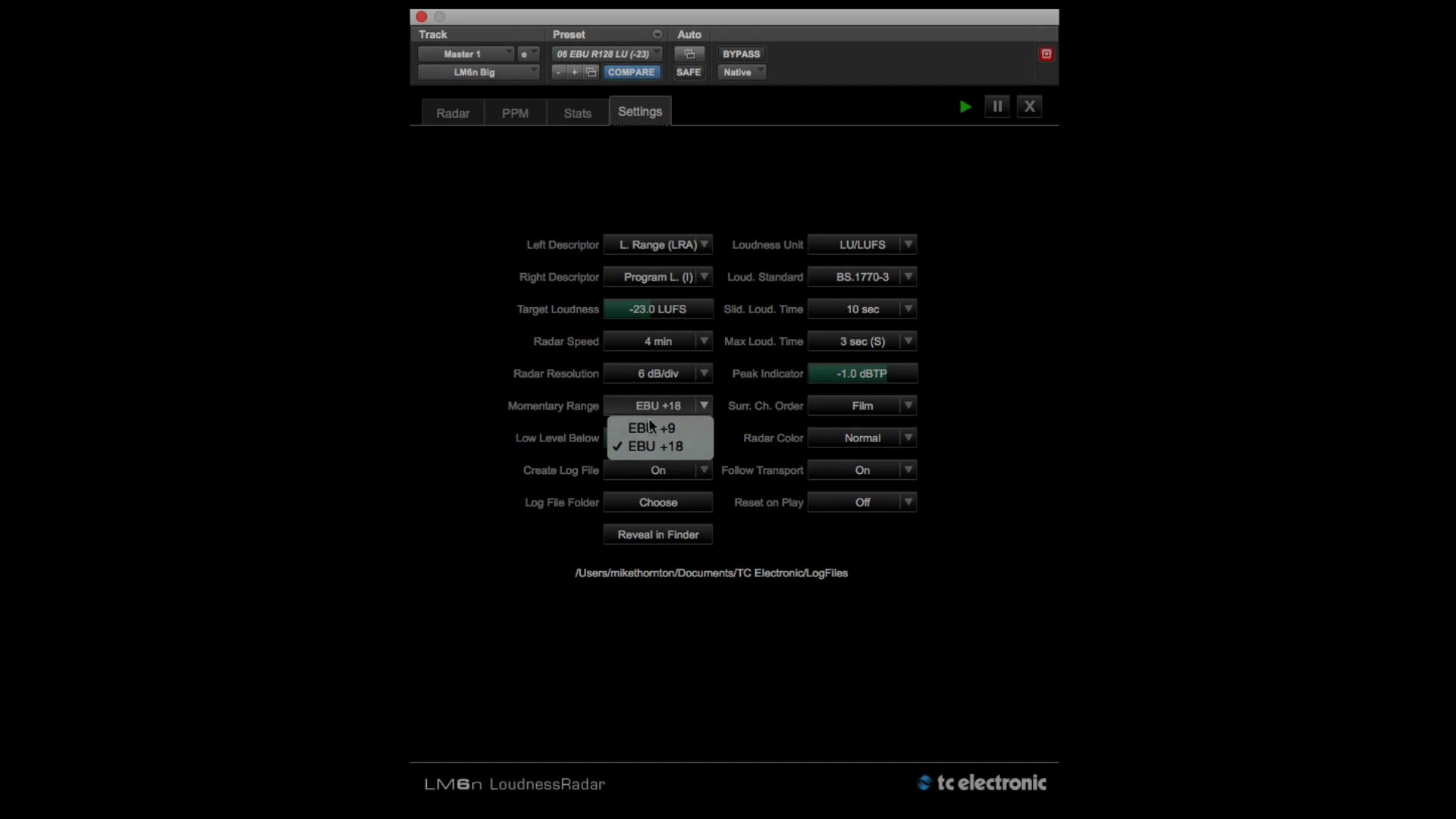
left_click(452, 113)
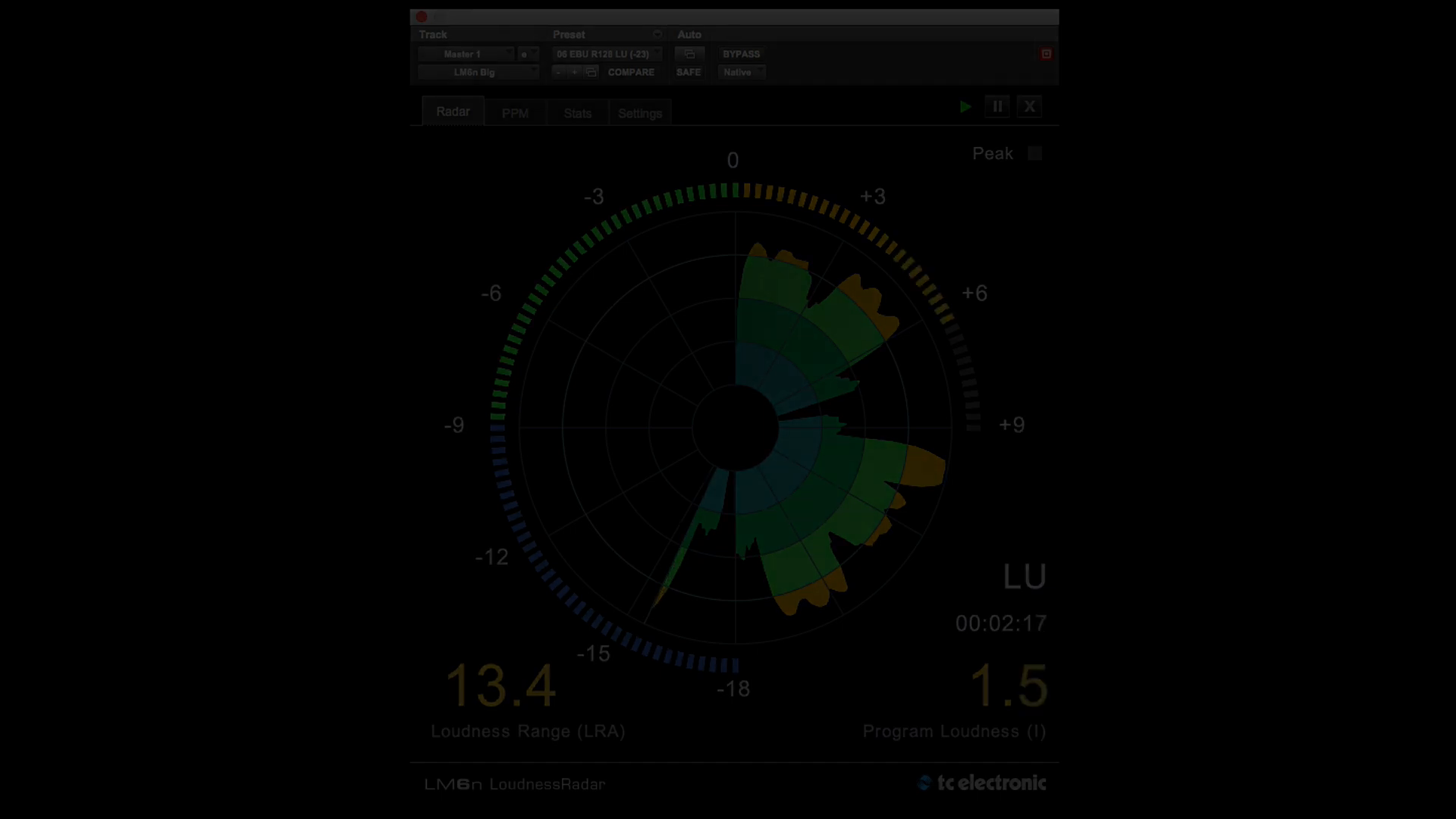
left_click(638, 113)
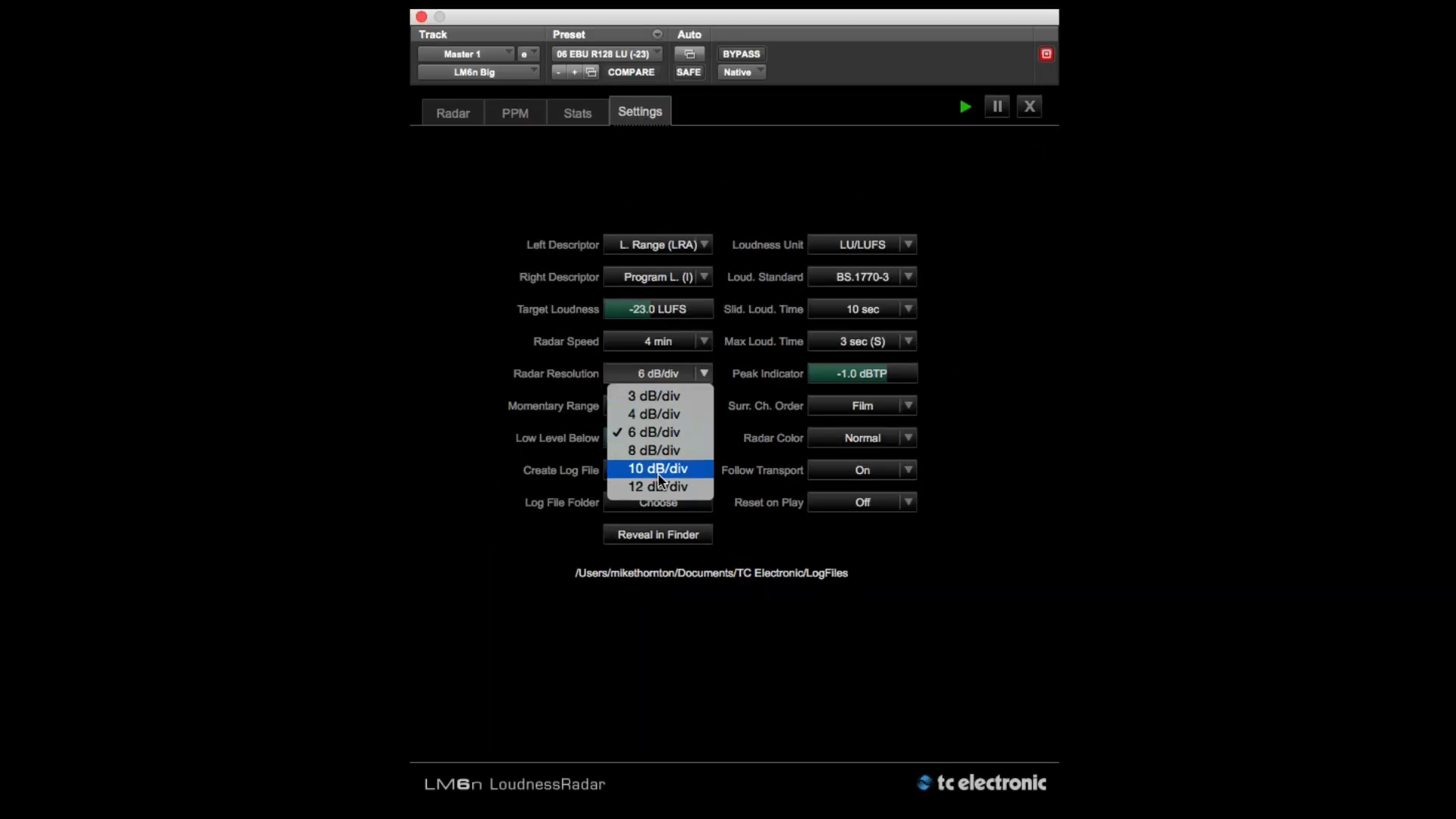
left_click(657, 468)
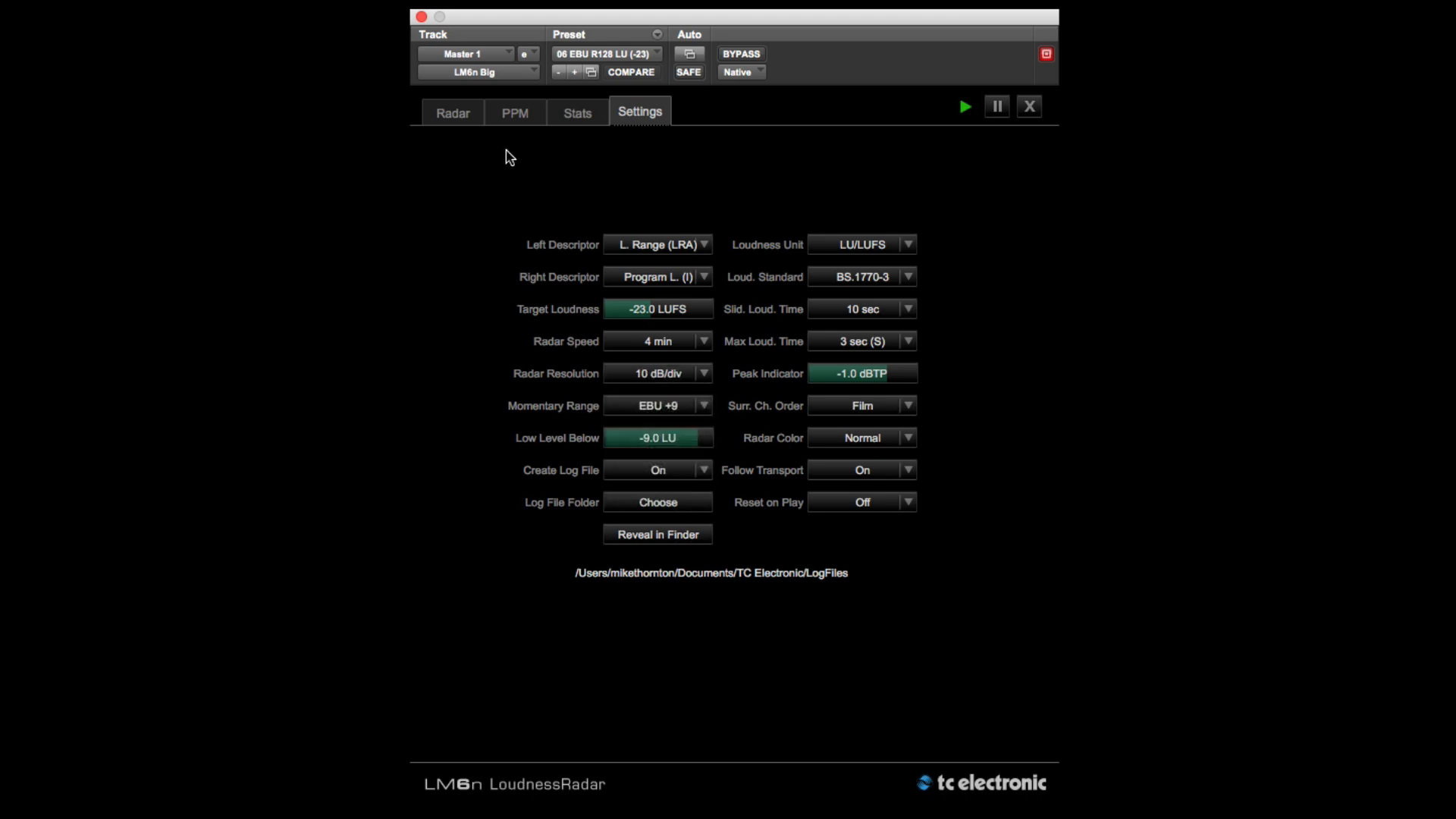
left_click(452, 112)
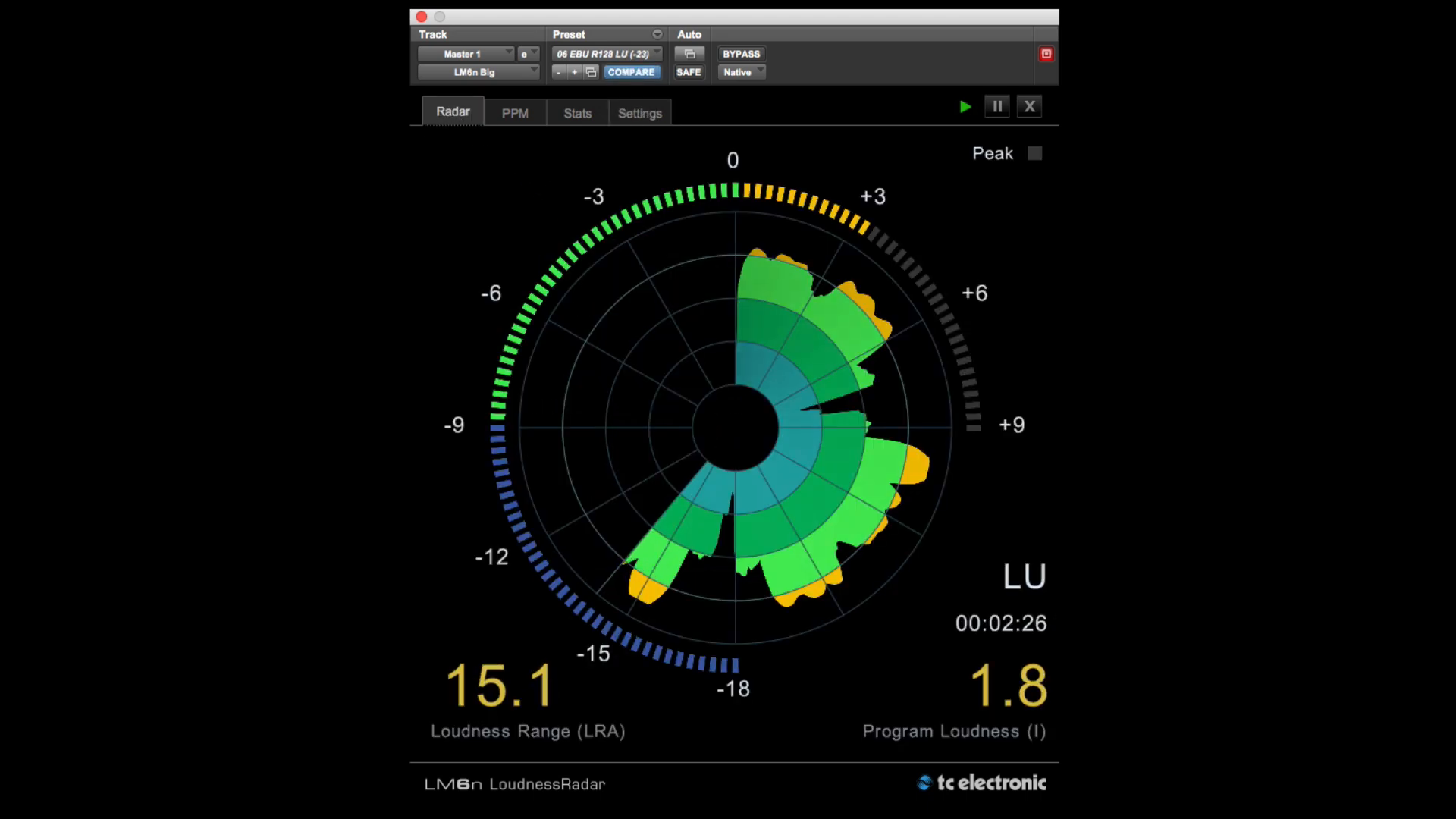
left_click(639, 112)
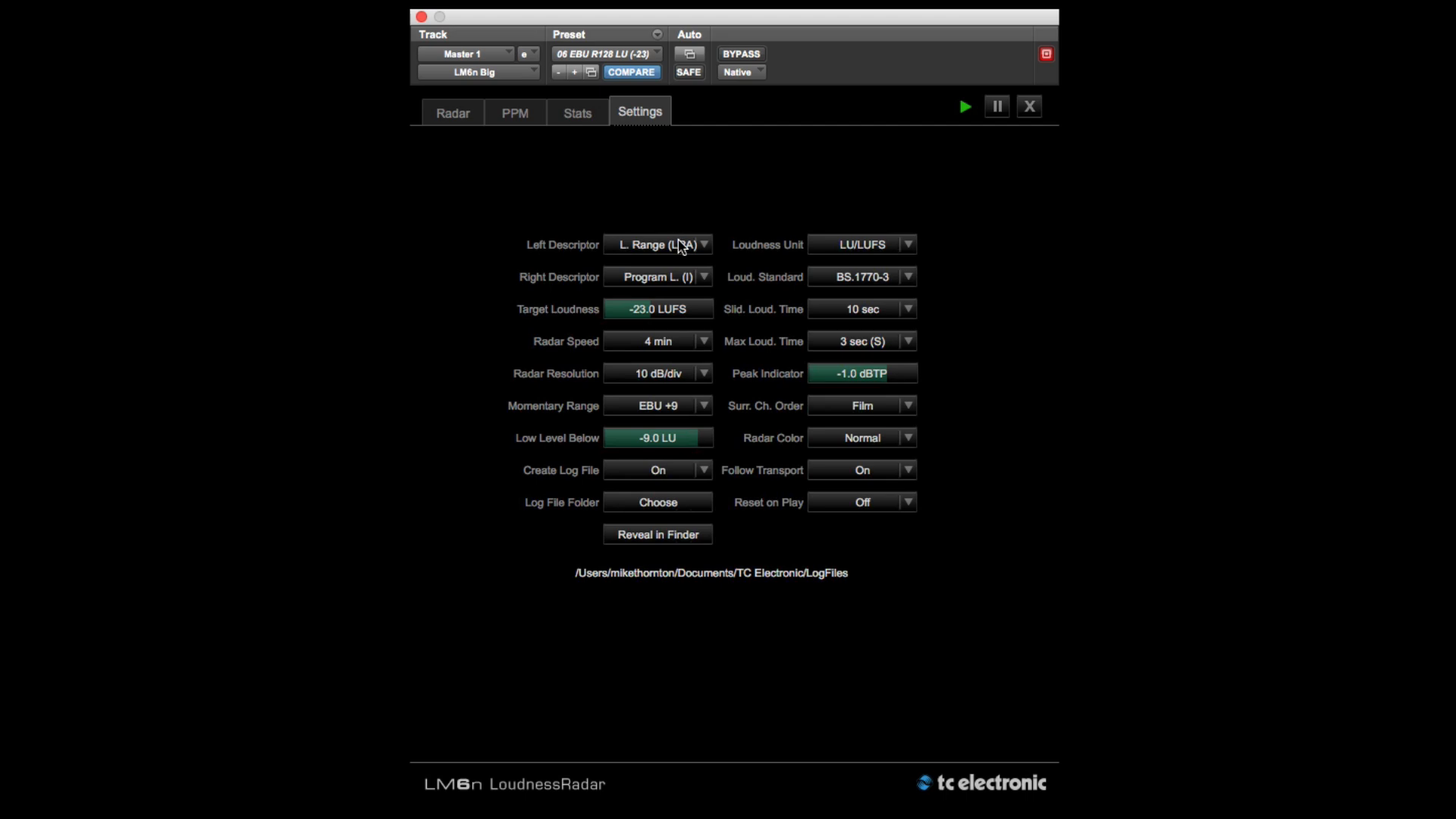
left_click(657, 372)
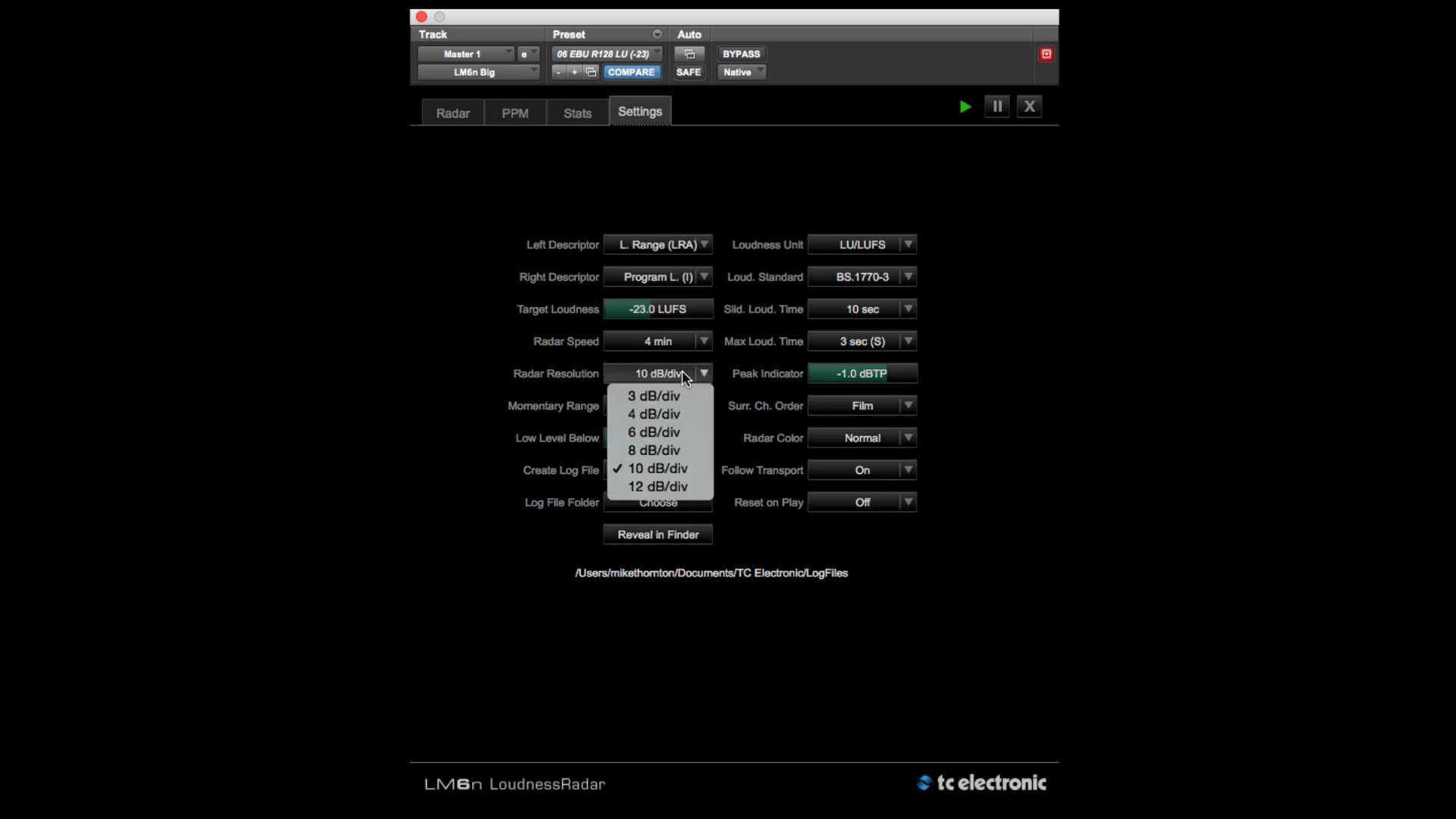
mouse_move(653, 431)
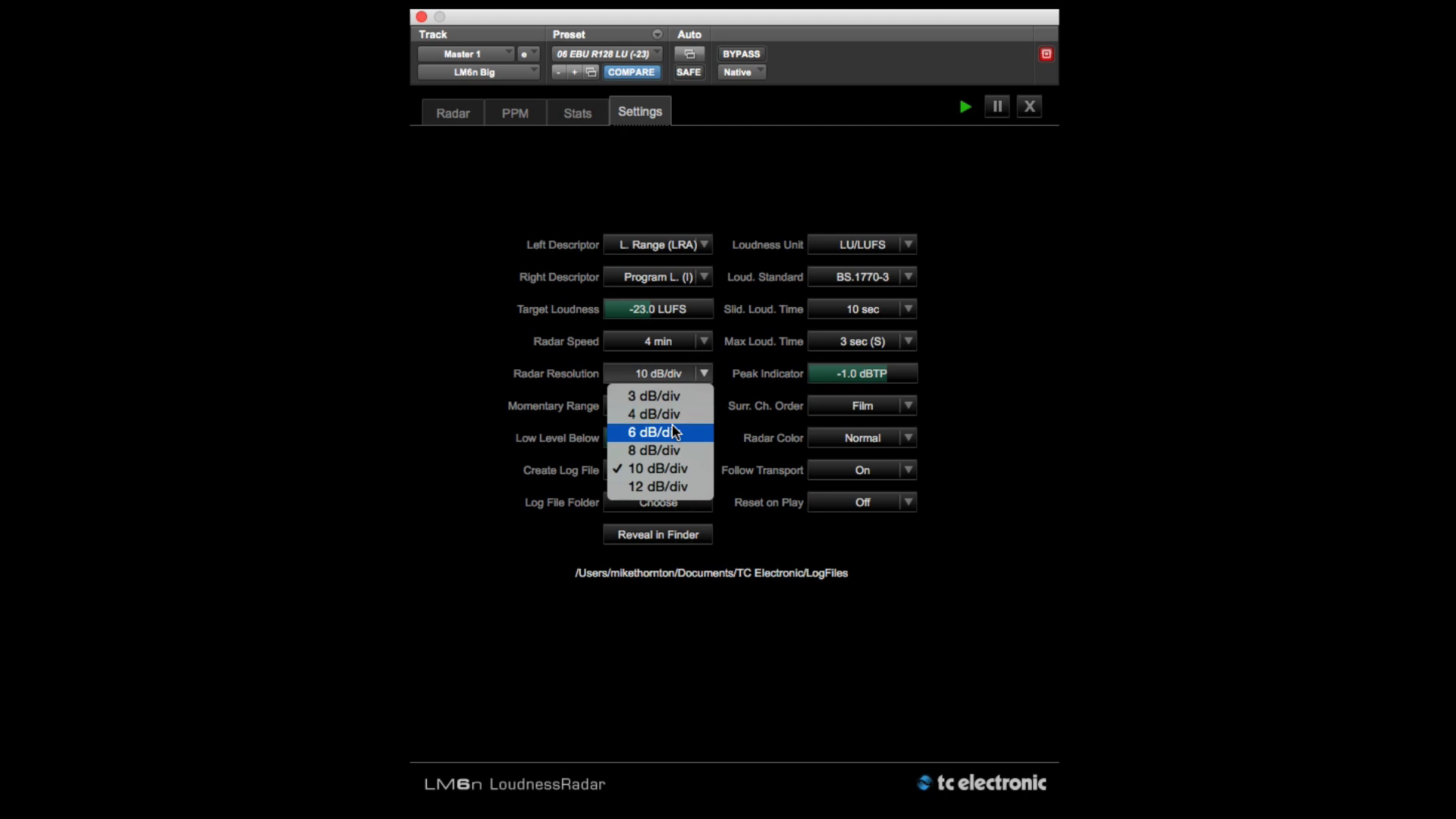
left_click(653, 432)
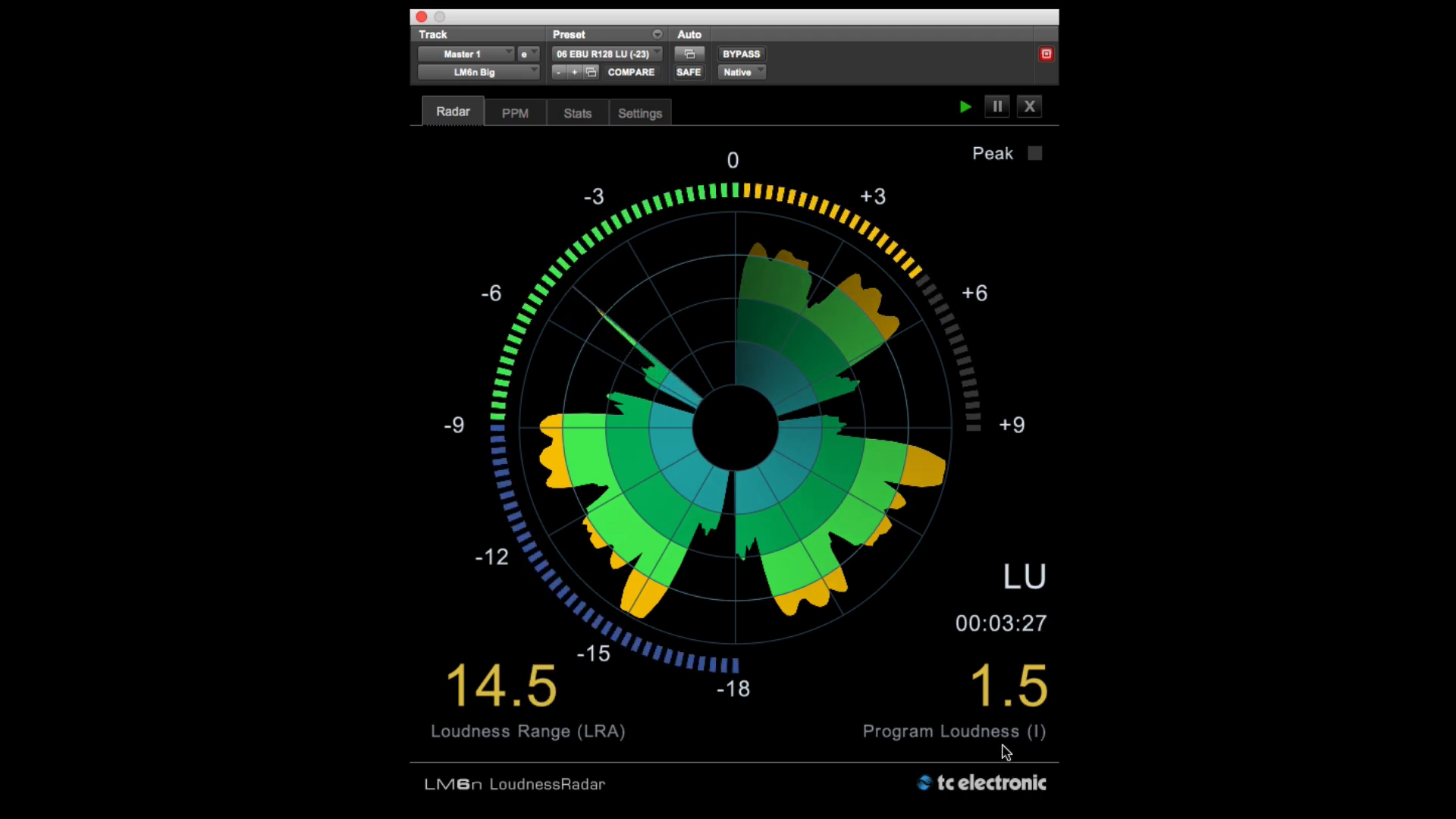
- Show the Settings page with the Right Descriptor choices listed, Program Loudness (I) selected
left_click(639, 112)
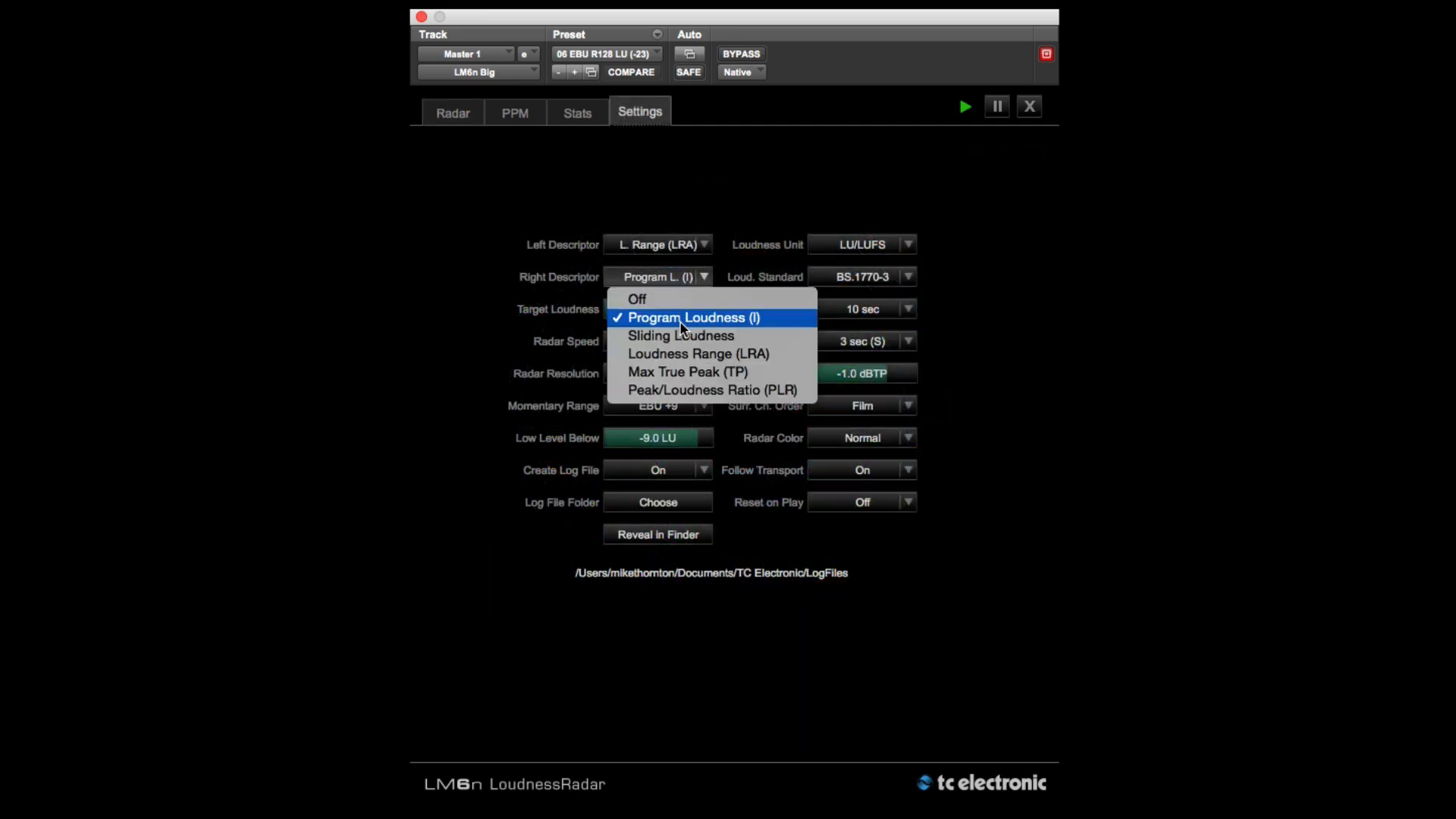
mouse_move(681, 335)
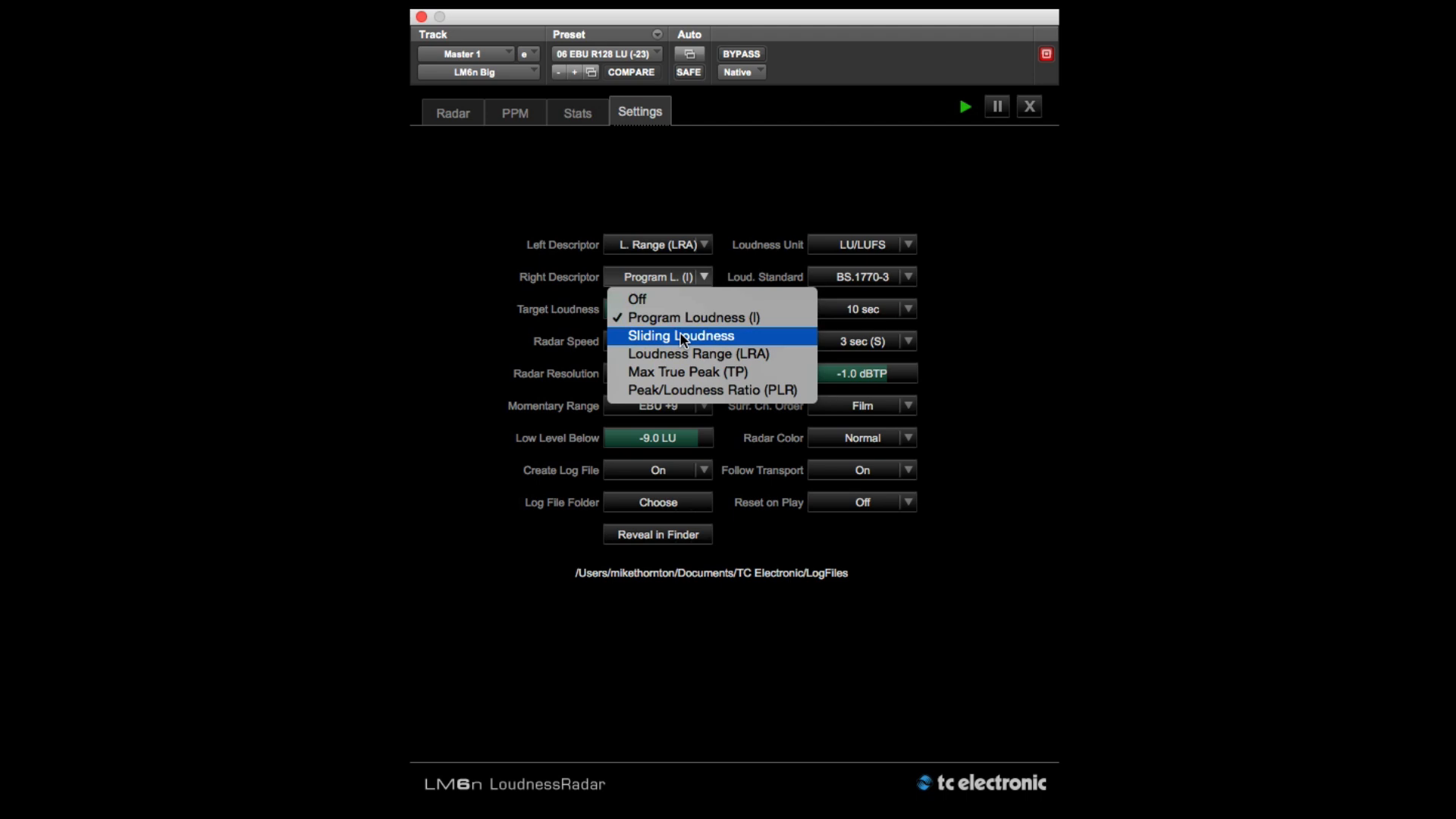
mouse_move(682, 354)
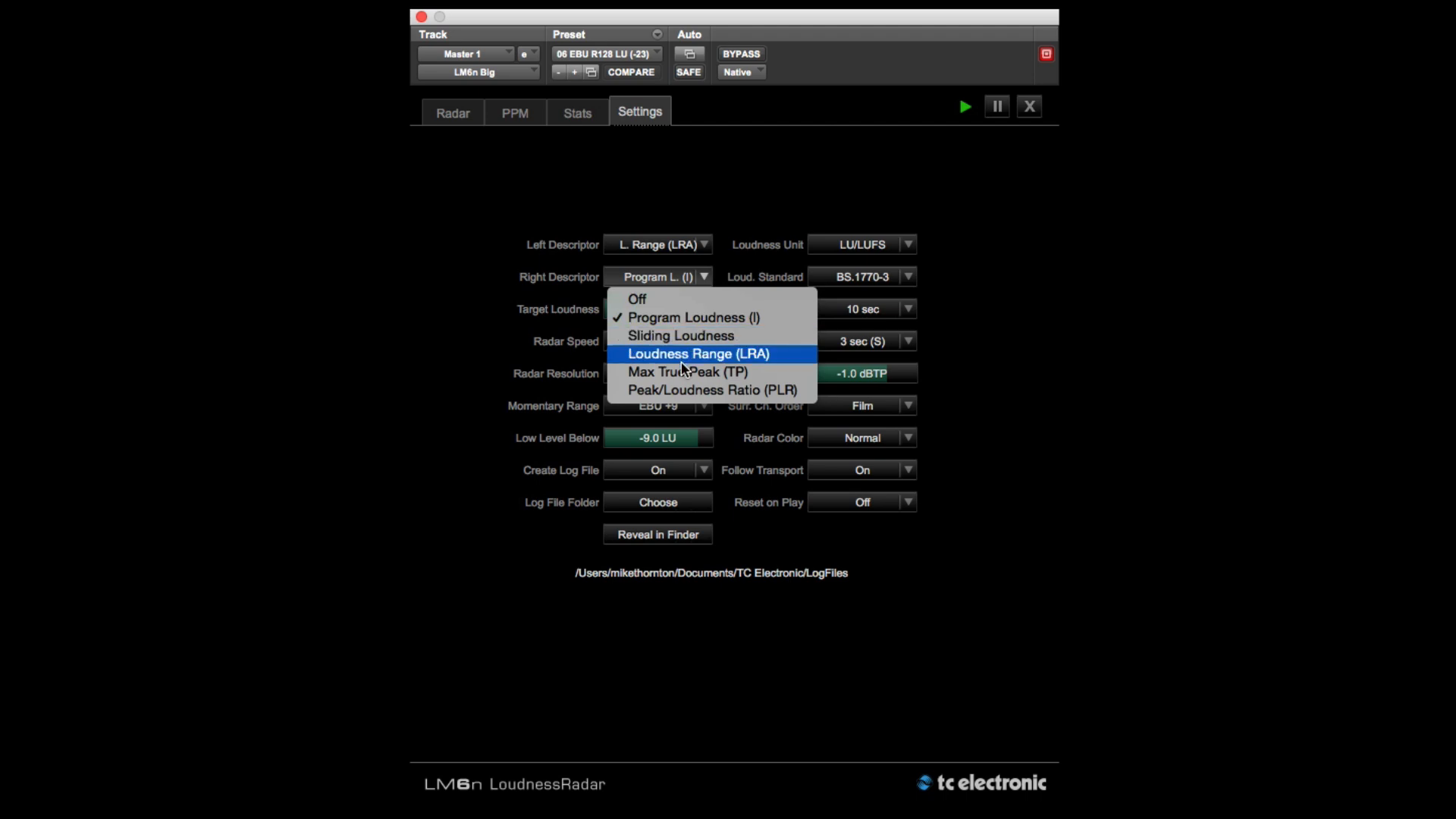
mouse_move(682, 389)
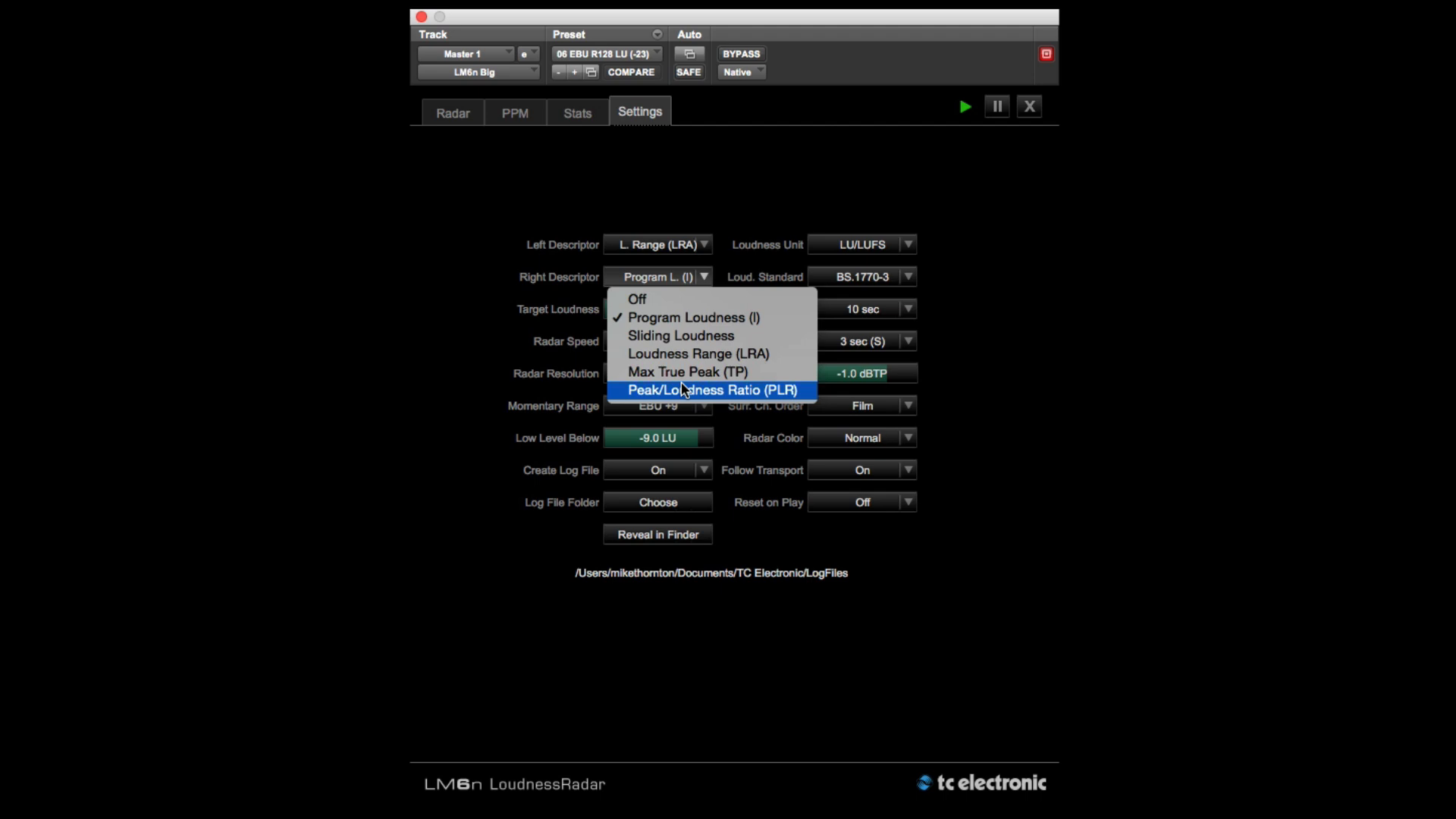
mouse_move(687, 336)
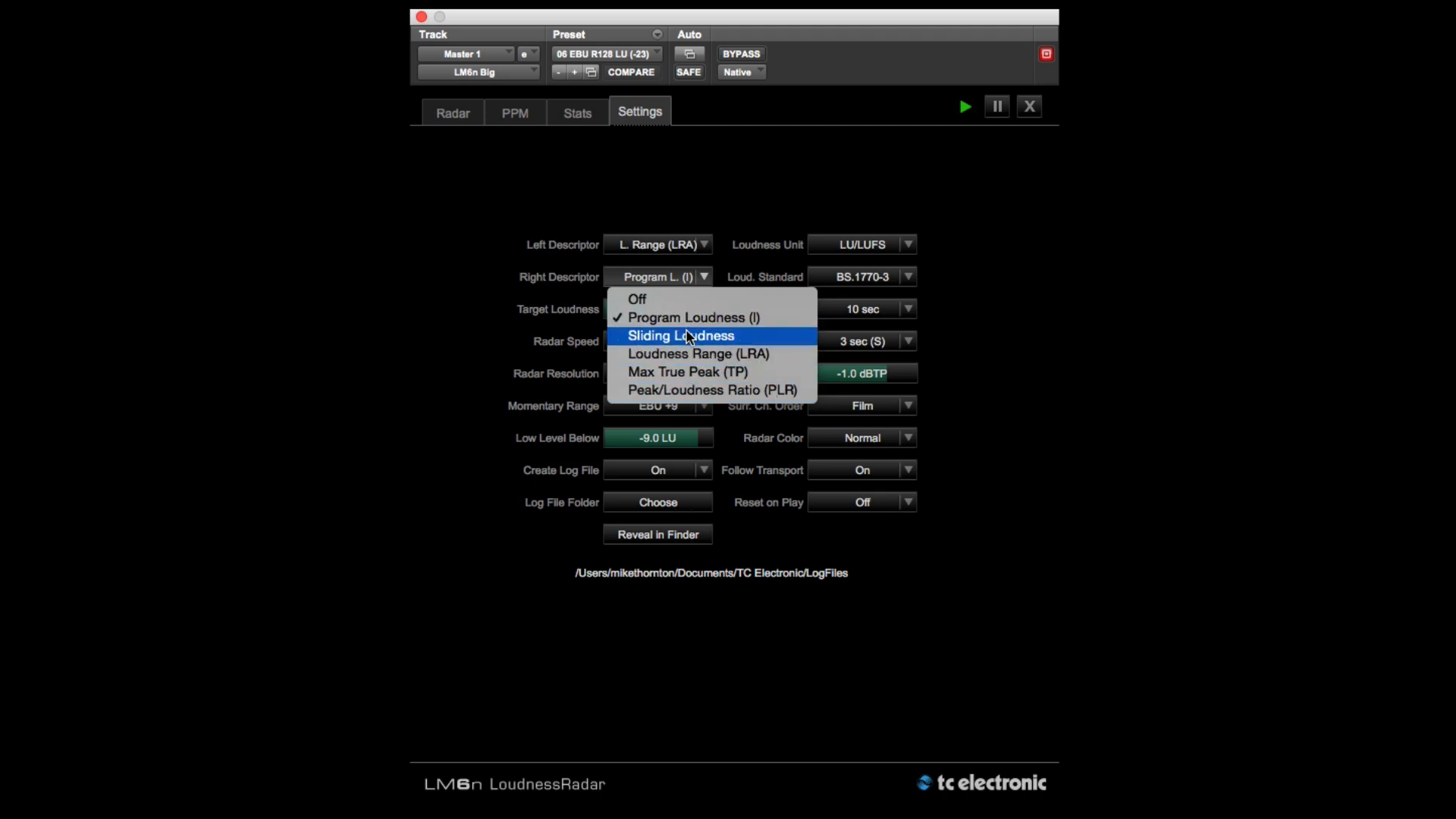
- Set Right Descriptor to Sliding Loudness with Slid. Loud. Time kept at 10 sec
left_click(681, 335)
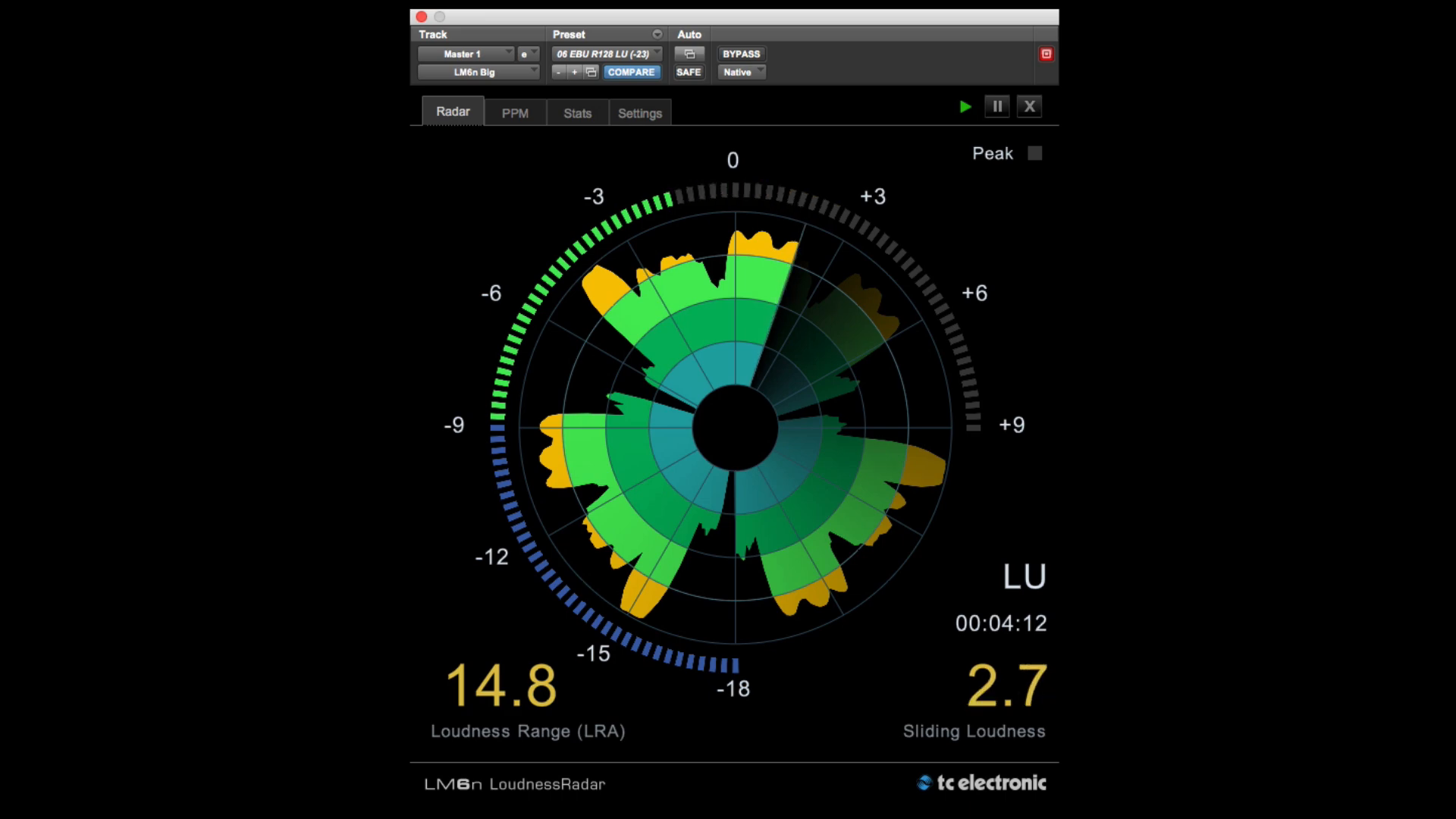
left_click(639, 111)
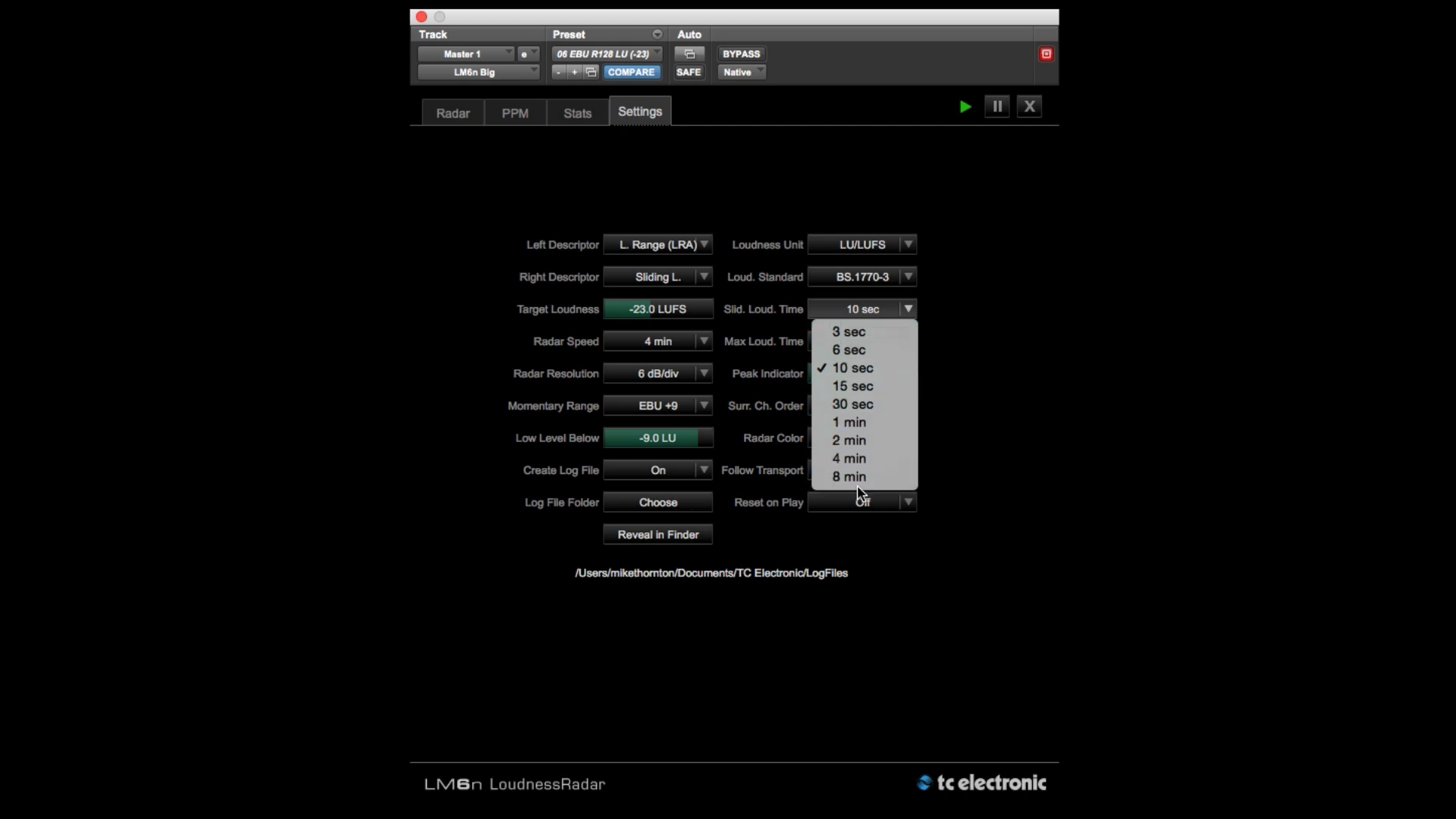
mouse_move(847, 476)
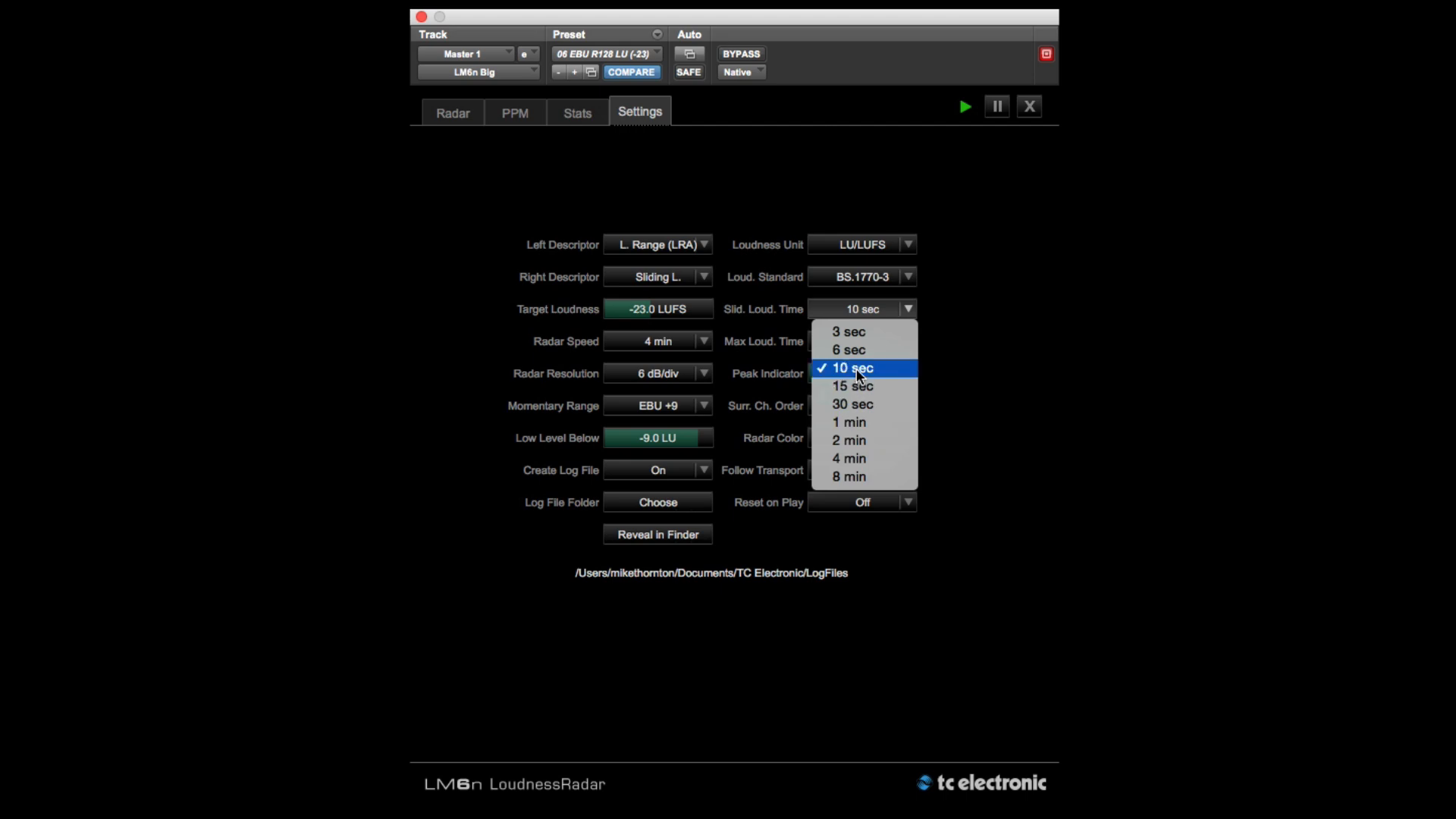
left_click(849, 368)
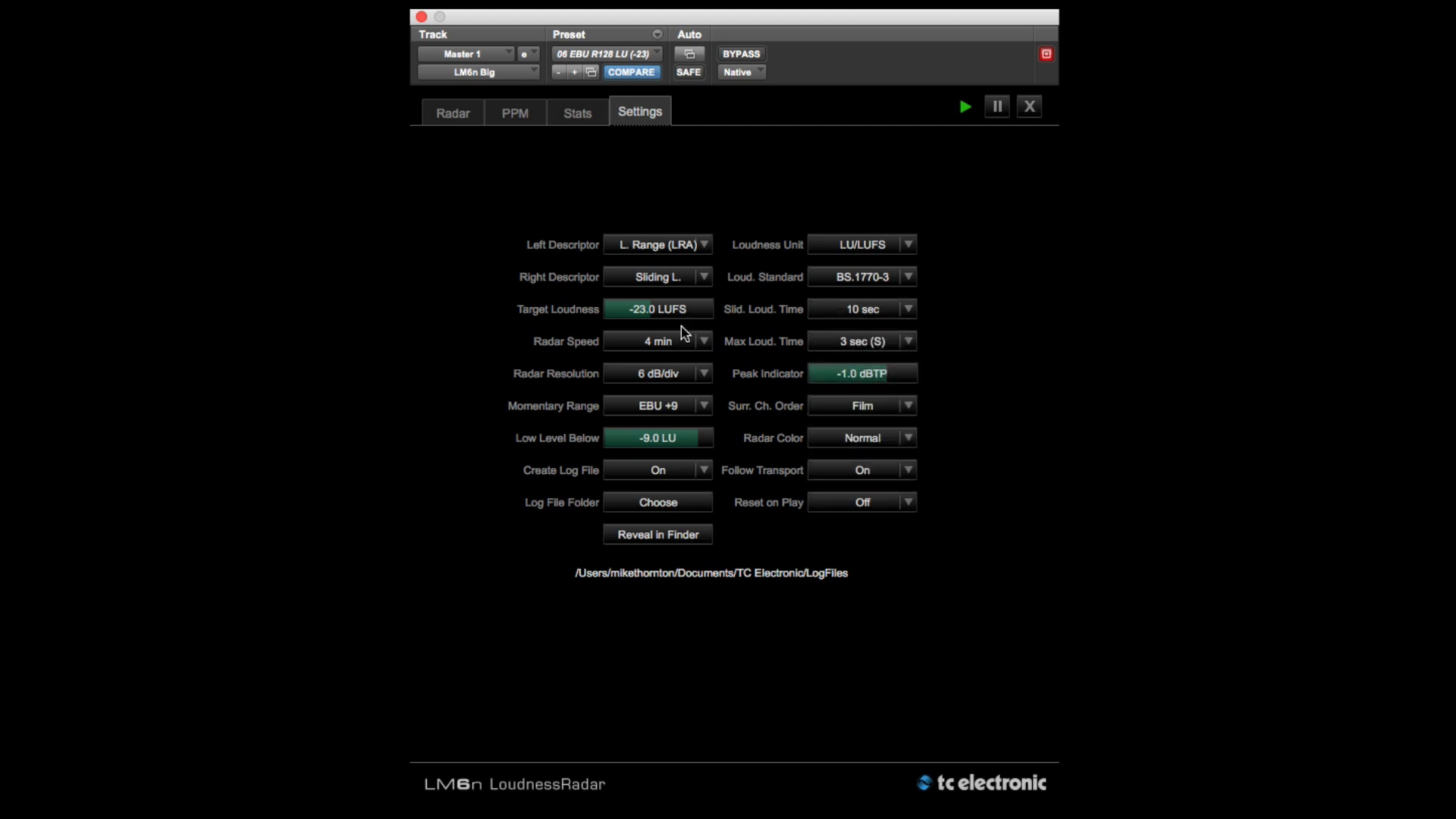
- Select Loudness Range (LRA) in the Right Descriptor dropdown
left_click(657, 276)
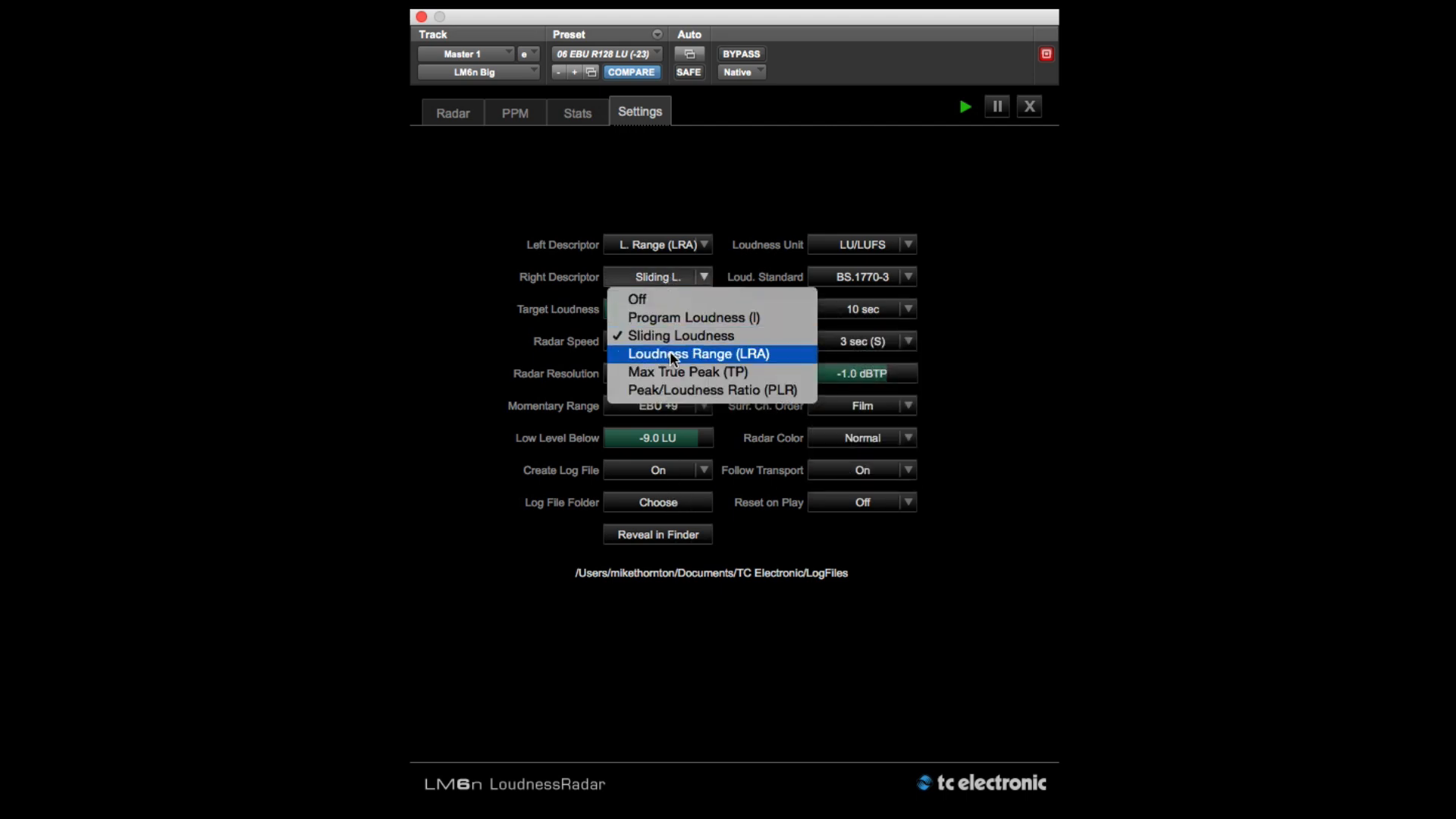
left_click(696, 354)
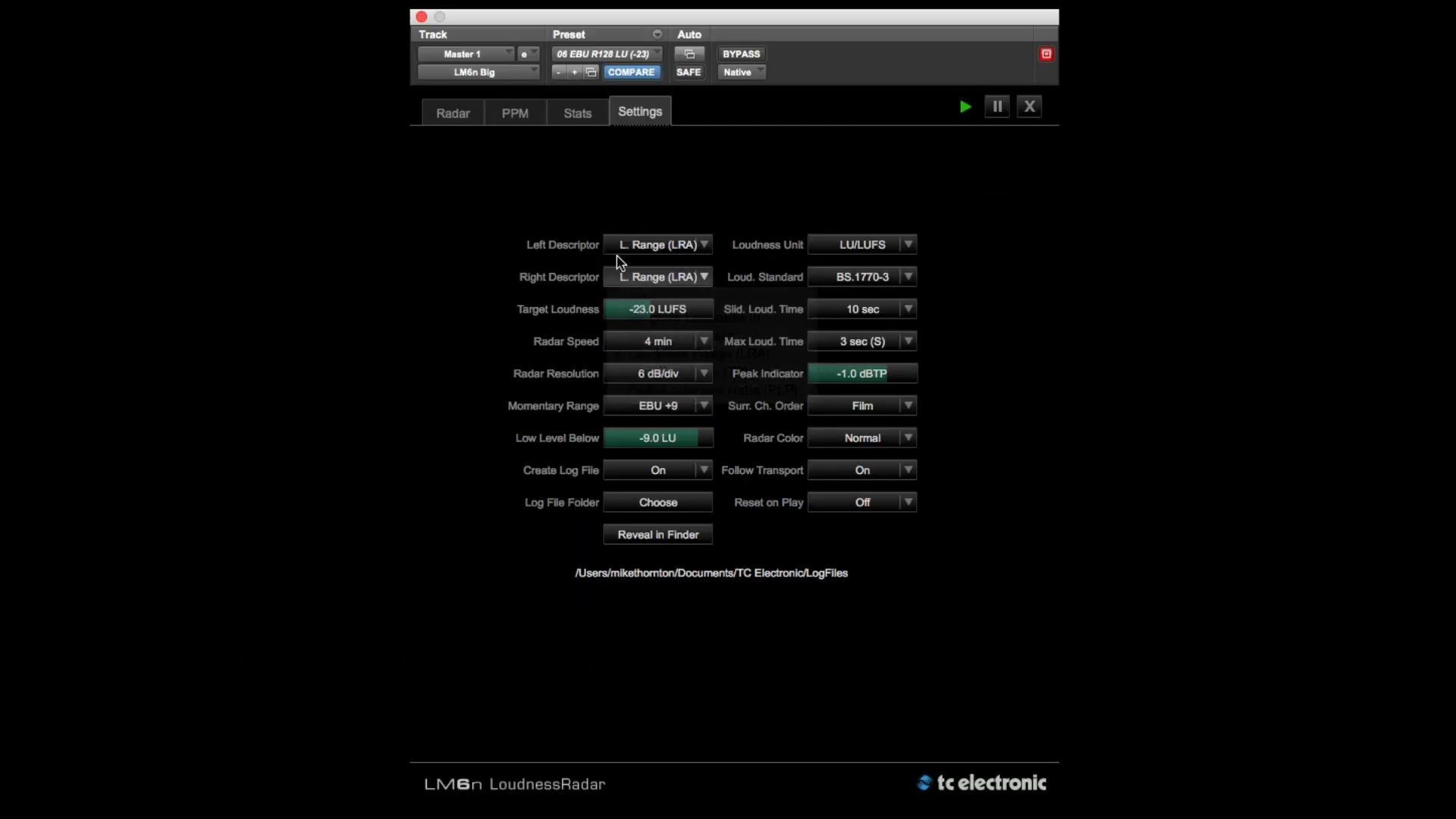
- View the Max True Peak readout (-8.4) on the Radar and PPM pages, then return to Settings
left_click(452, 111)
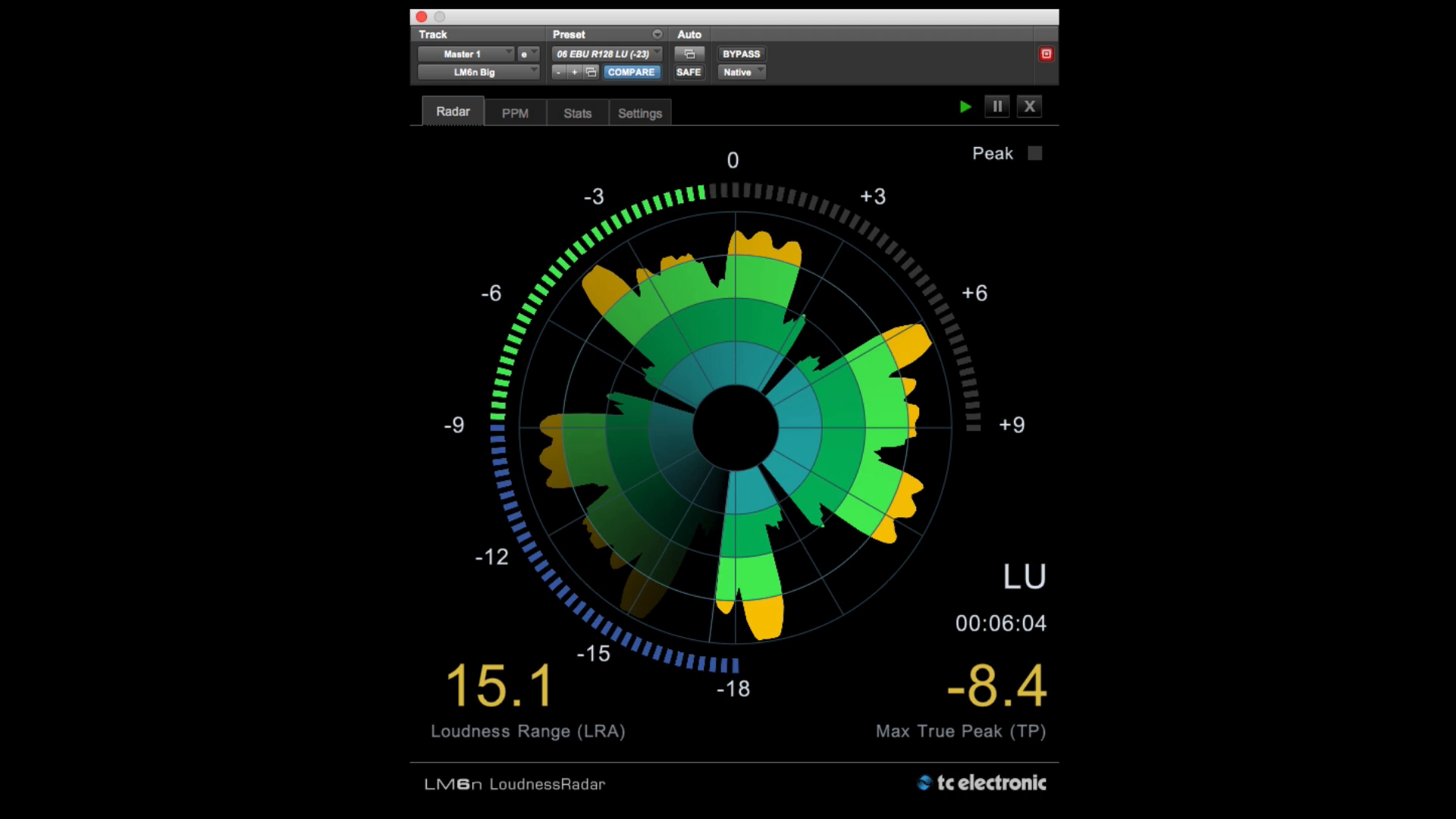
left_click(514, 113)
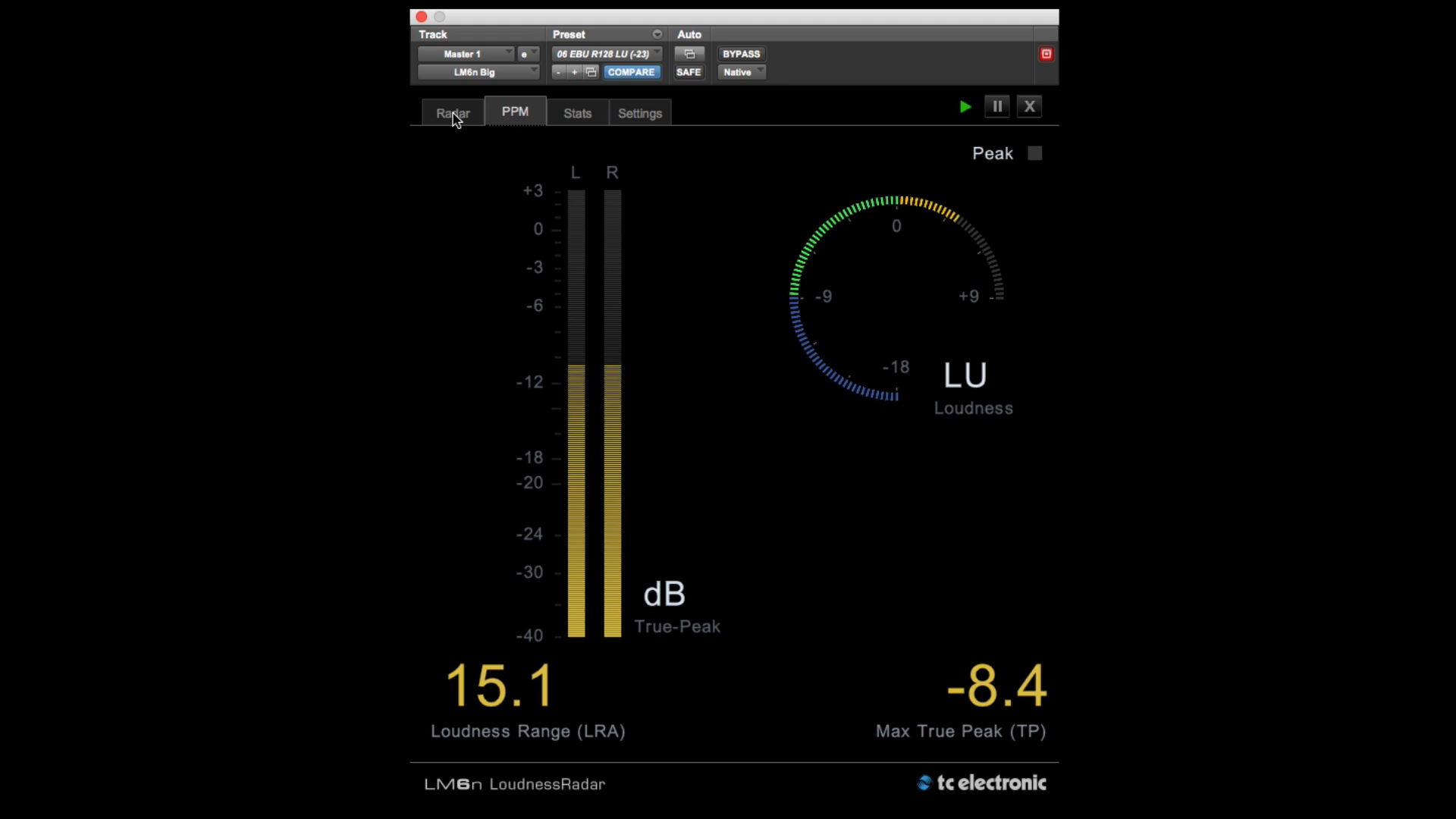
left_click(453, 112)
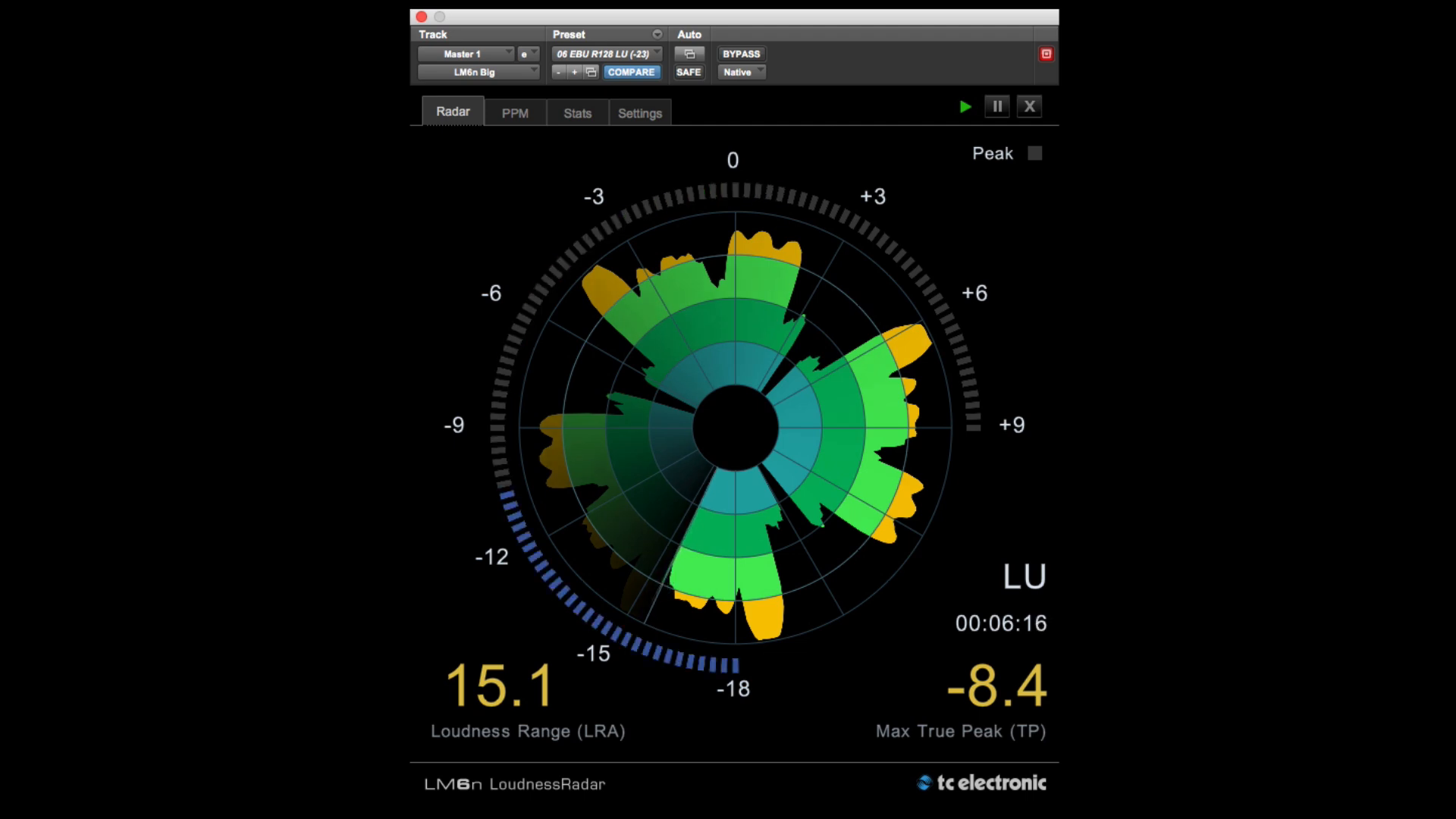
left_click(638, 112)
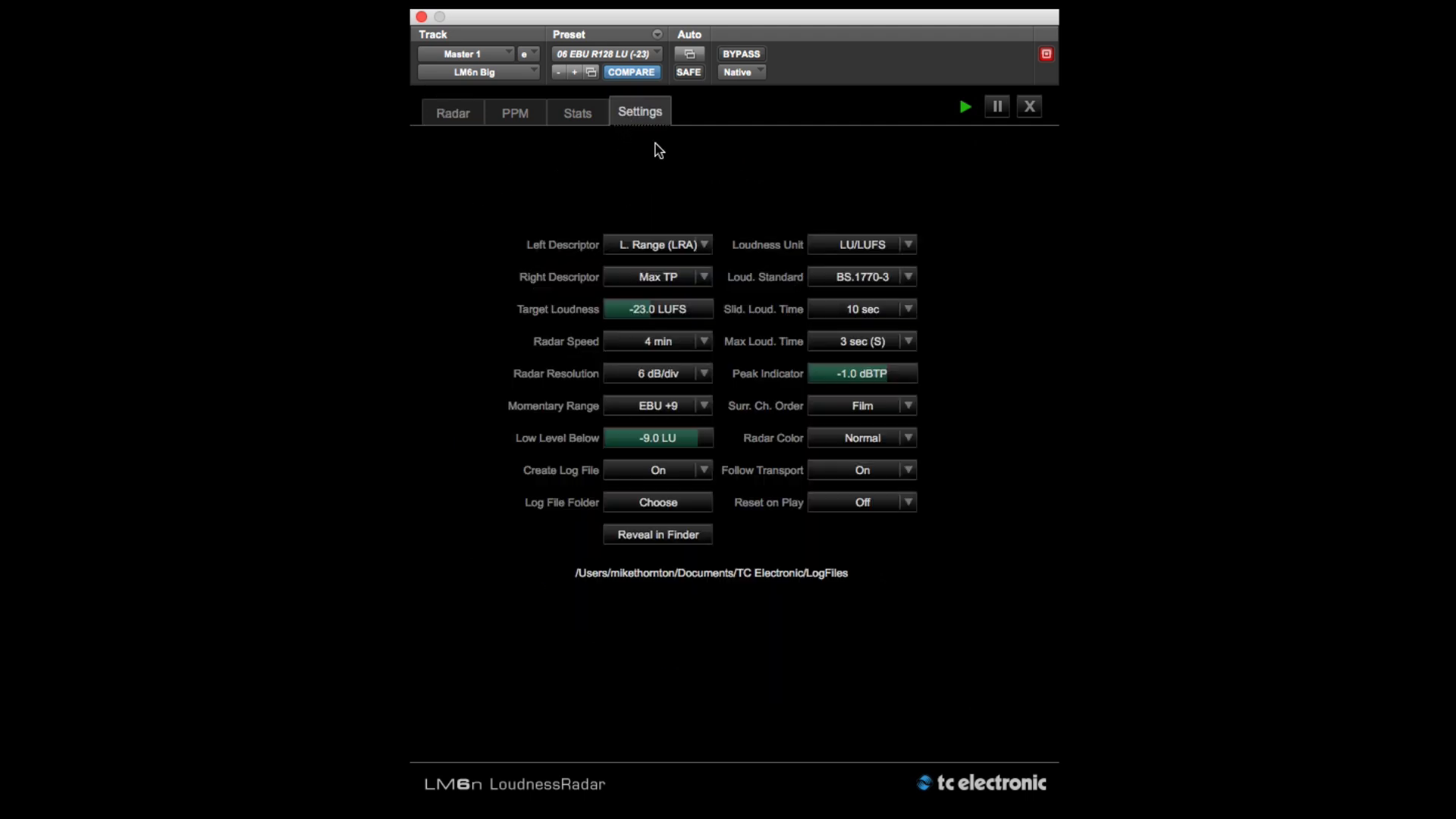
- Set Right Descriptor to Peak/Loudness Ratio (PLR) and view the radar
left_click(657, 277)
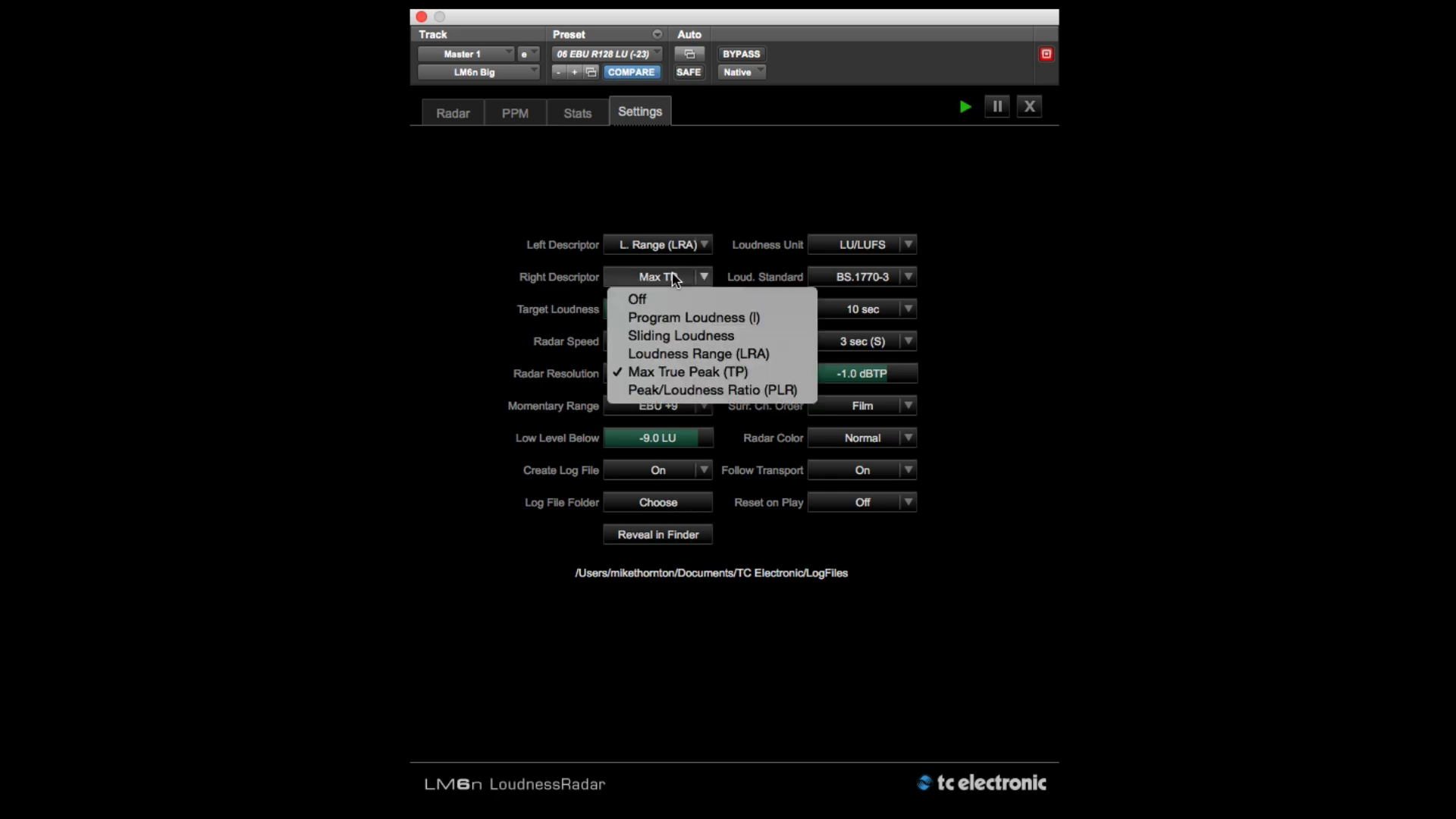
left_click(714, 389)
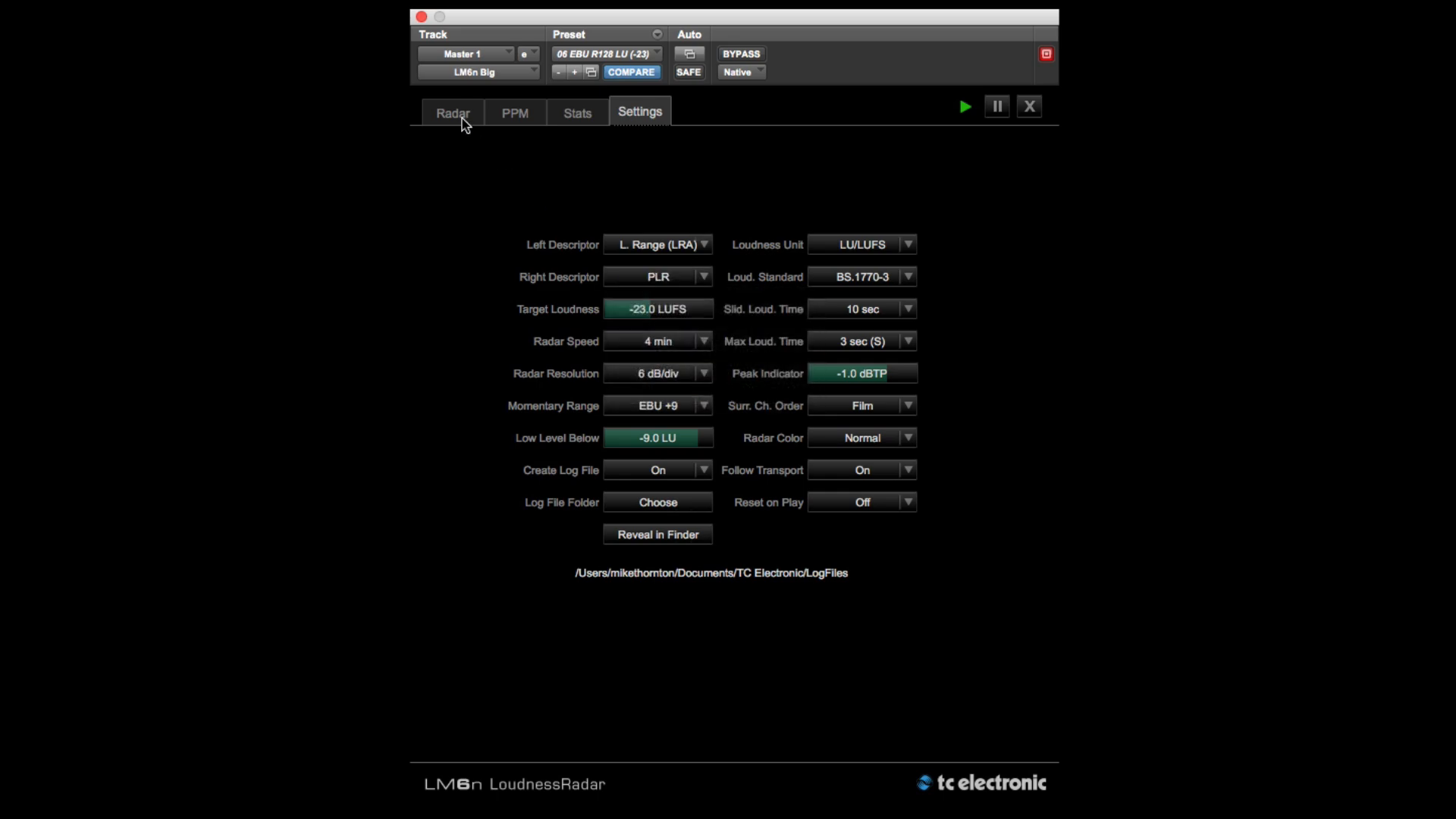
left_click(452, 112)
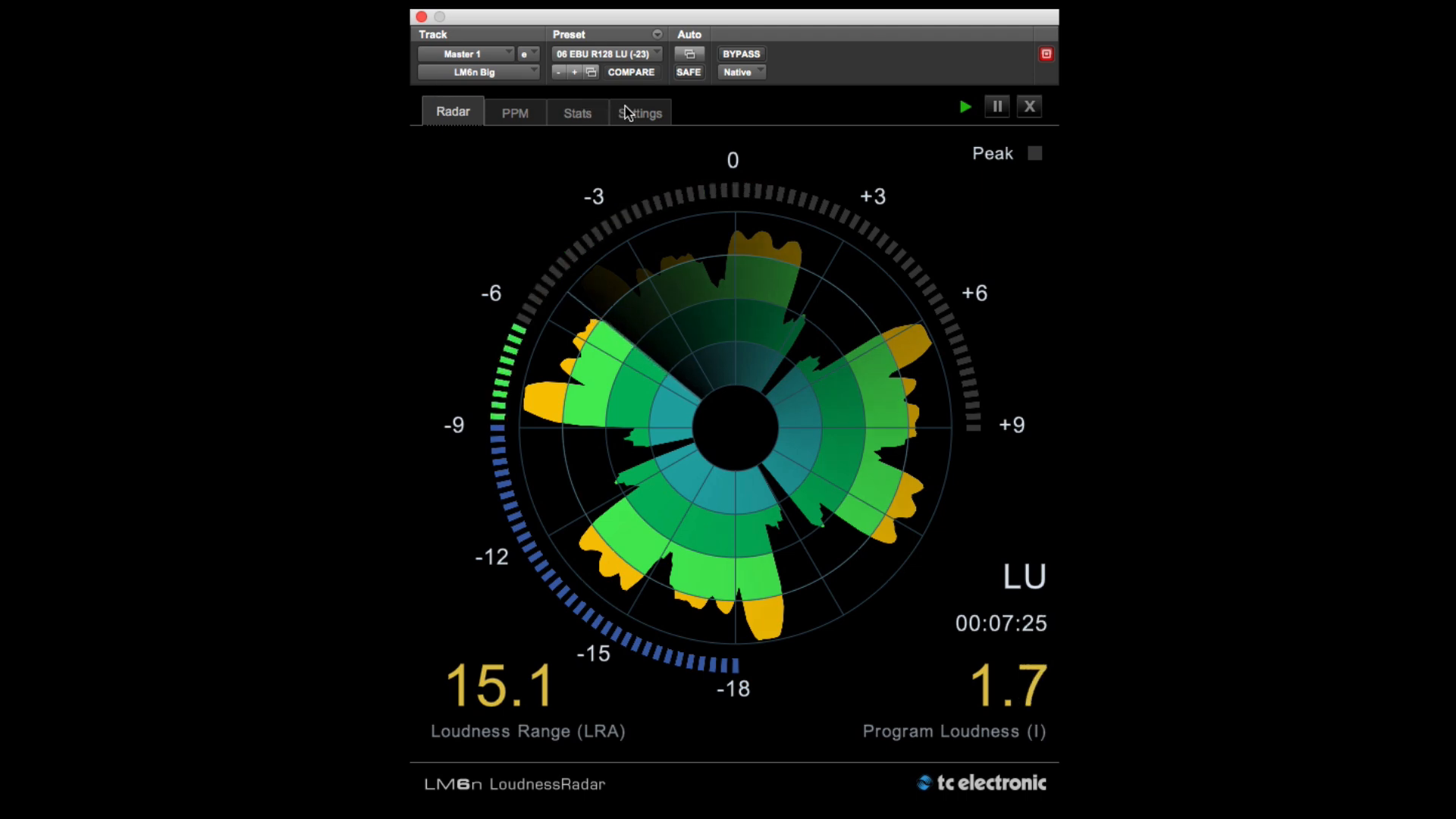
- Keep L. Range (LRA) as left descriptor and view the radar reading 5.7 LRA
left_click(638, 112)
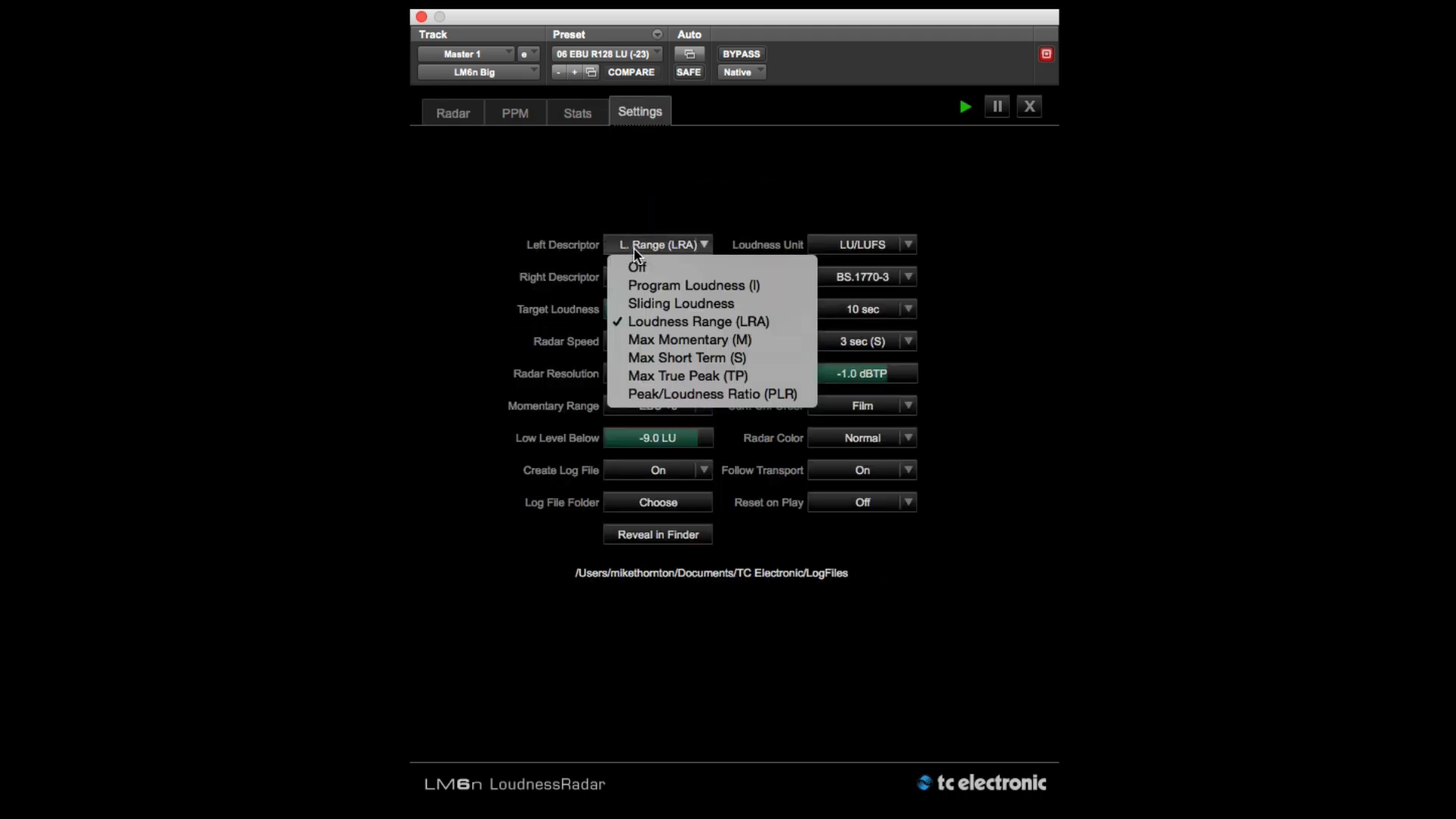
mouse_move(692, 285)
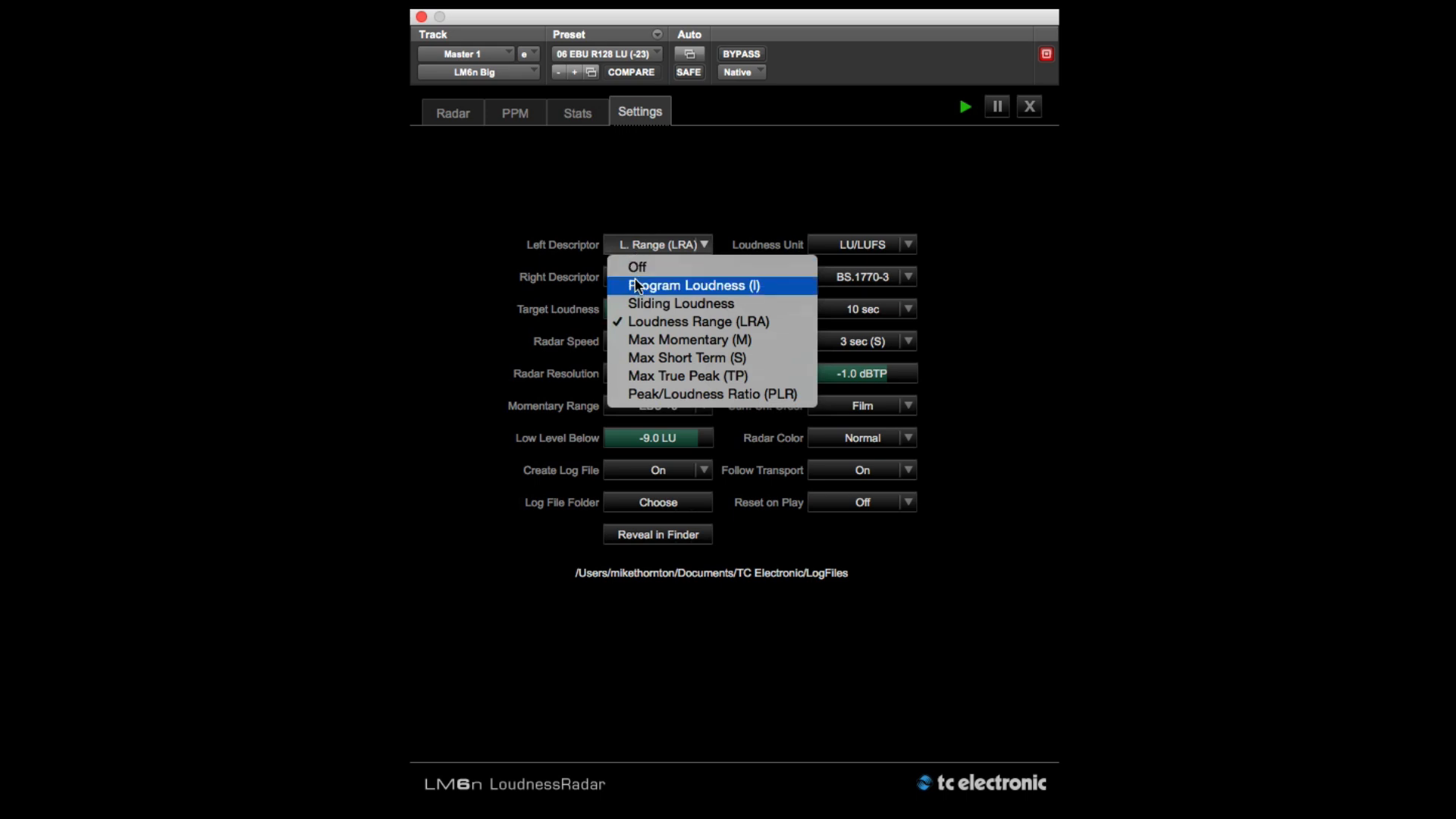
mouse_move(681, 303)
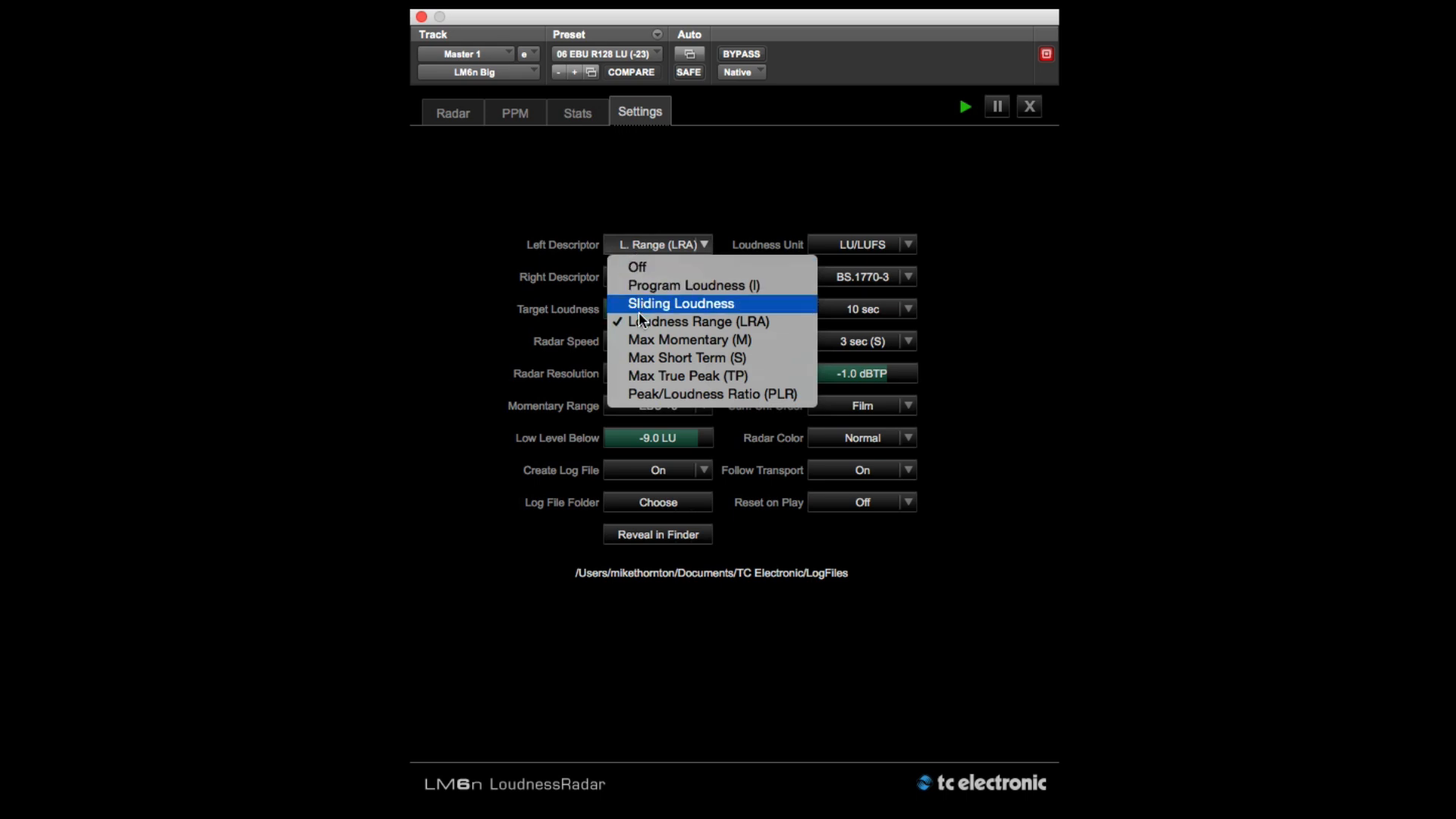
mouse_move(650, 376)
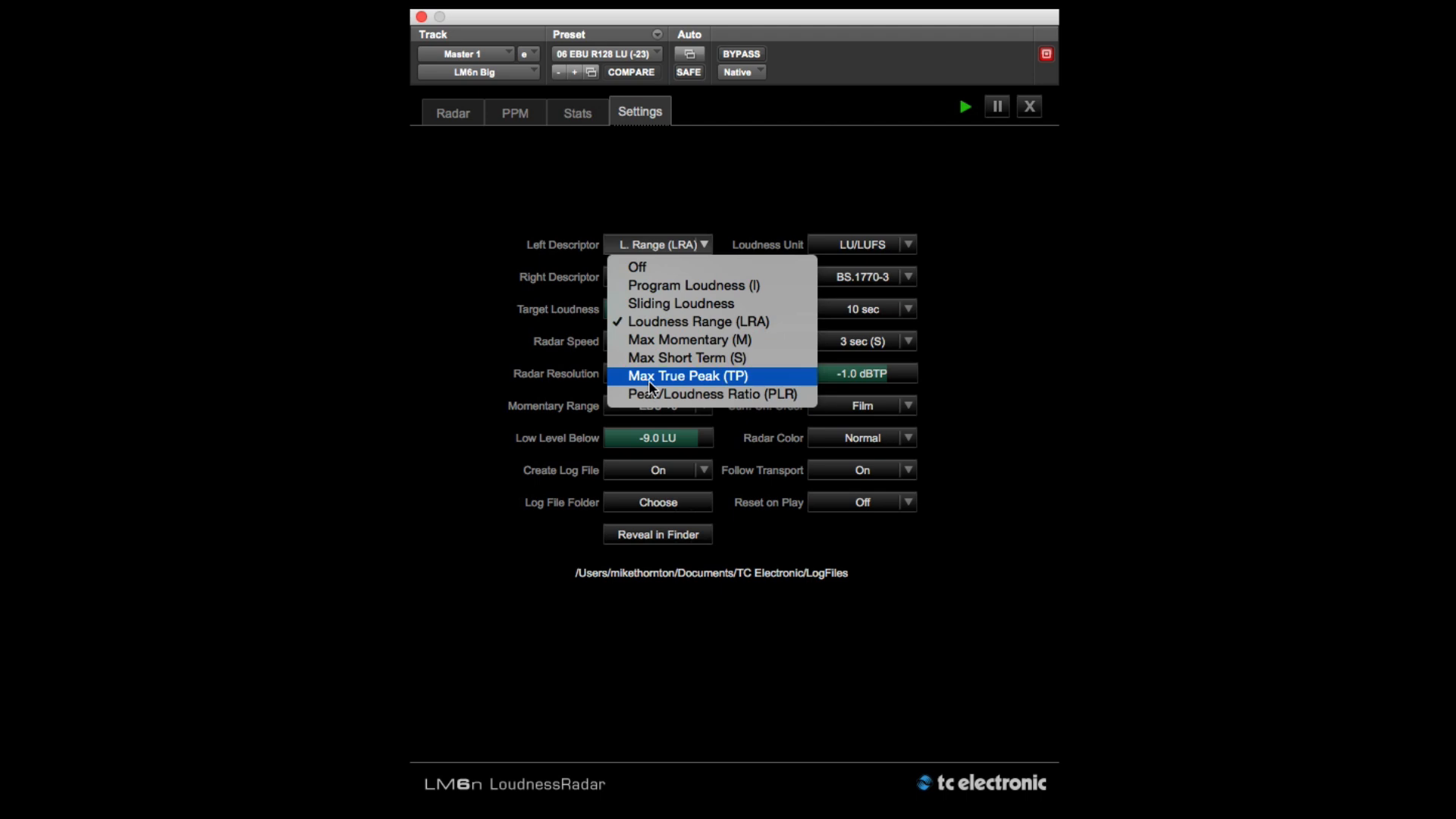
mouse_move(686, 357)
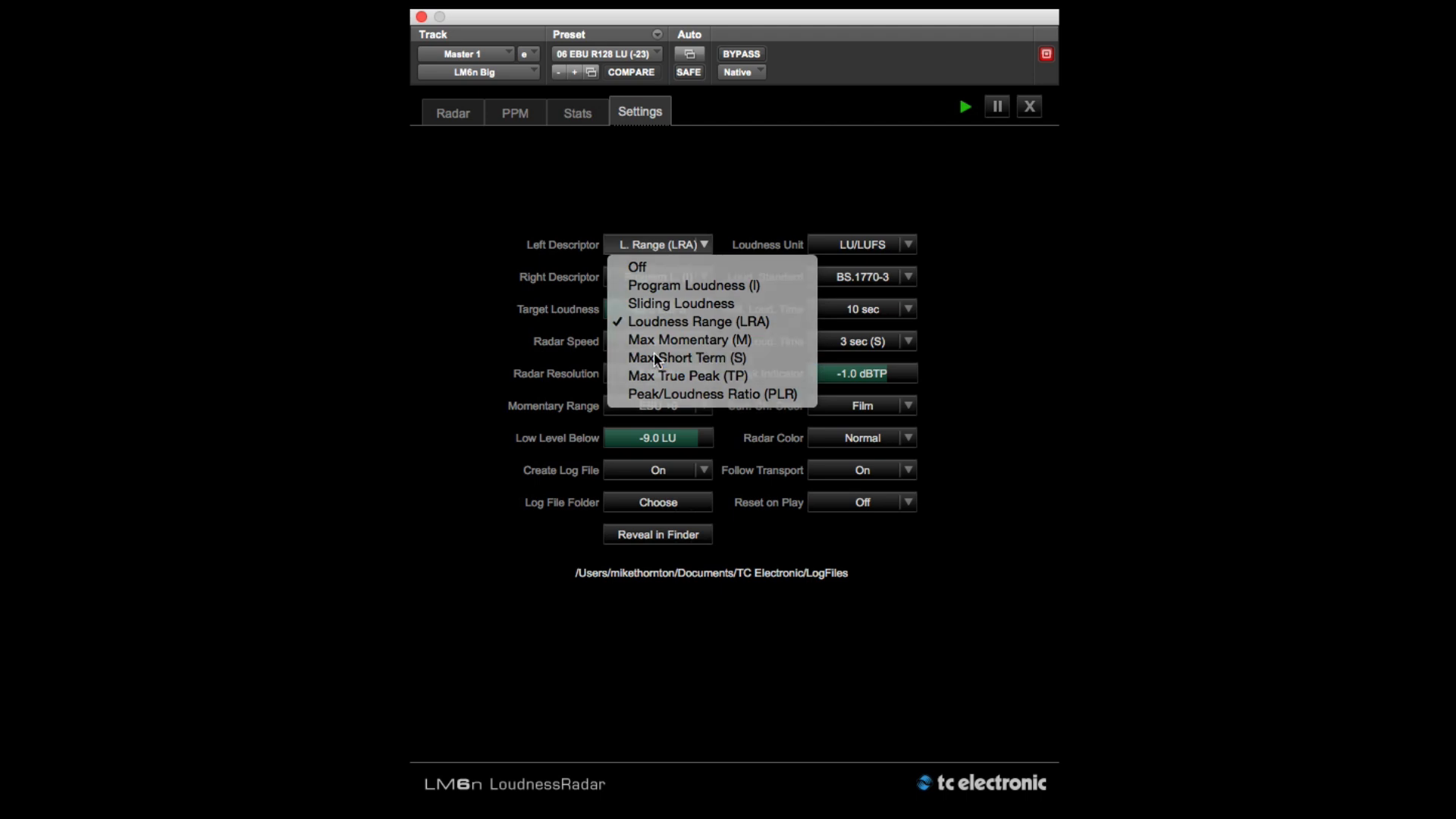
left_click(452, 113)
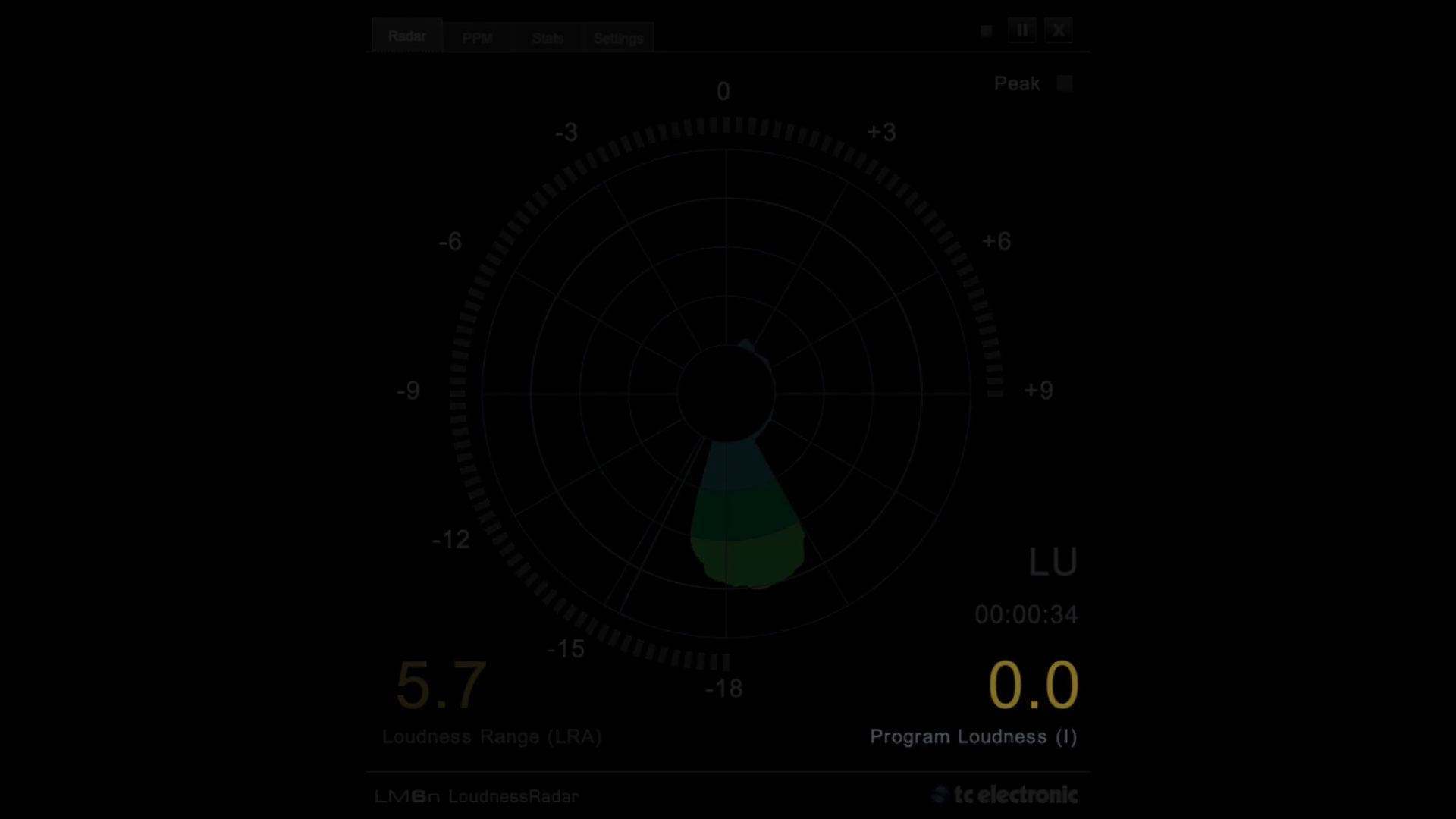
- List the Left Descriptor choices in Settings, with Loudness Range (LRA) still checked
left_click(658, 244)
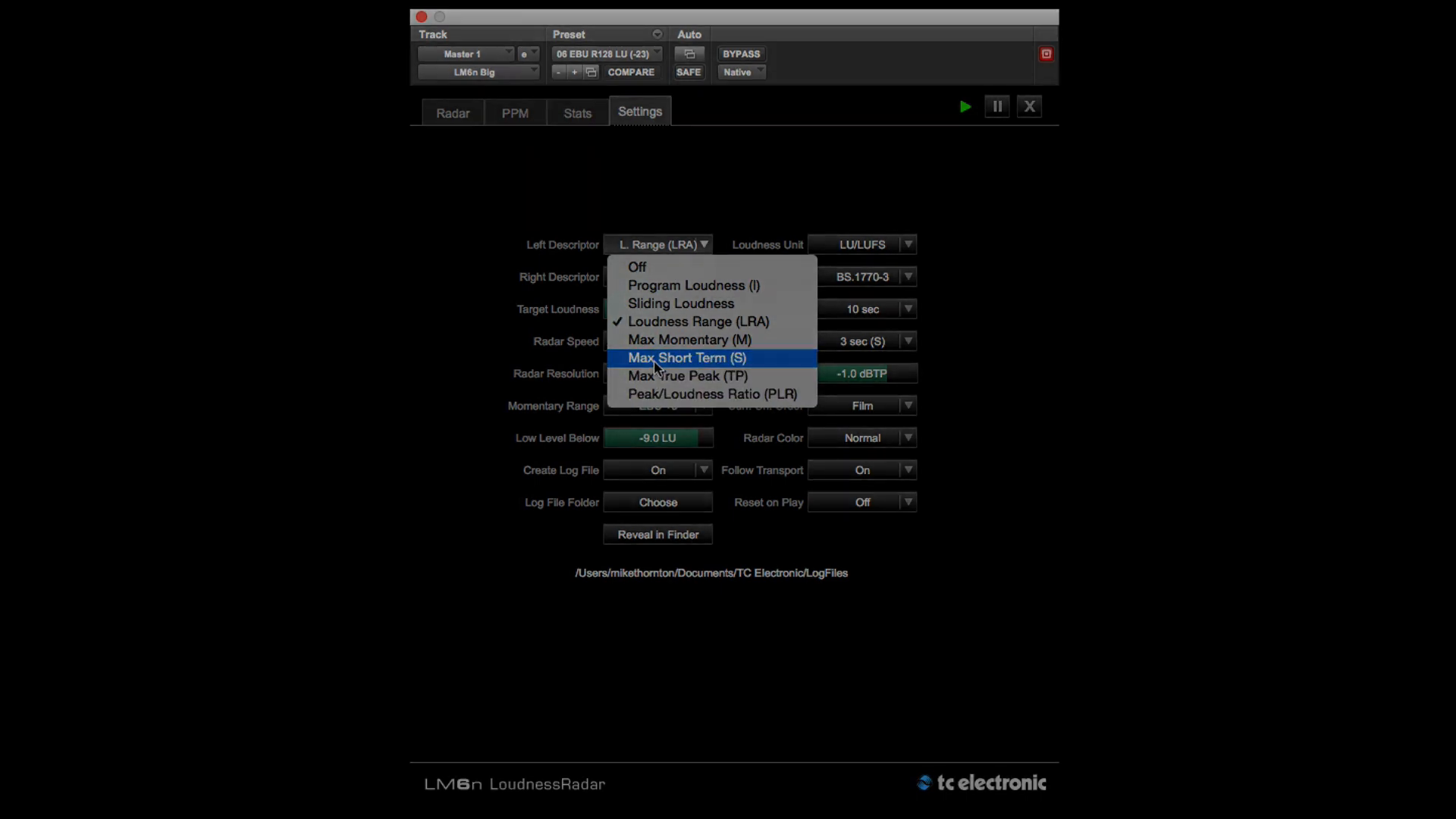
- Show Max Momentary (M) as the left radar readout, then pause the measurement
left_click(452, 112)
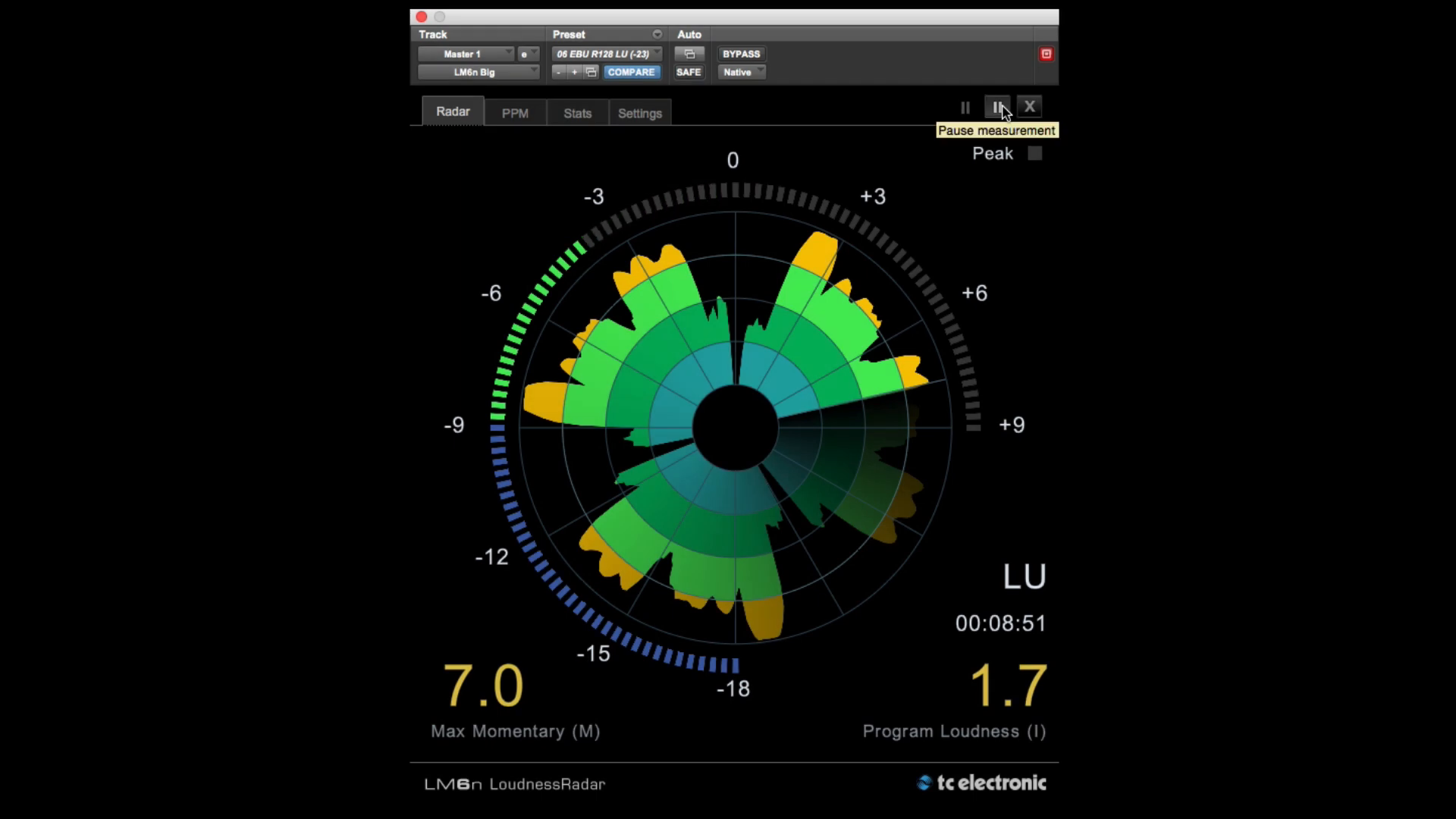
left_click(996, 106)
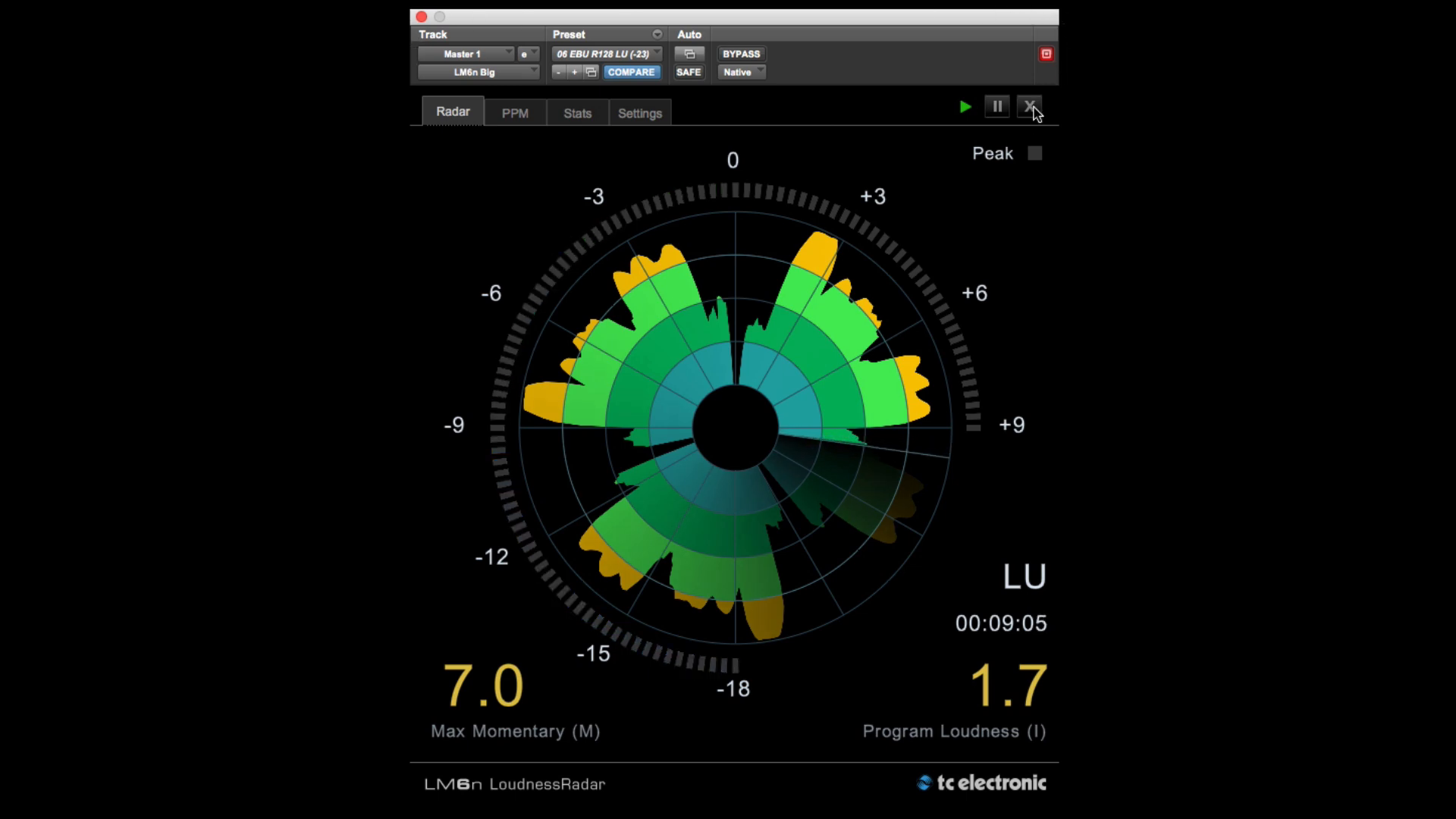
- Reset the measurement, restart it for about 20 seconds, then pause it
left_click(1029, 106)
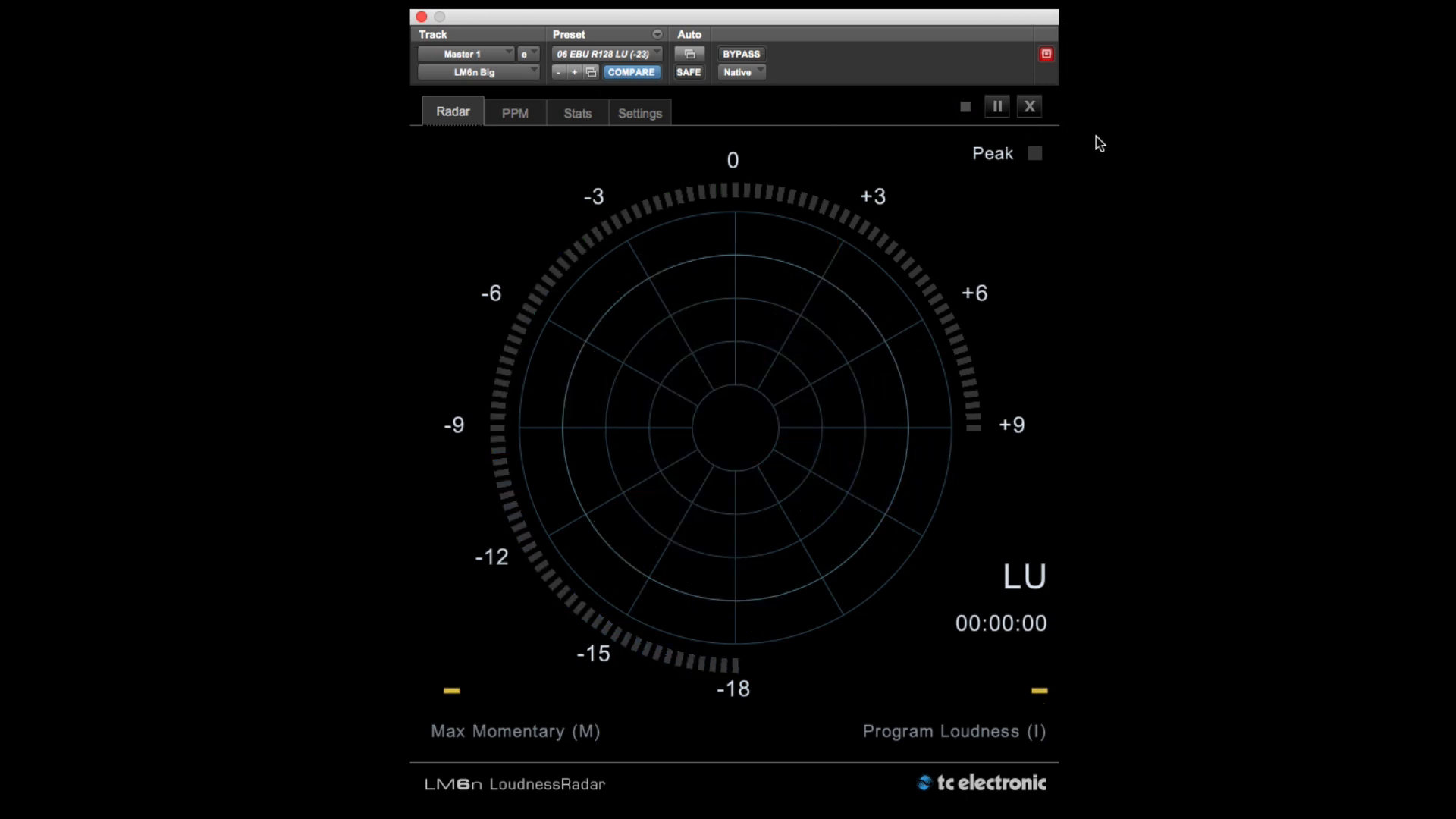
left_click(963, 106)
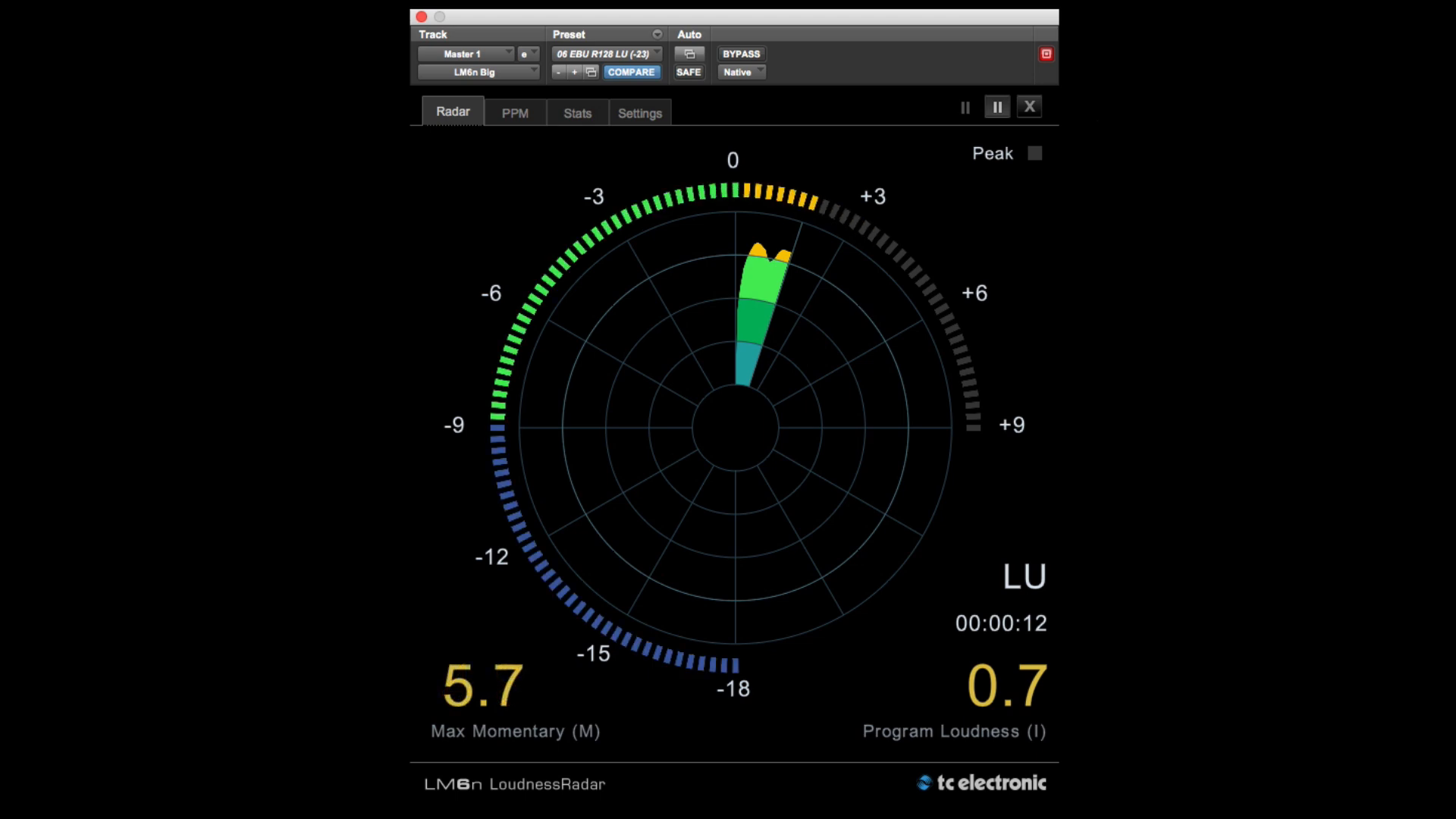
left_click(964, 106)
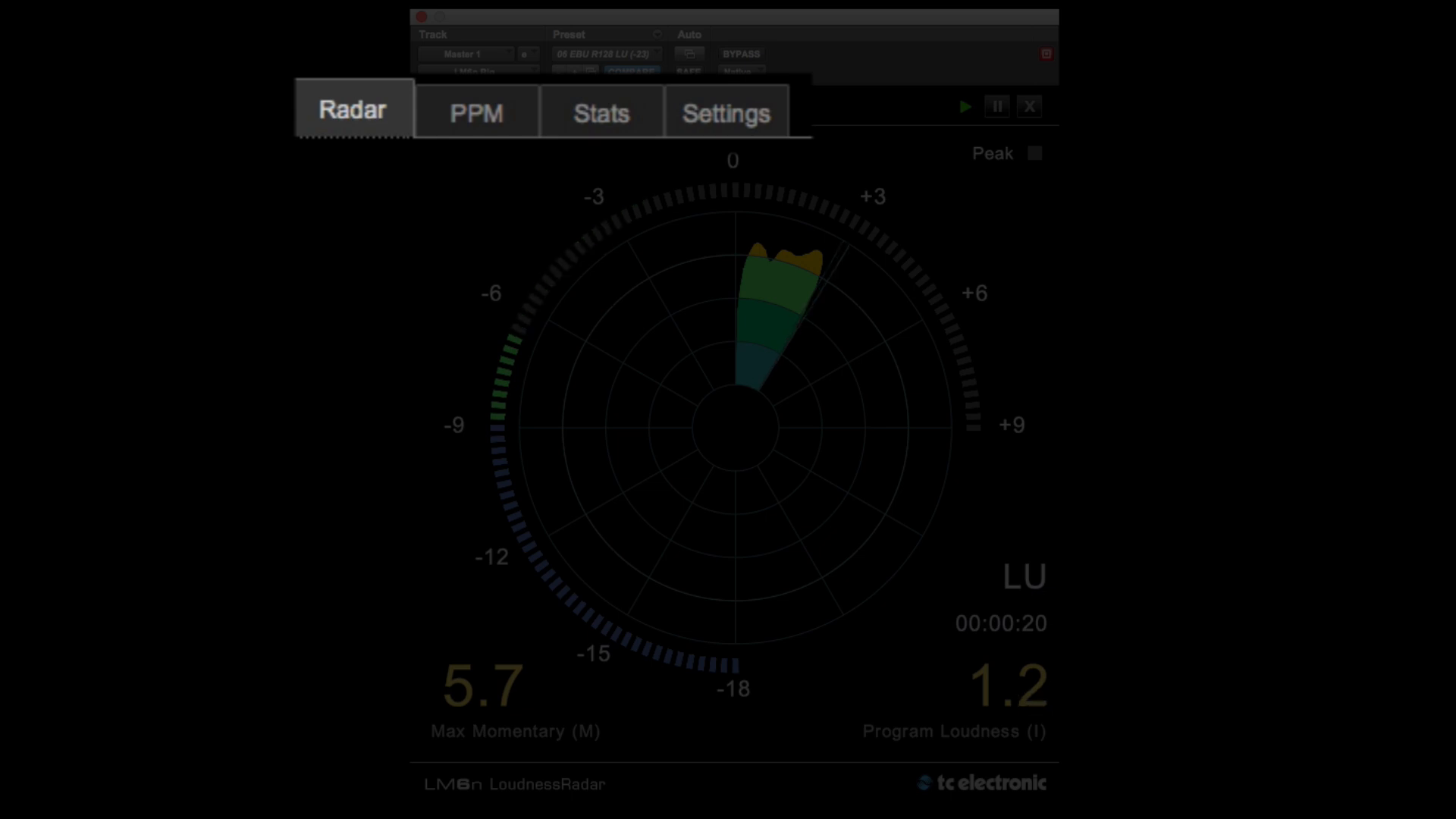
- Switch to the PPM page with true-peak meters
left_click(516, 112)
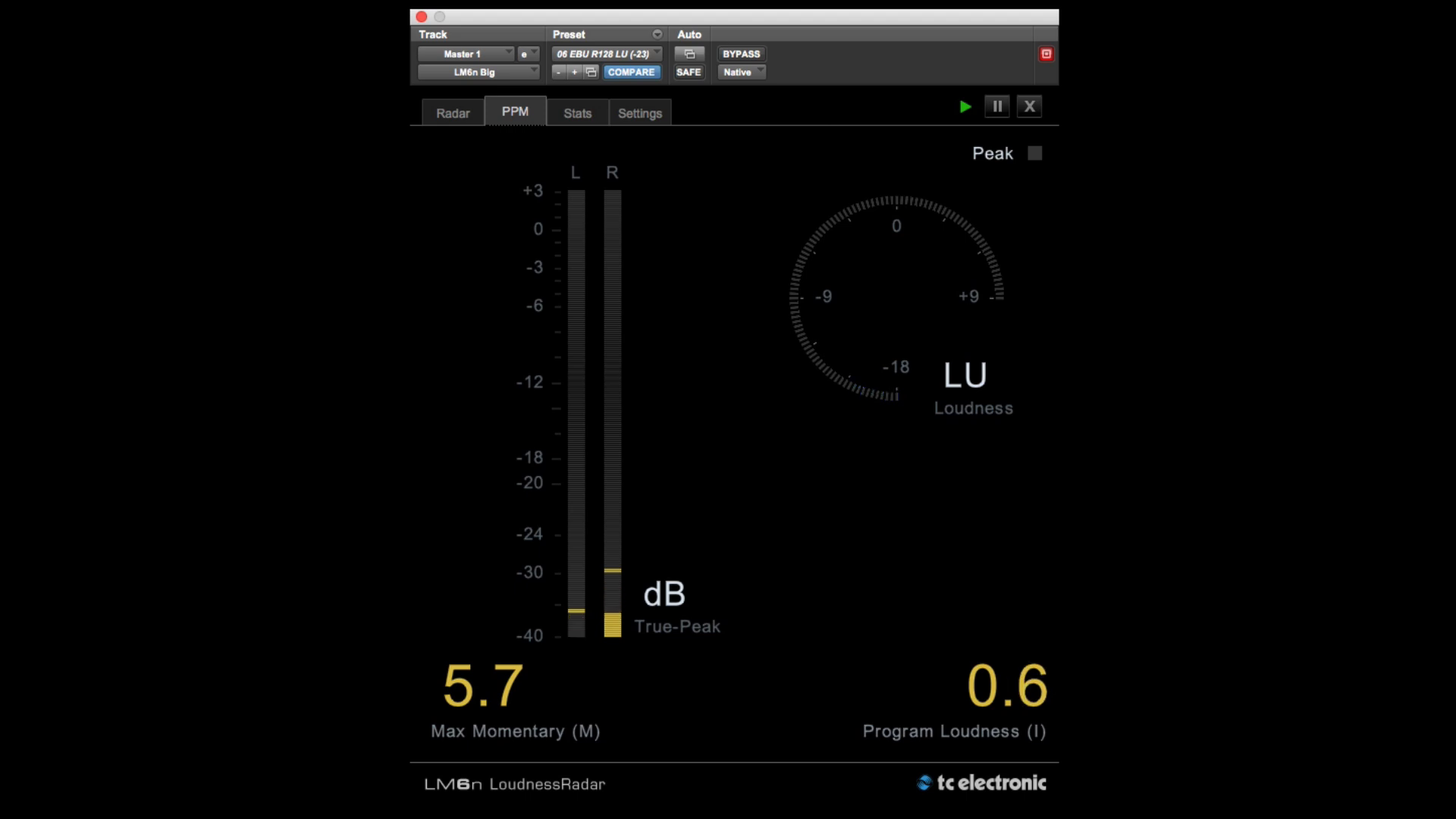
- Resume the loudness measurement on the PPM page
left_click(964, 106)
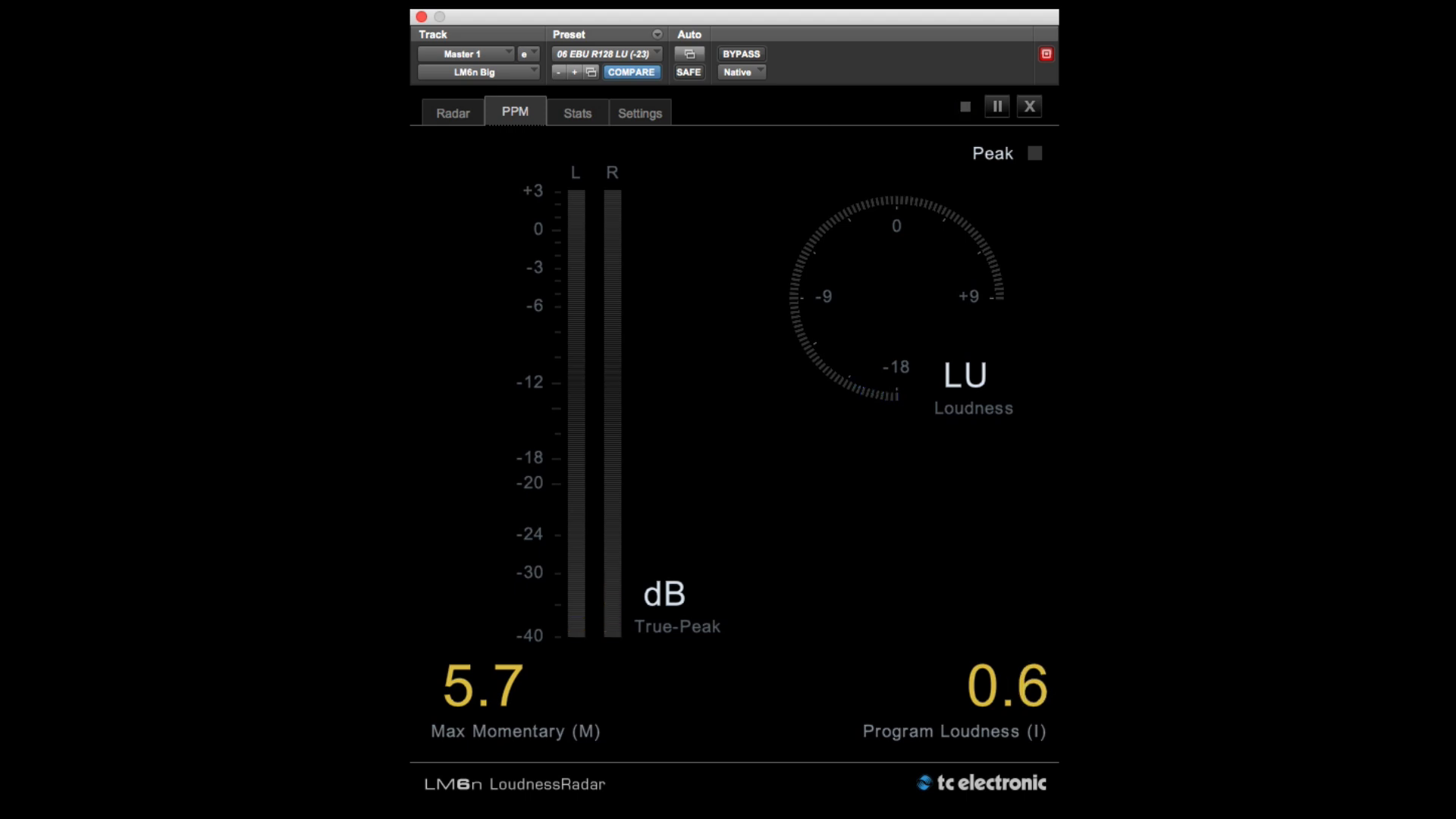
left_click(963, 106)
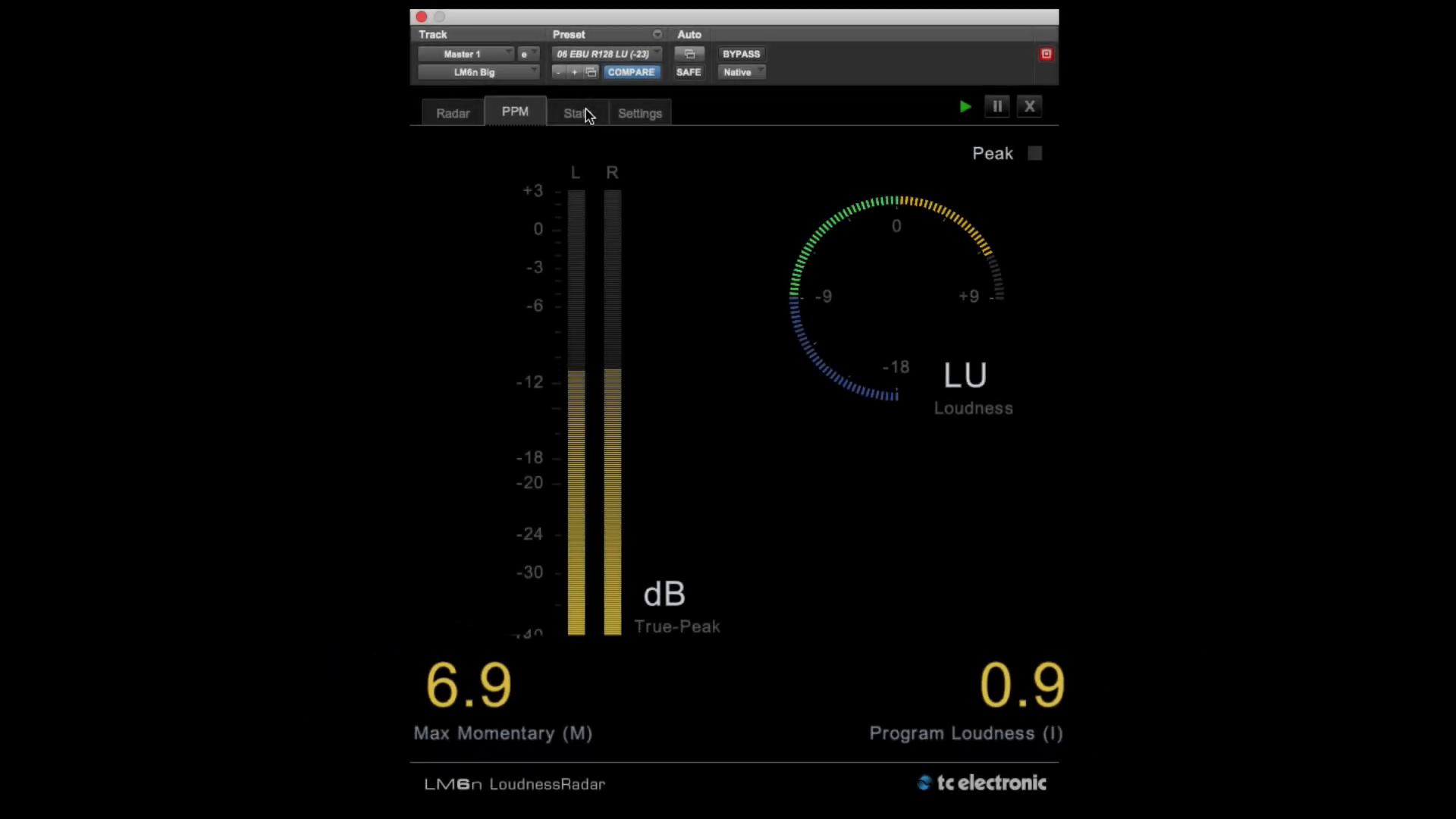
left_click(577, 112)
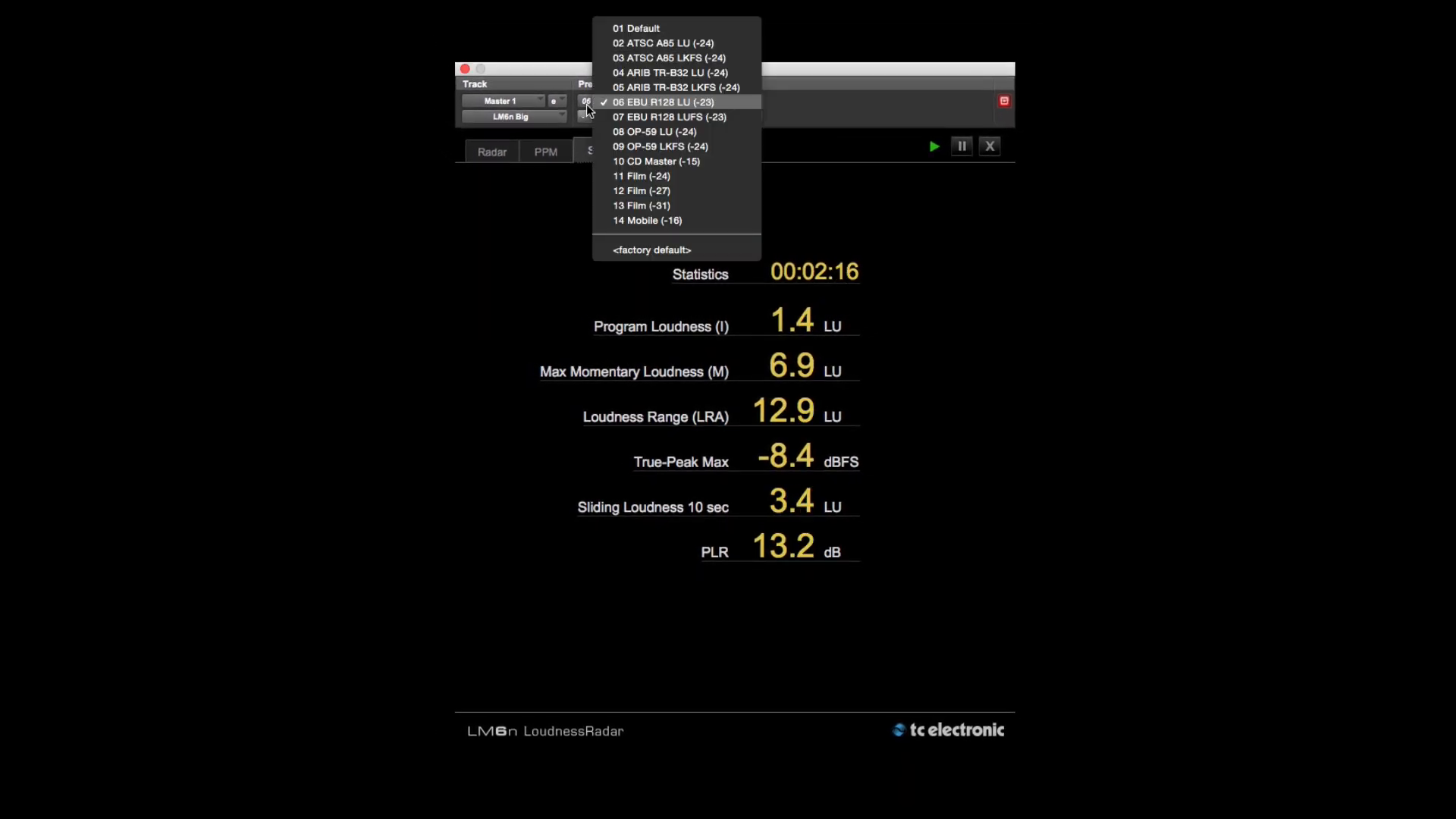
mouse_move(664, 57)
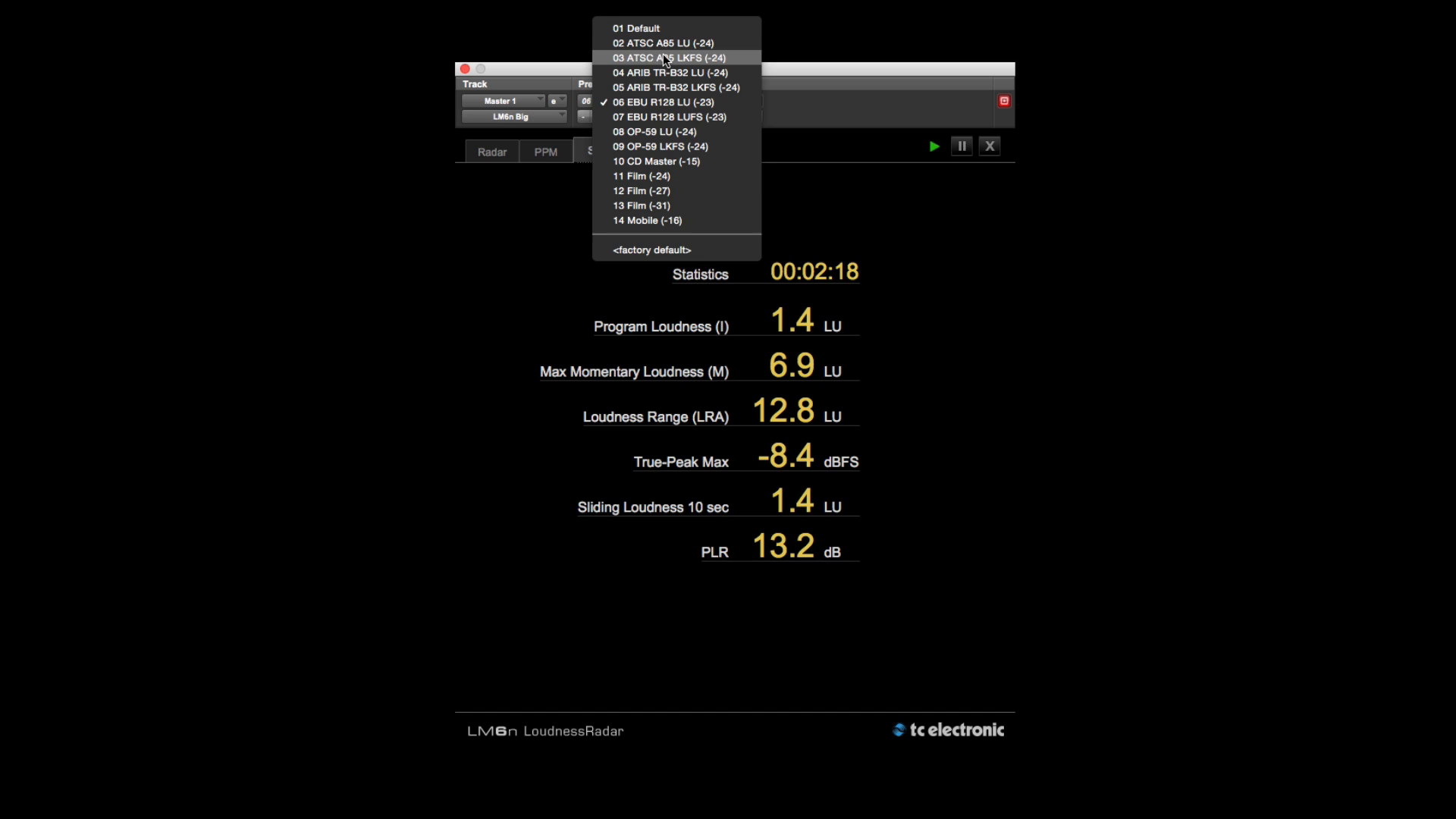
mouse_move(665, 132)
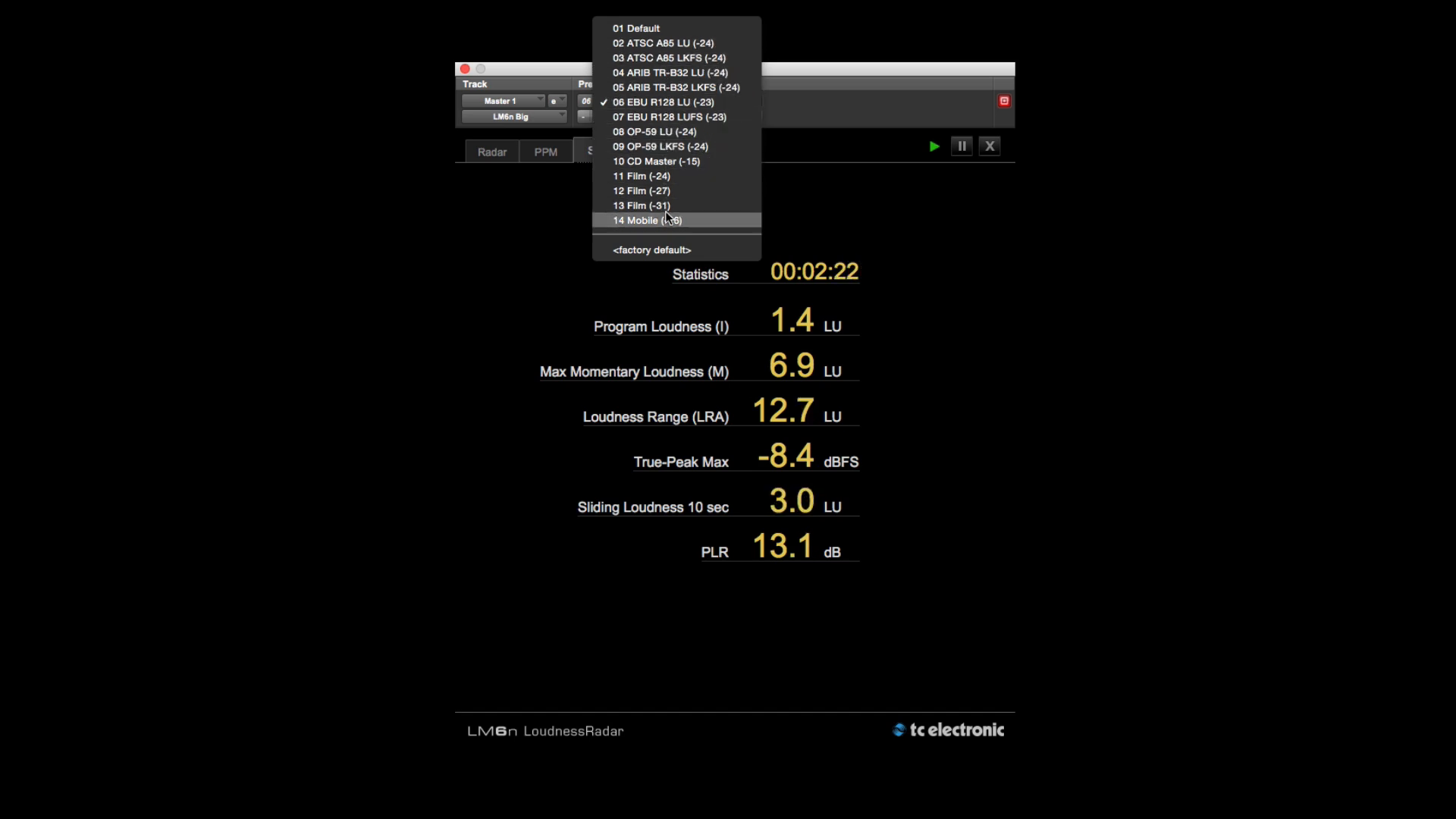
mouse_move(660, 146)
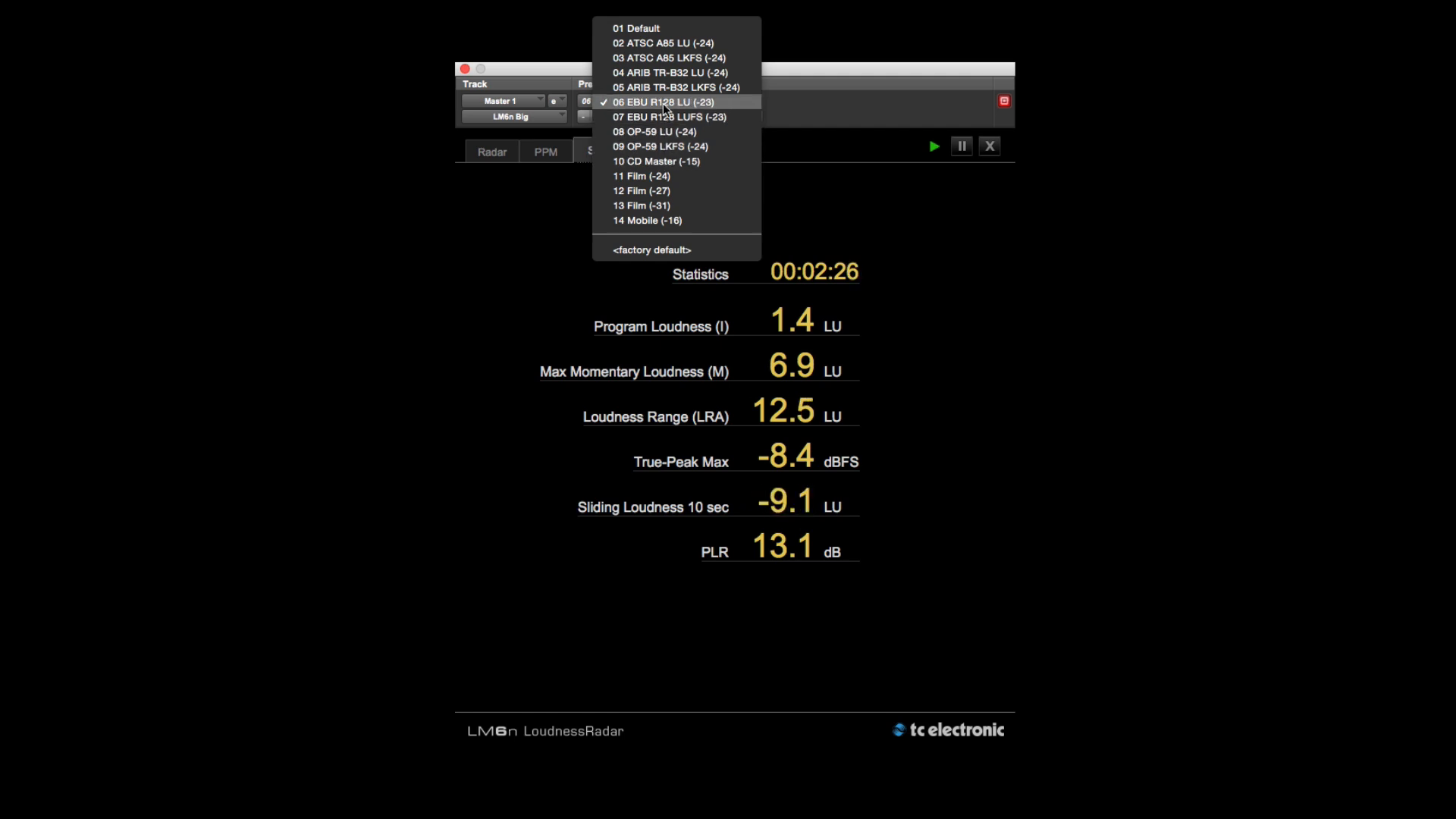
- Reselect the 06 EBU R128 LU (-23) preset
left_click(661, 101)
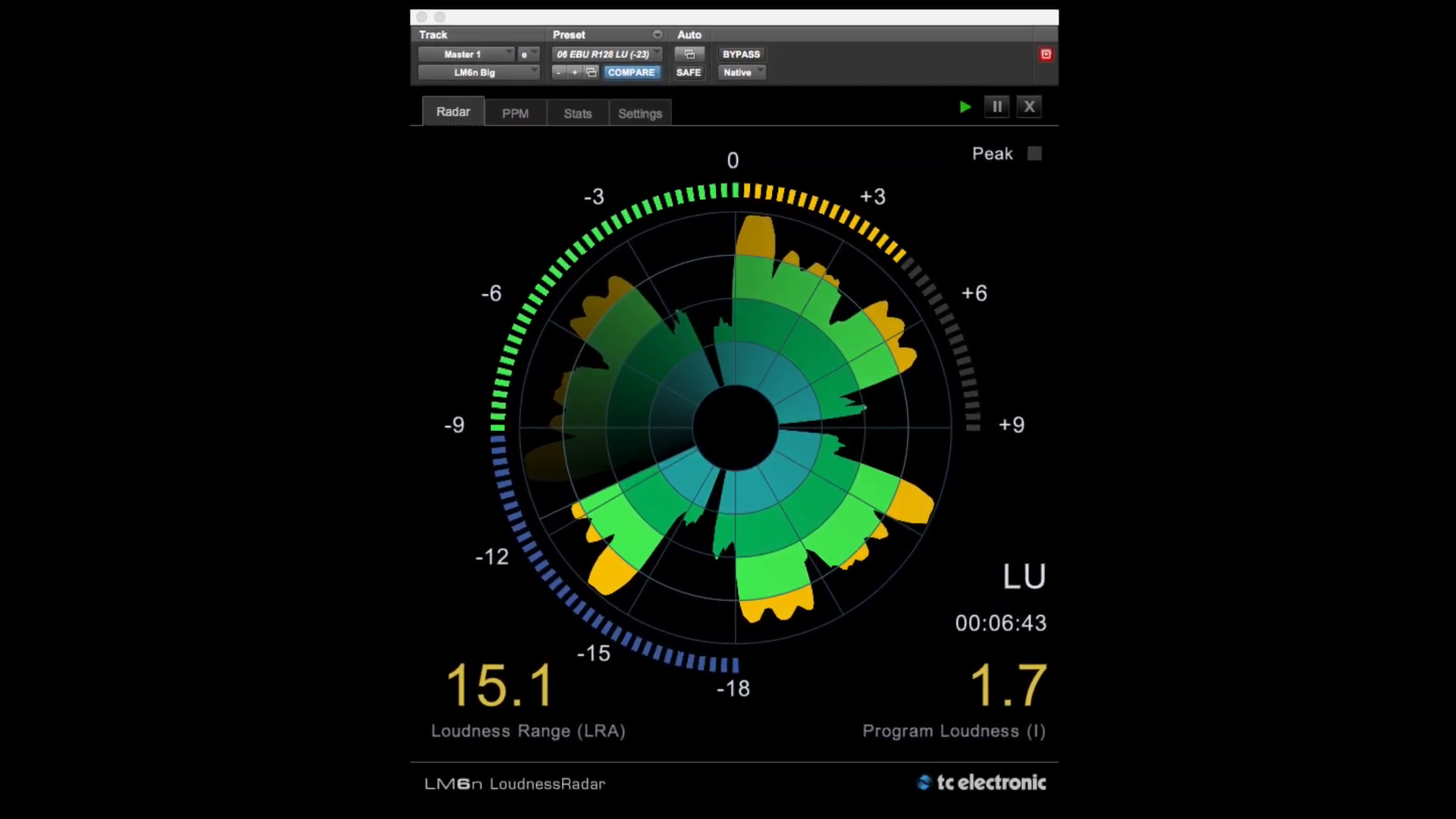
- Open the Settings page showing -23.0 LUFS target and 4 min radar speed
left_click(638, 112)
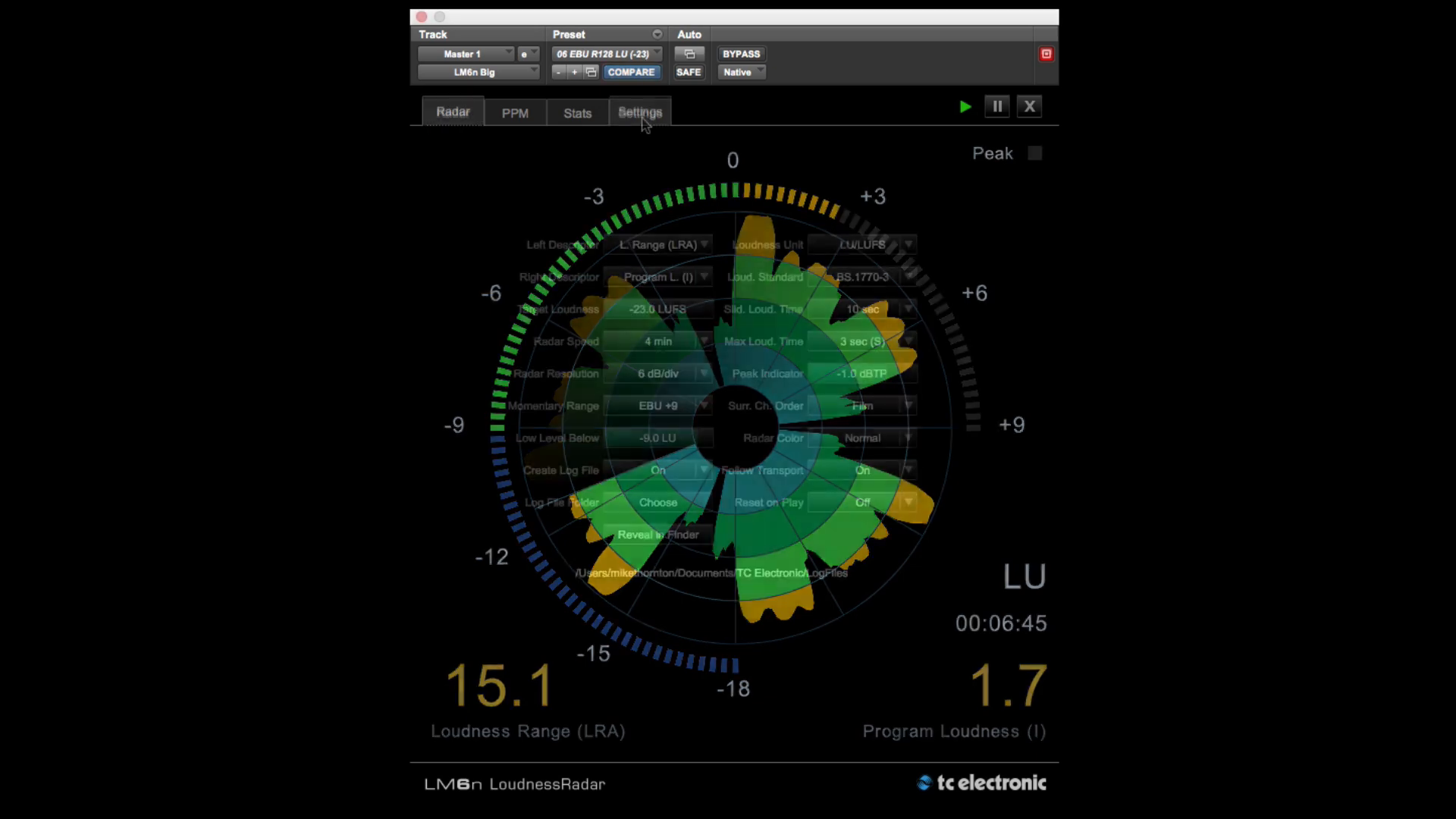
left_click(639, 112)
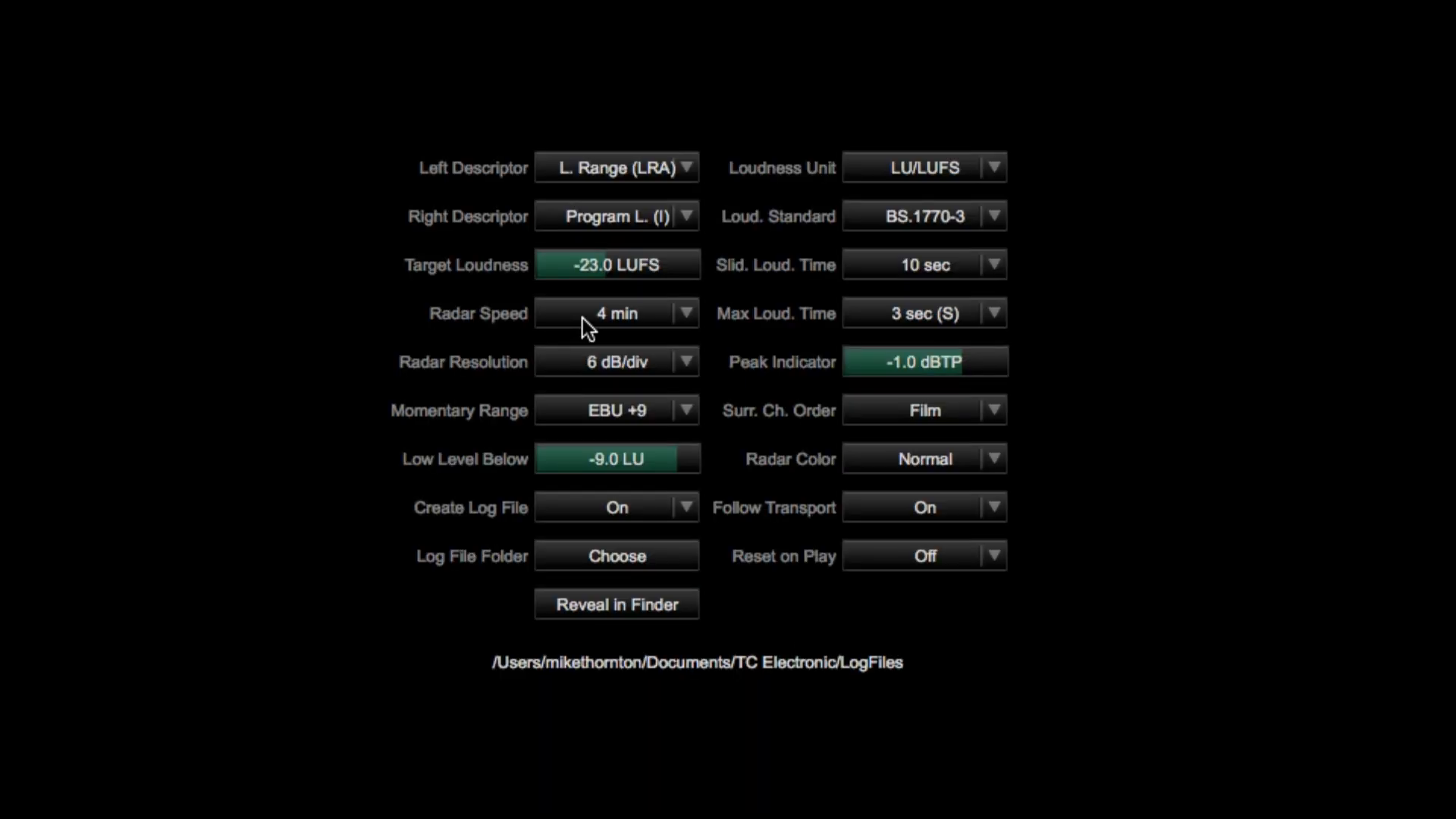
- Keep 4 min radar speed and EBU +9 range, and set Low Level Below to -9.0 LU
left_click(616, 313)
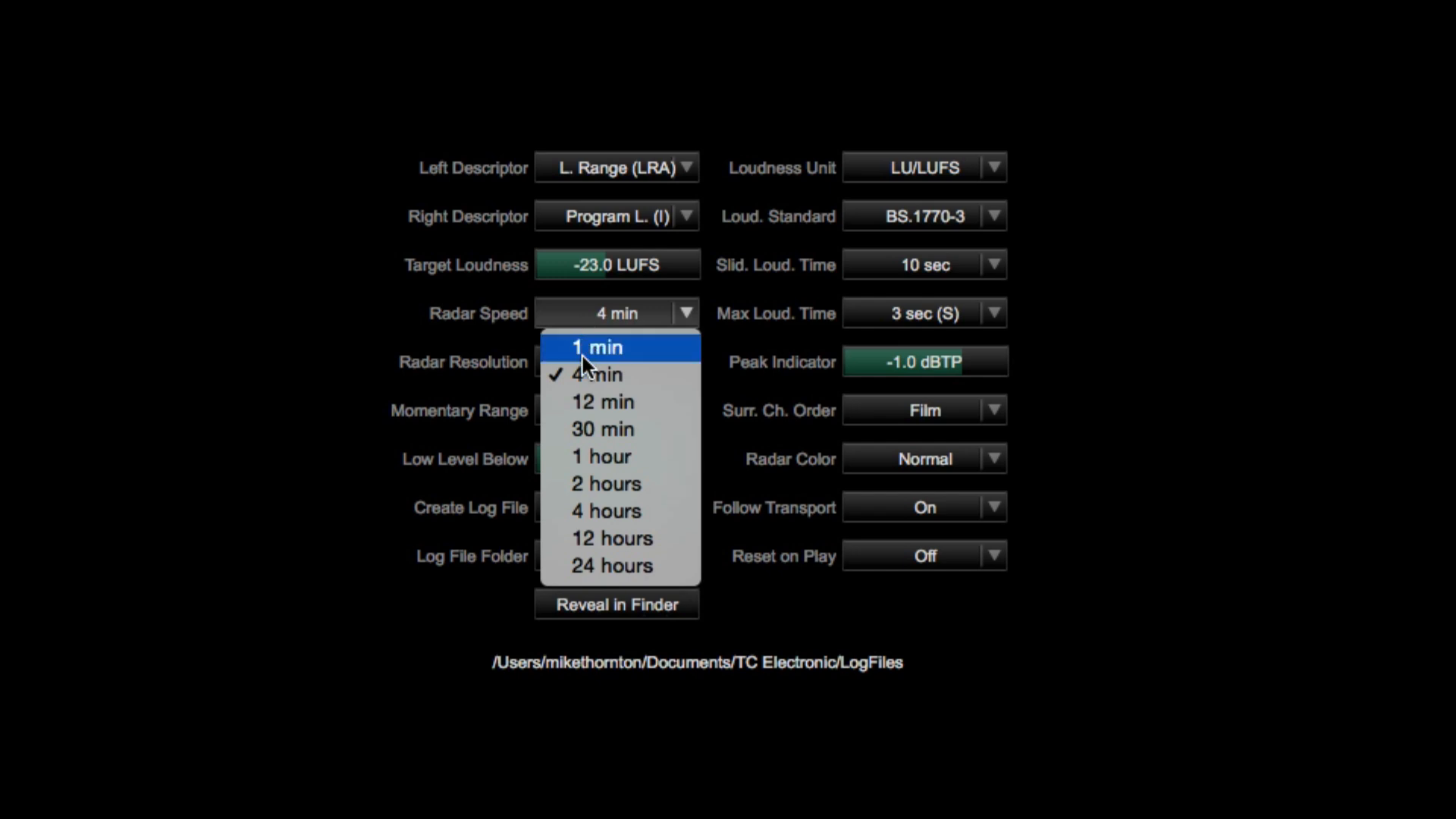
mouse_move(611, 566)
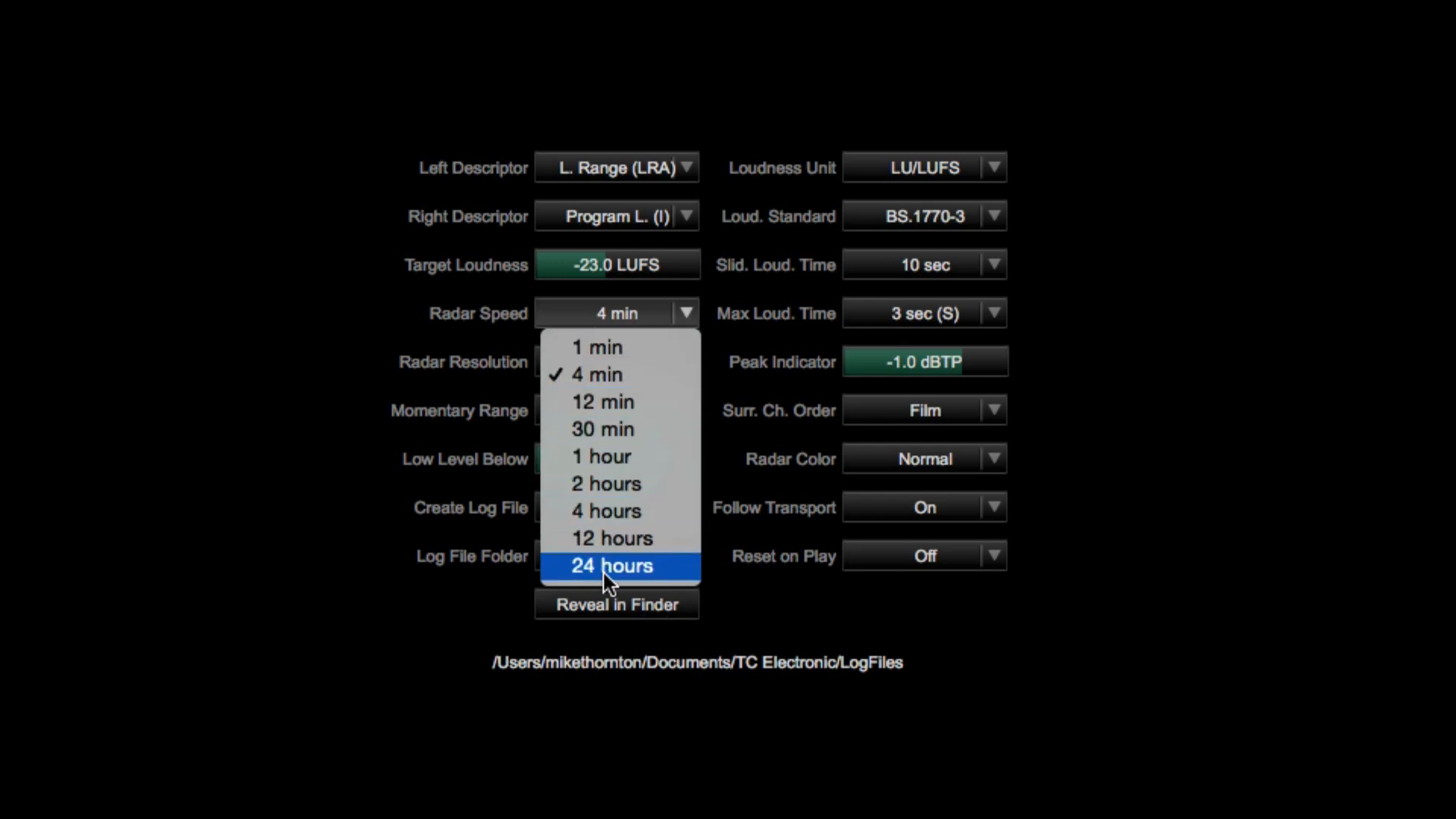
mouse_move(604, 510)
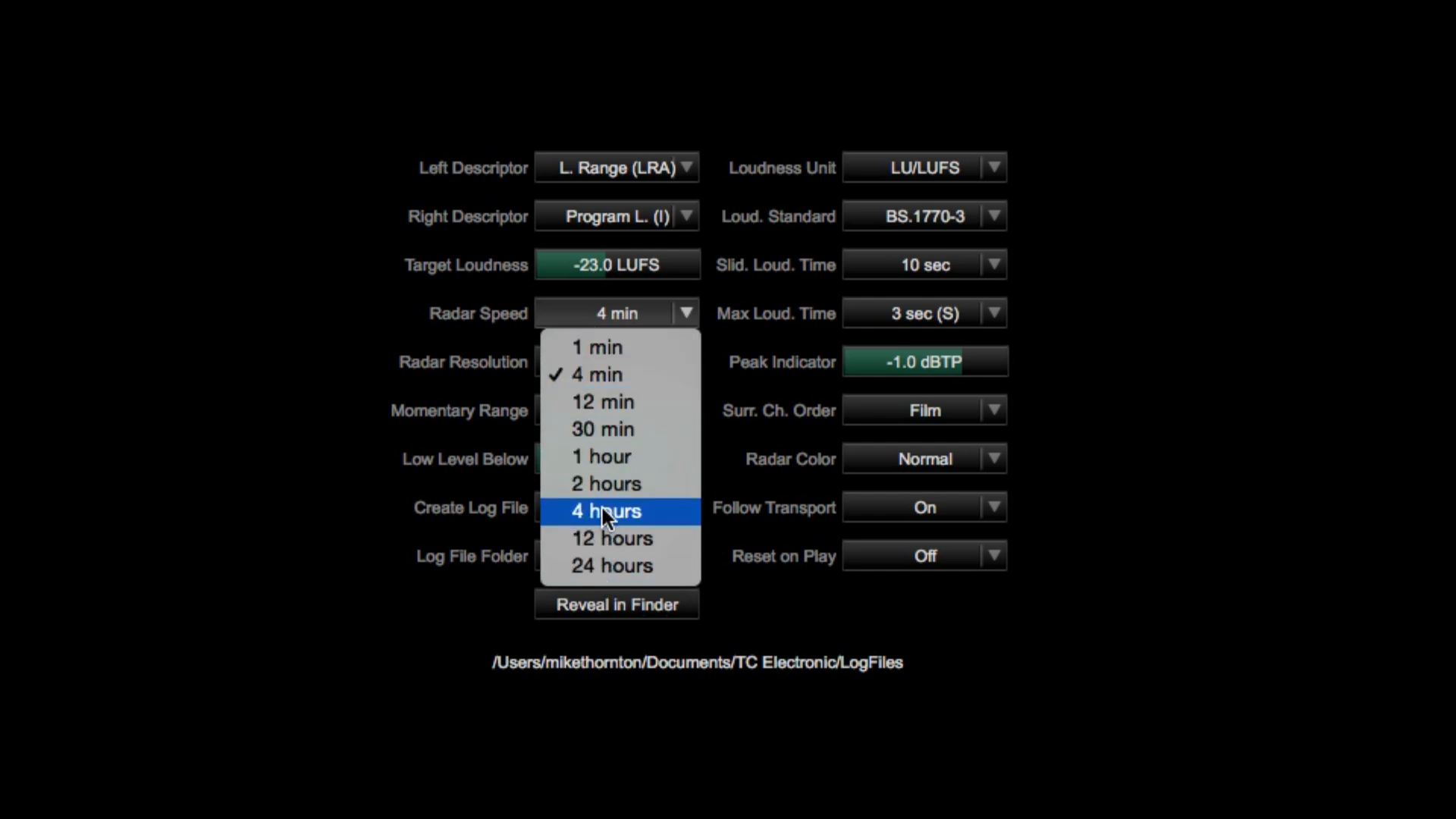
mouse_move(603, 374)
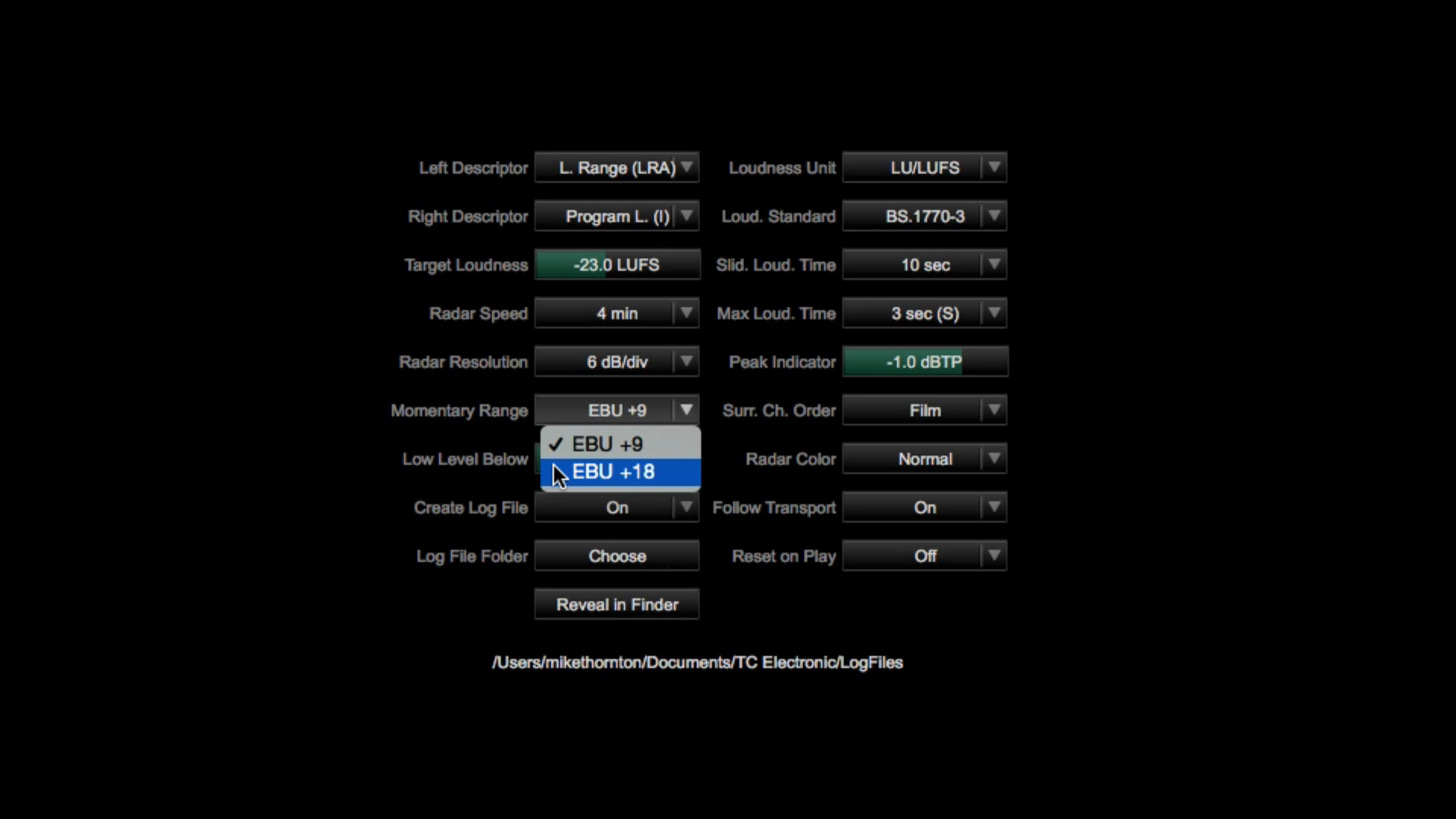
mouse_move(558, 468)
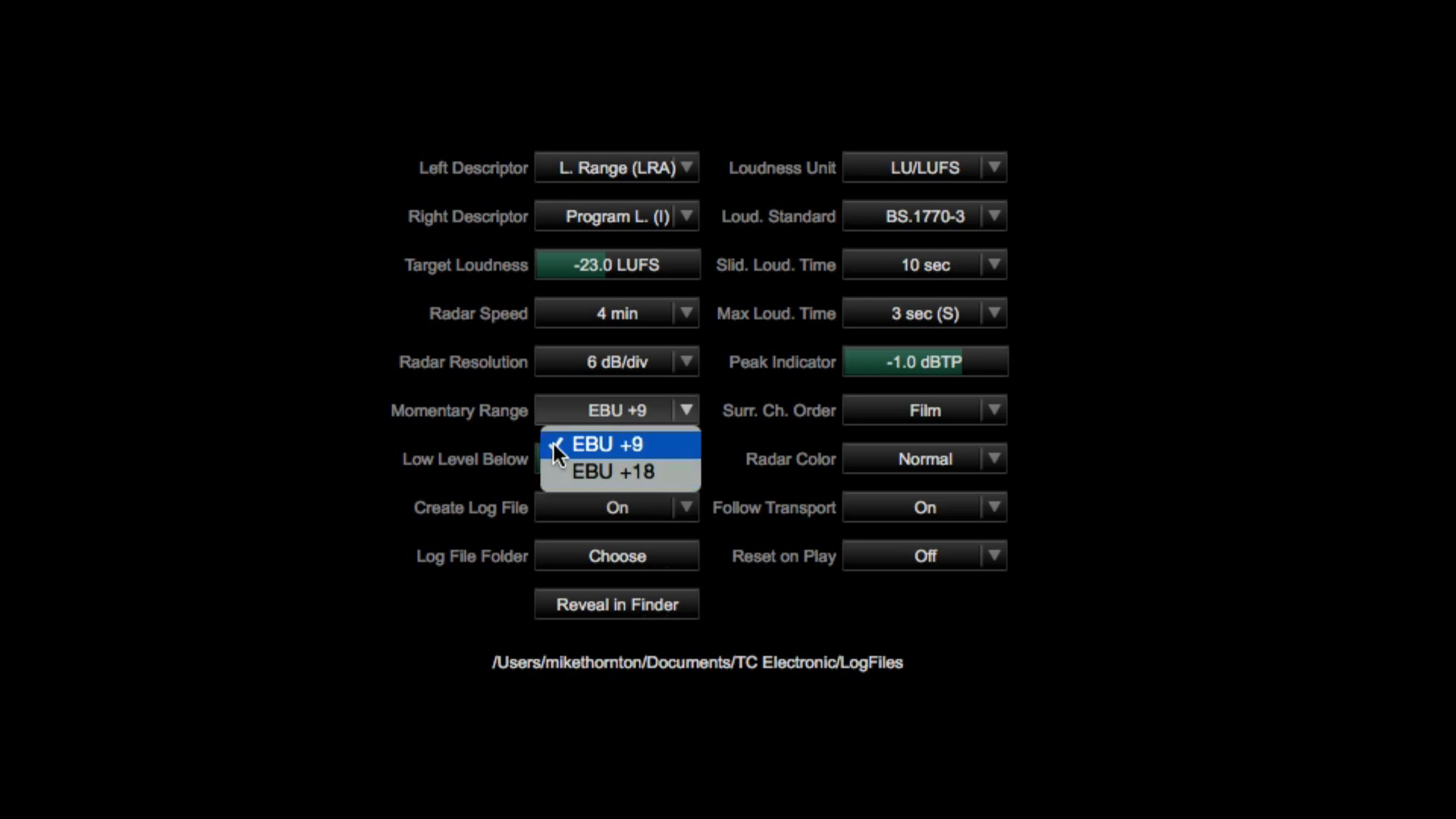
left_click(616, 444)
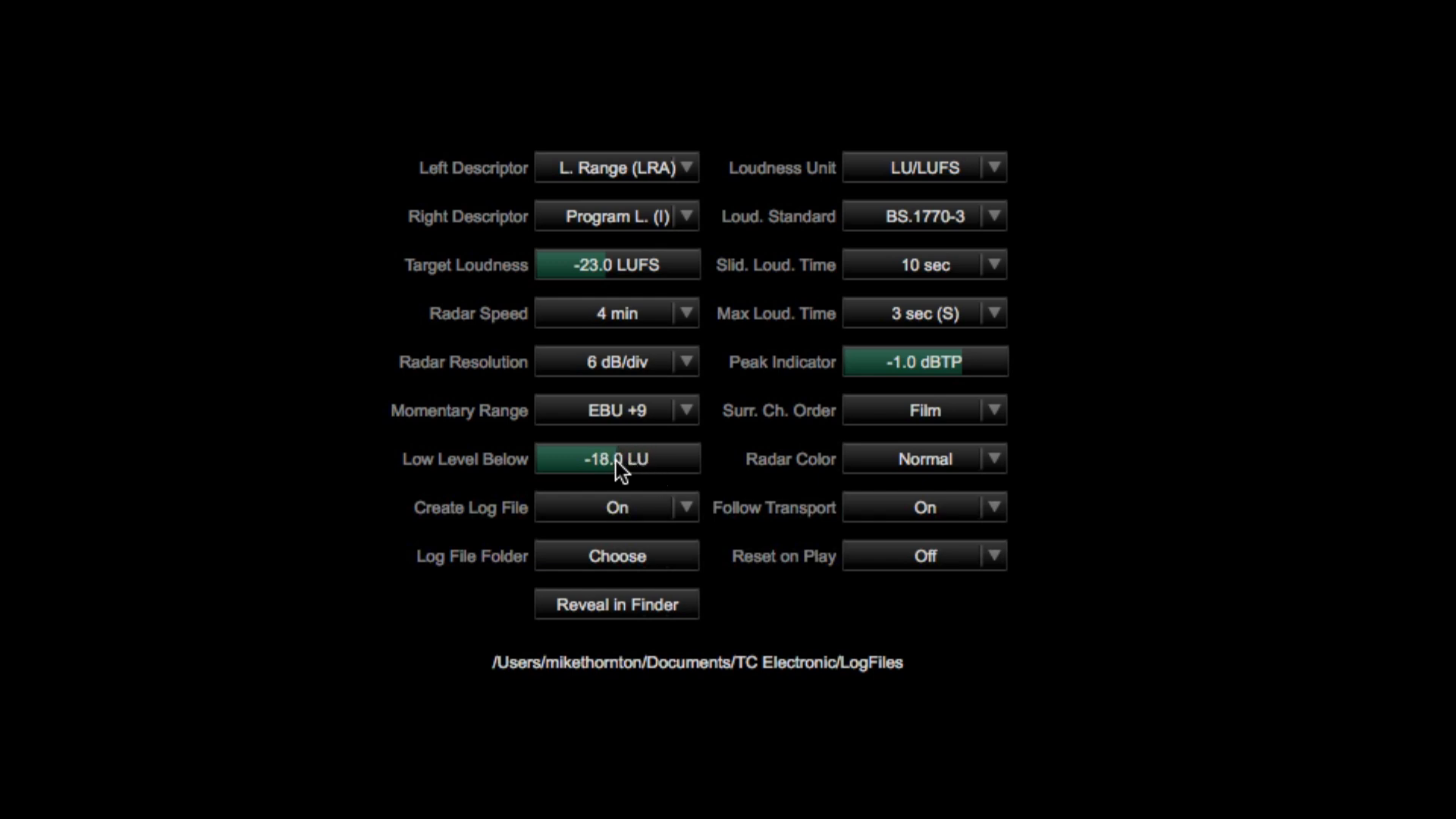
left_click_drag(617, 458, 666, 467)
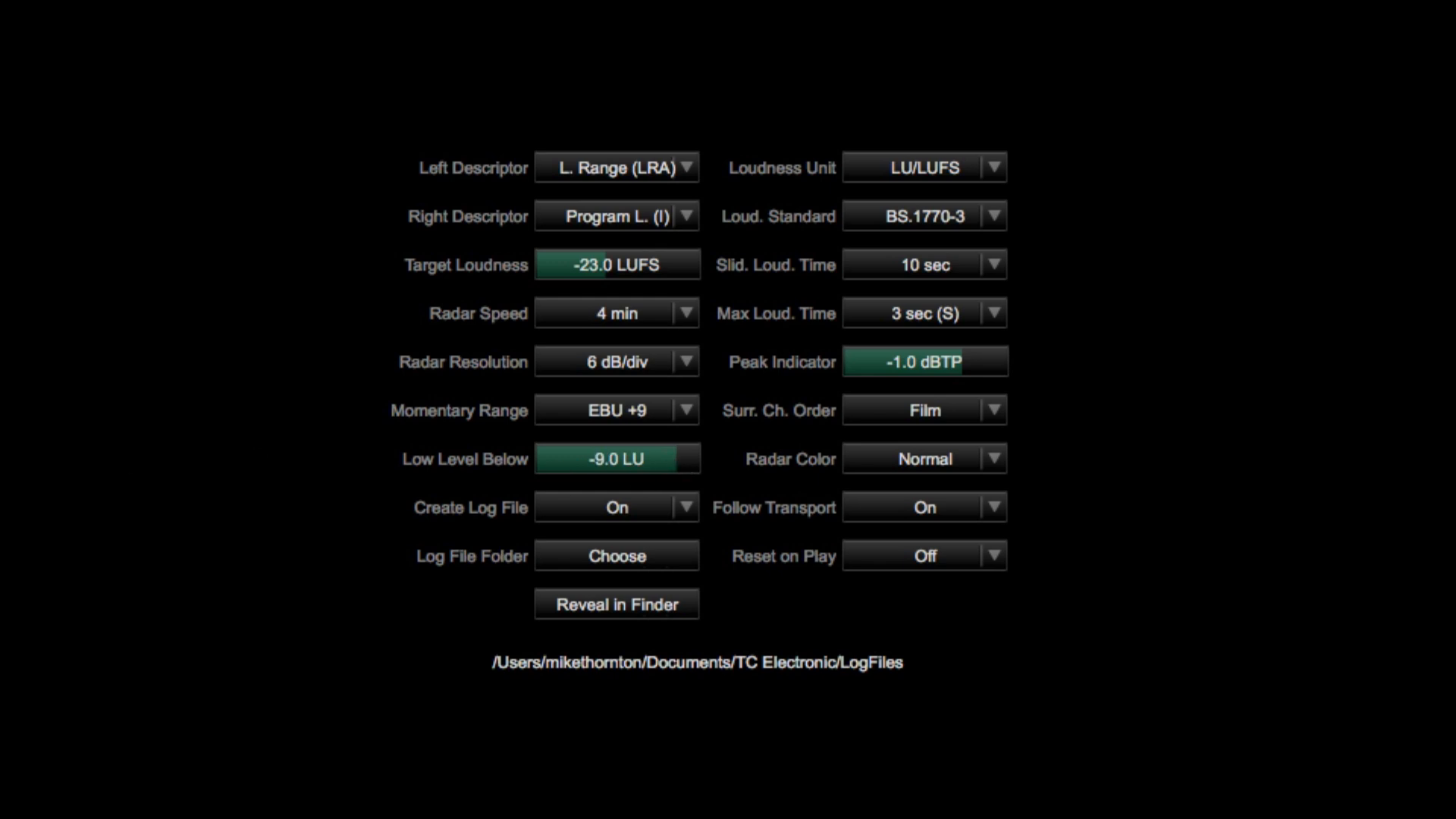
- Set Radar Color to Desaturated and view the greyscale radar display
left_click(924, 265)
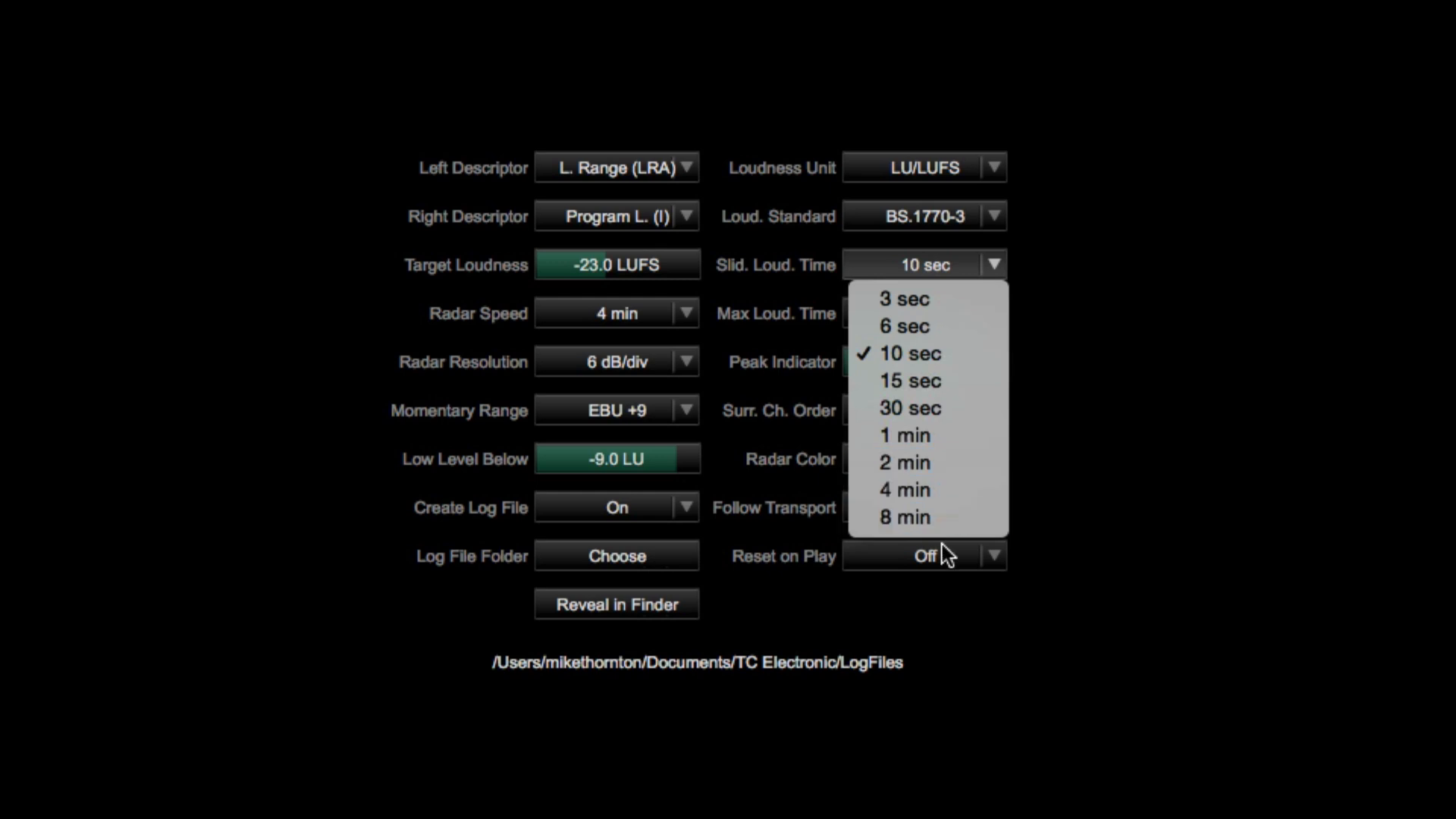
mouse_move(928, 410)
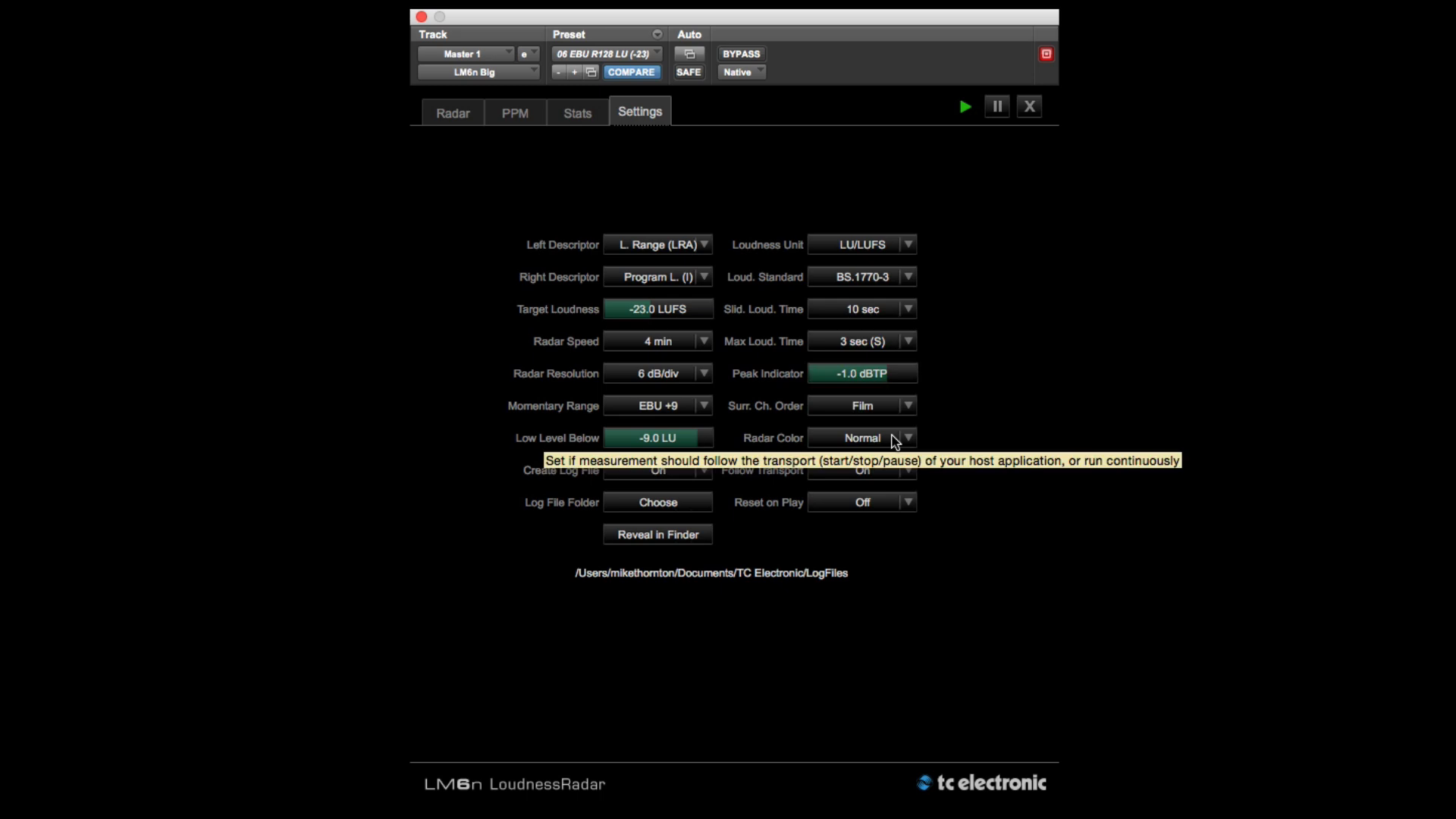
left_click(859, 438)
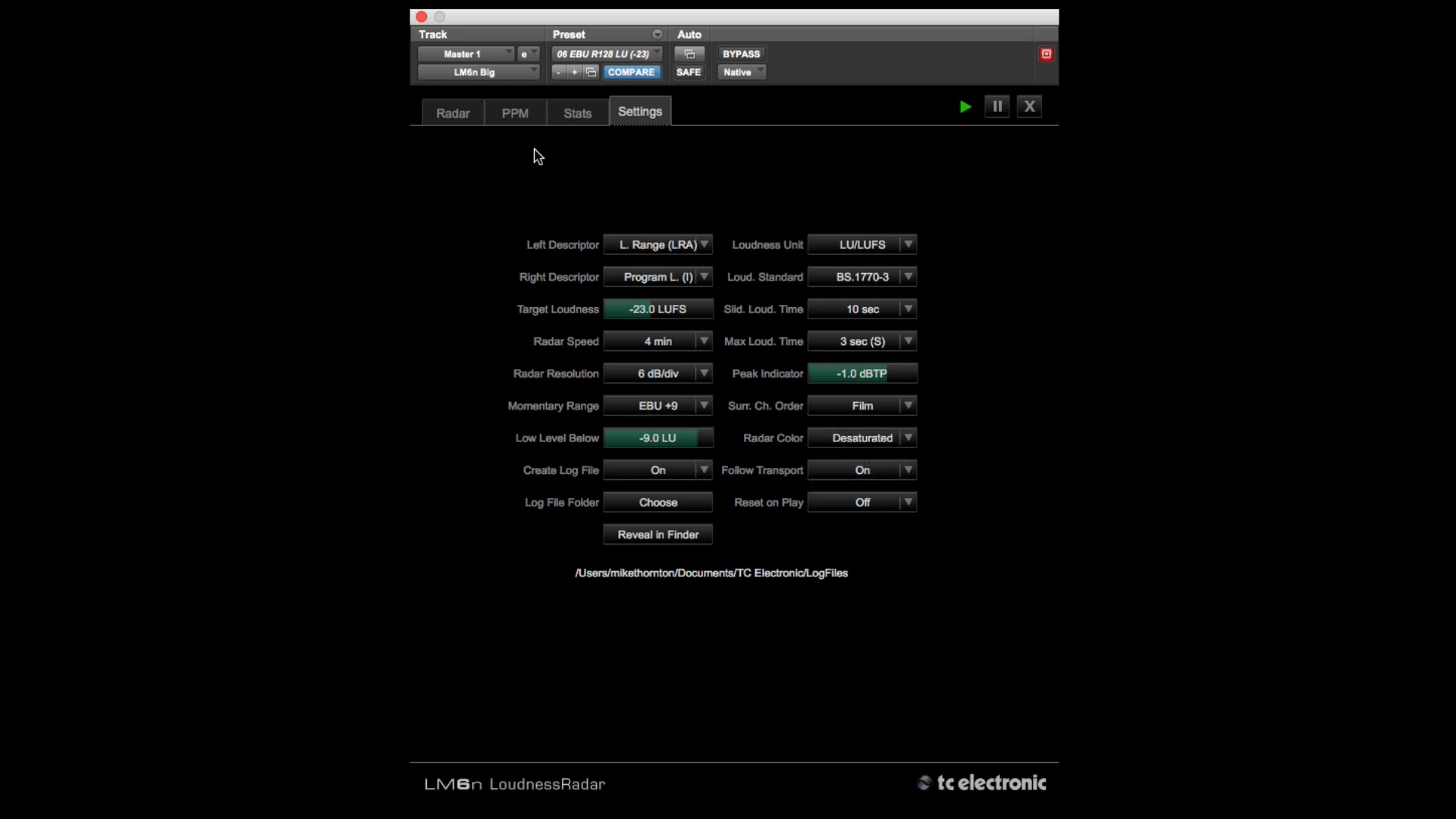
left_click(454, 112)
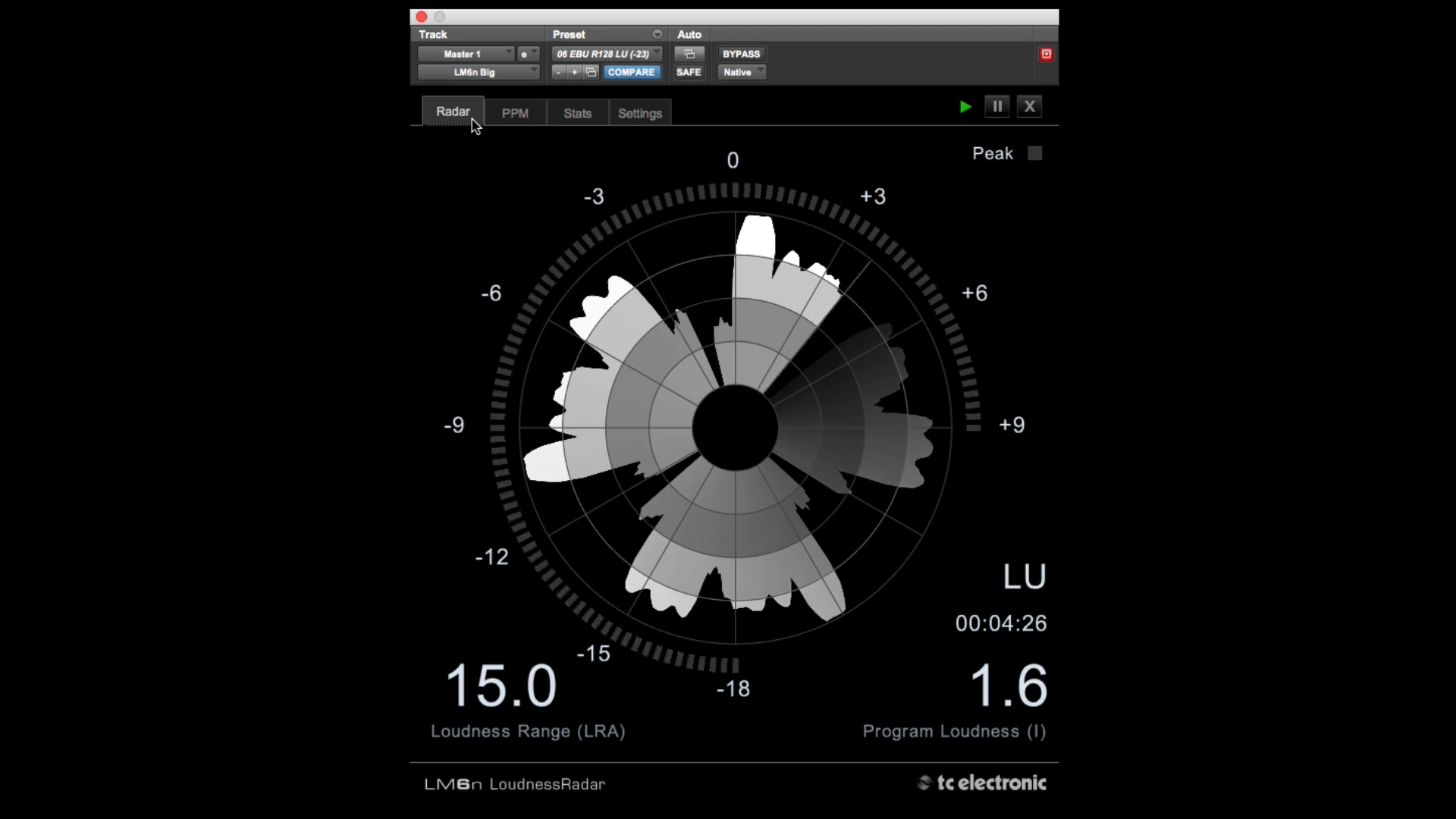
- Set Radar Color back to Normal in Settings, keeping Surr. Ch. Order on Film
left_click(638, 112)
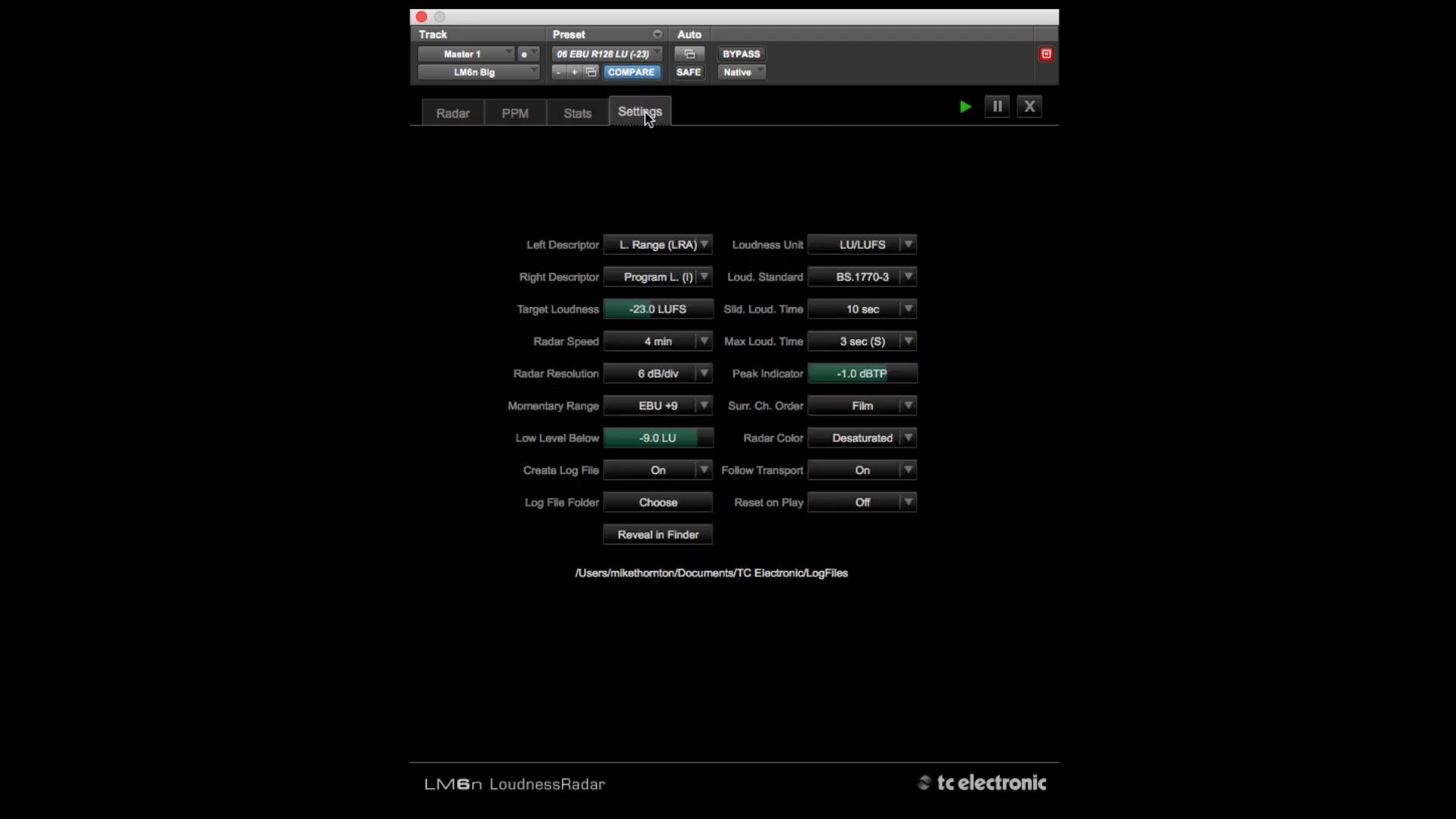
left_click(905, 439)
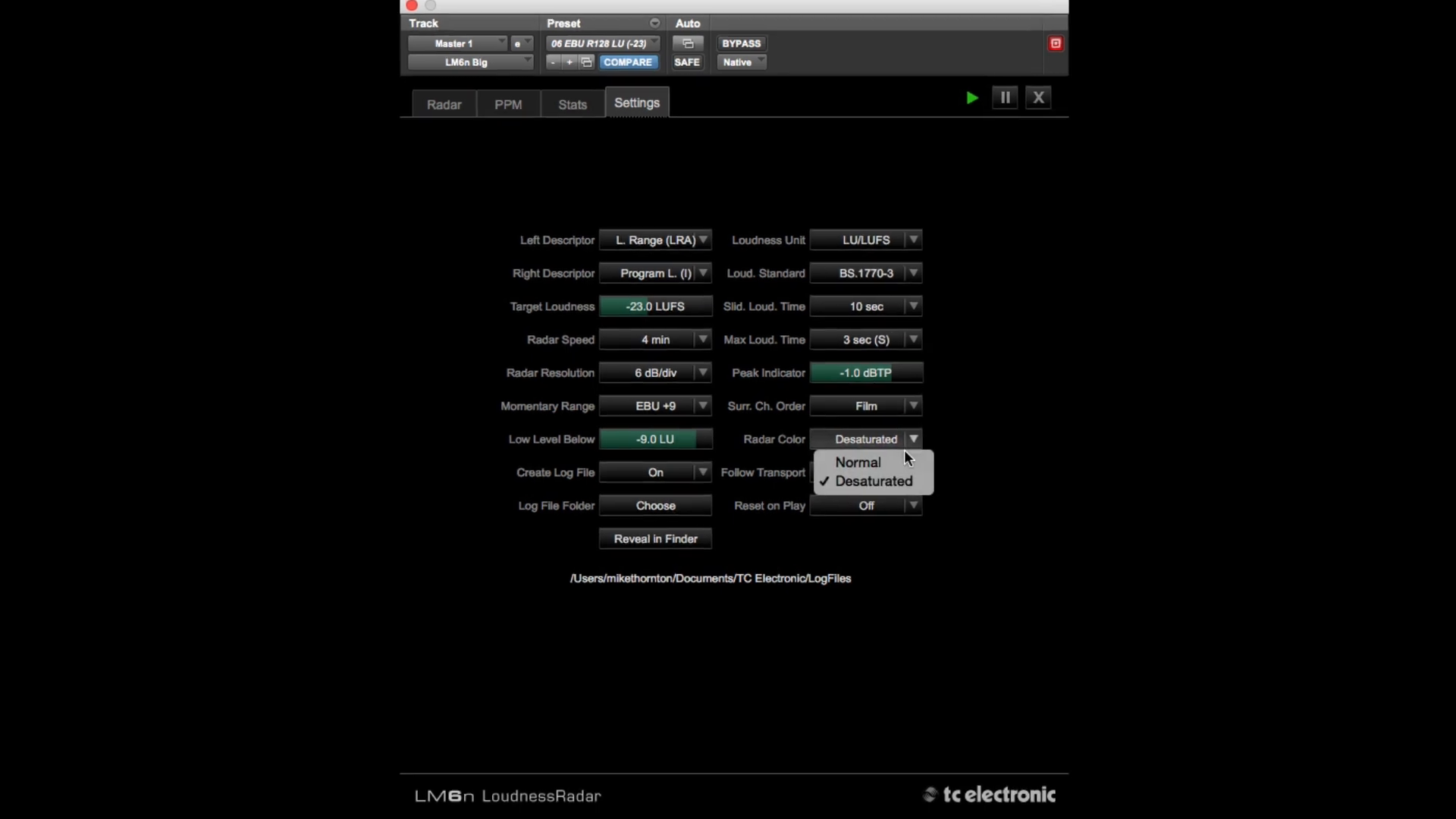
left_click(857, 462)
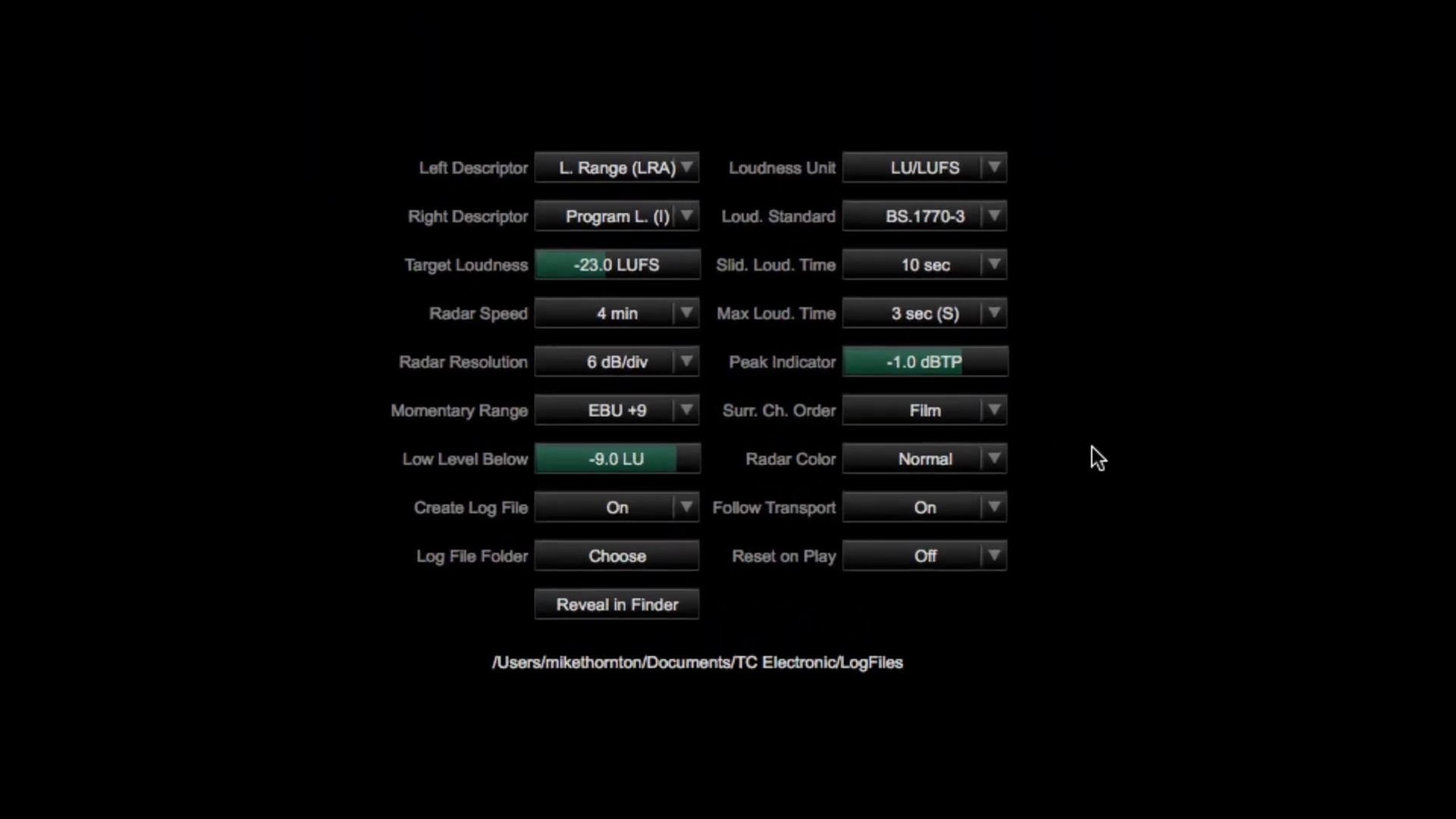
mouse_move(993, 423)
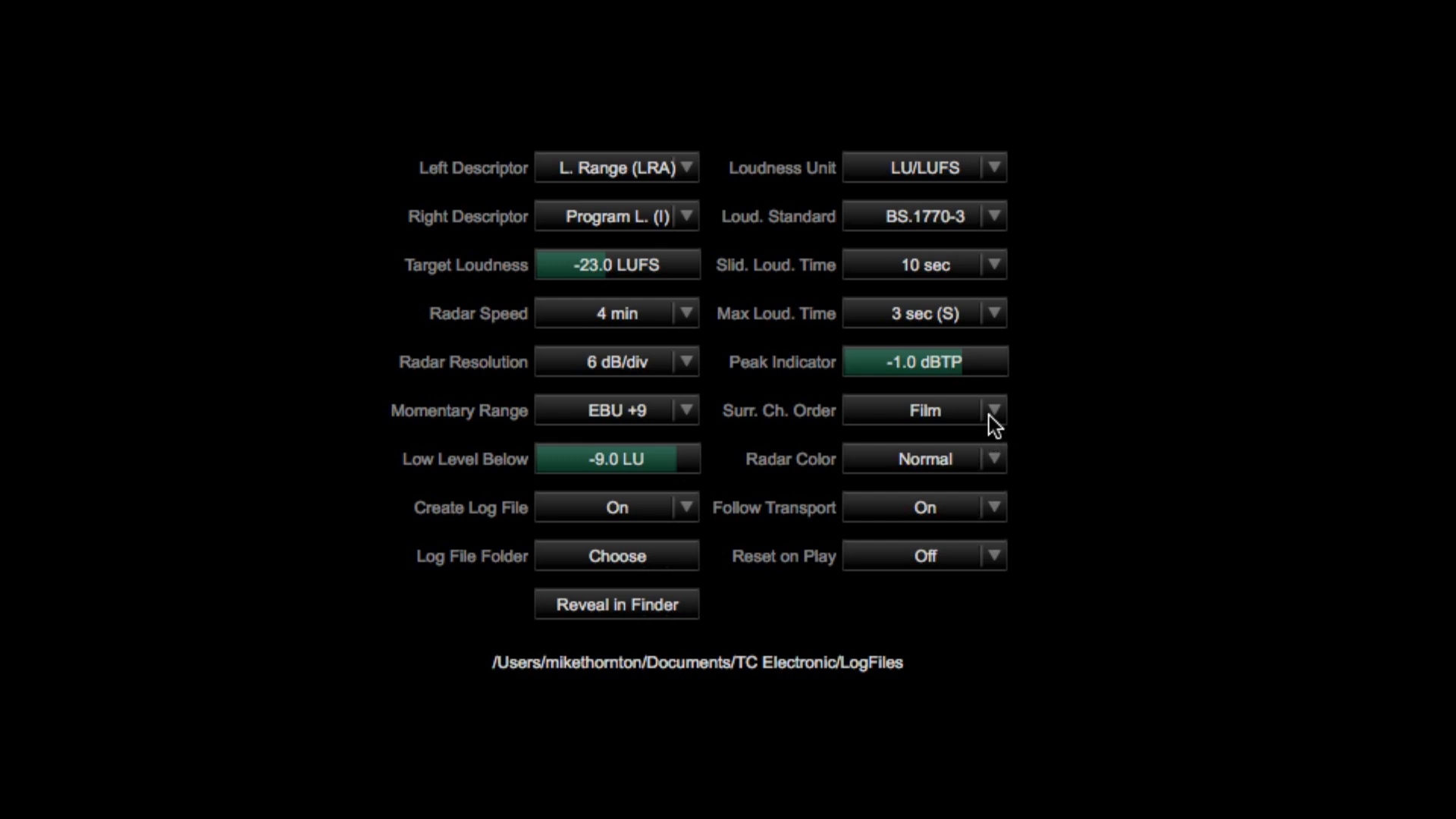
left_click(993, 410)
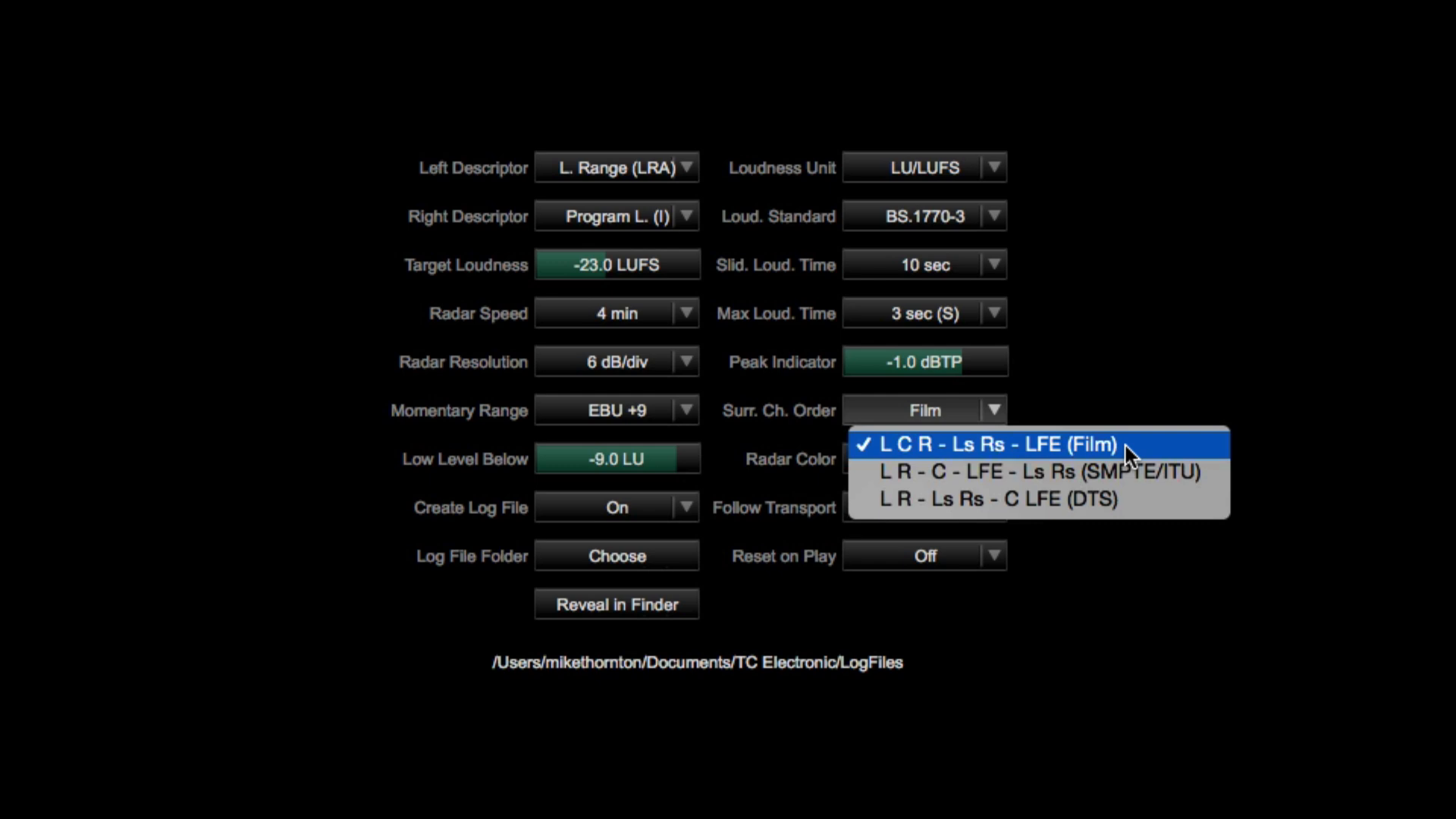
mouse_move(1121, 442)
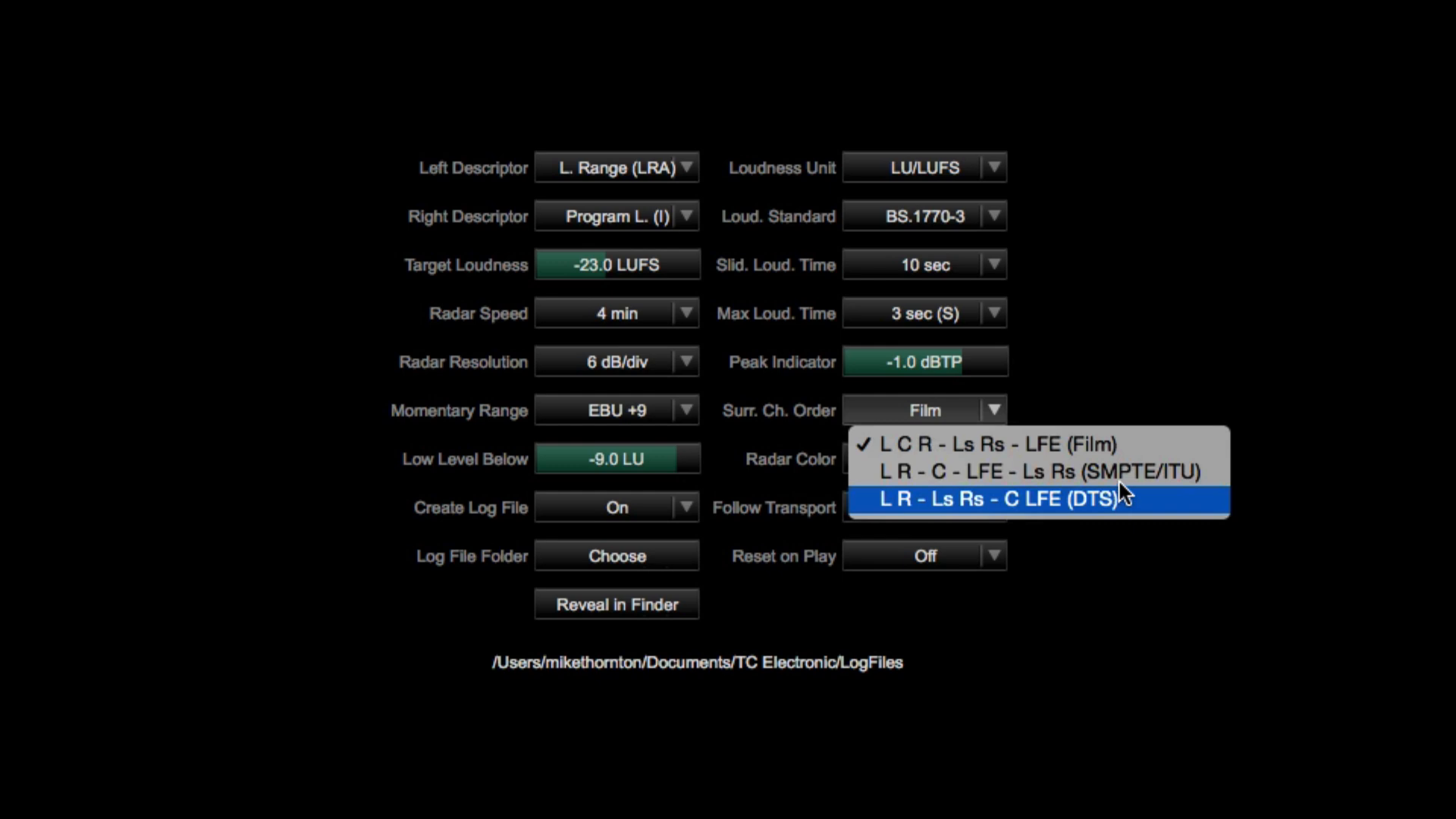
mouse_move(1131, 444)
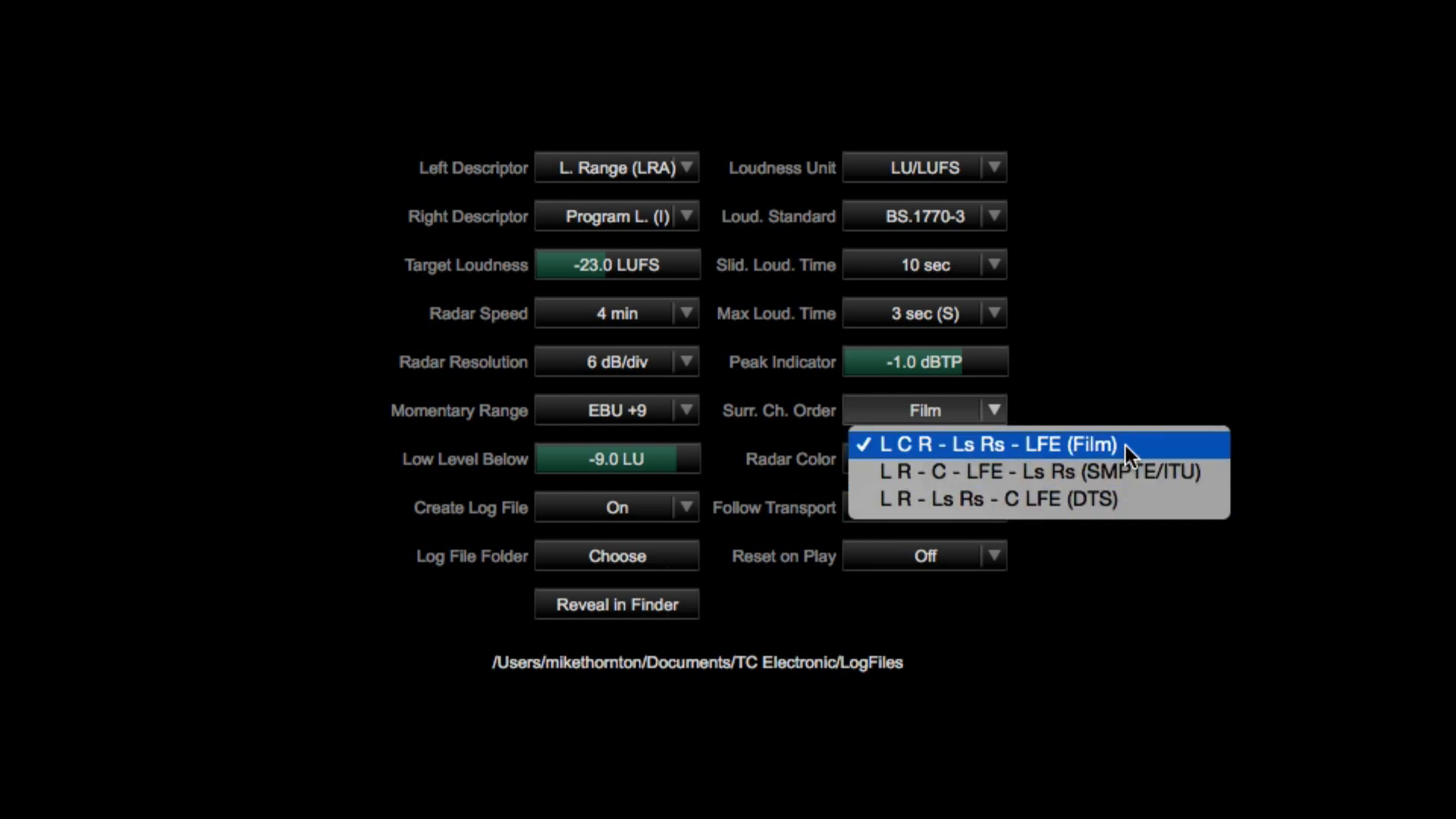
left_click(988, 446)
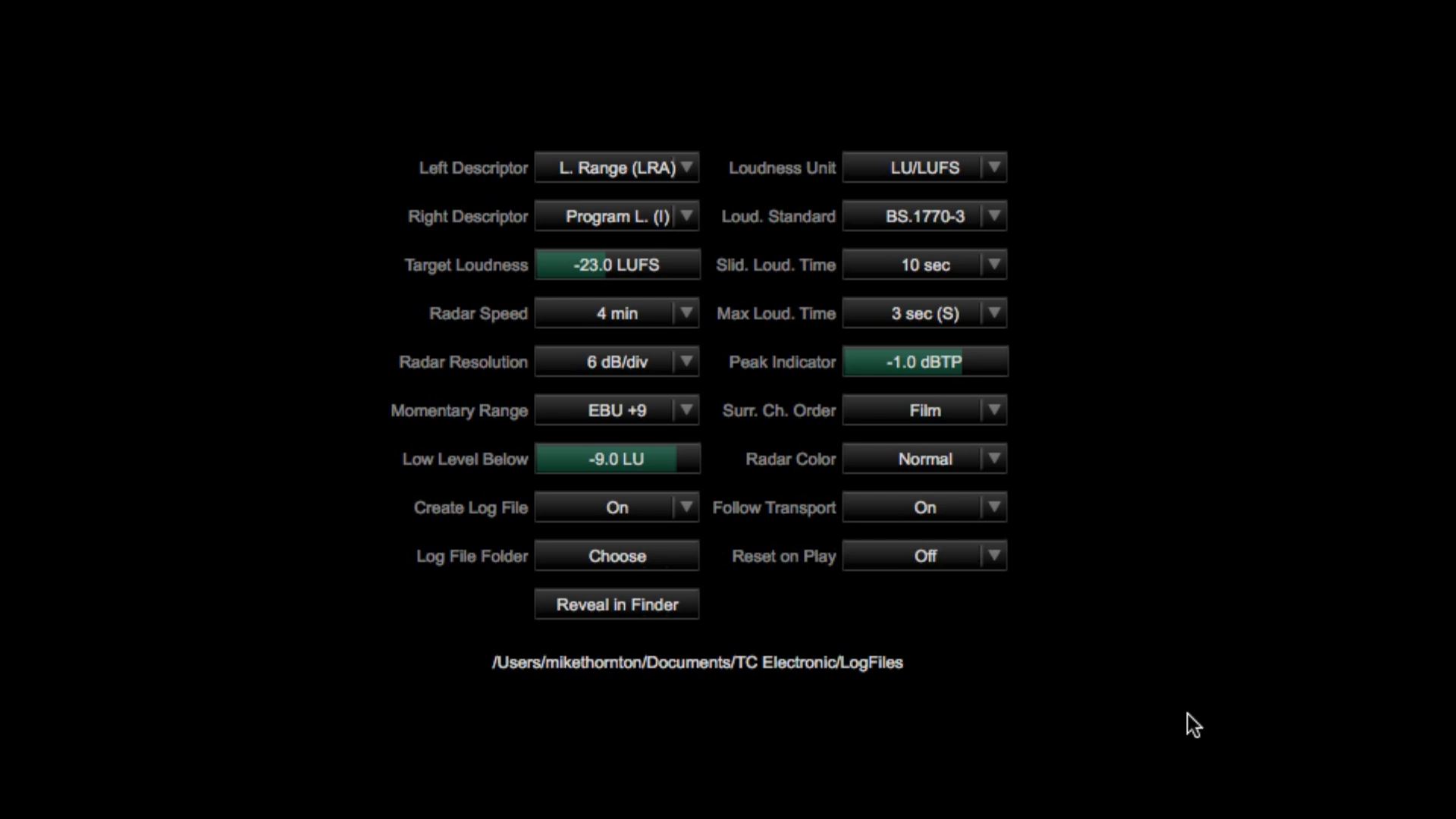
left_click(616, 507)
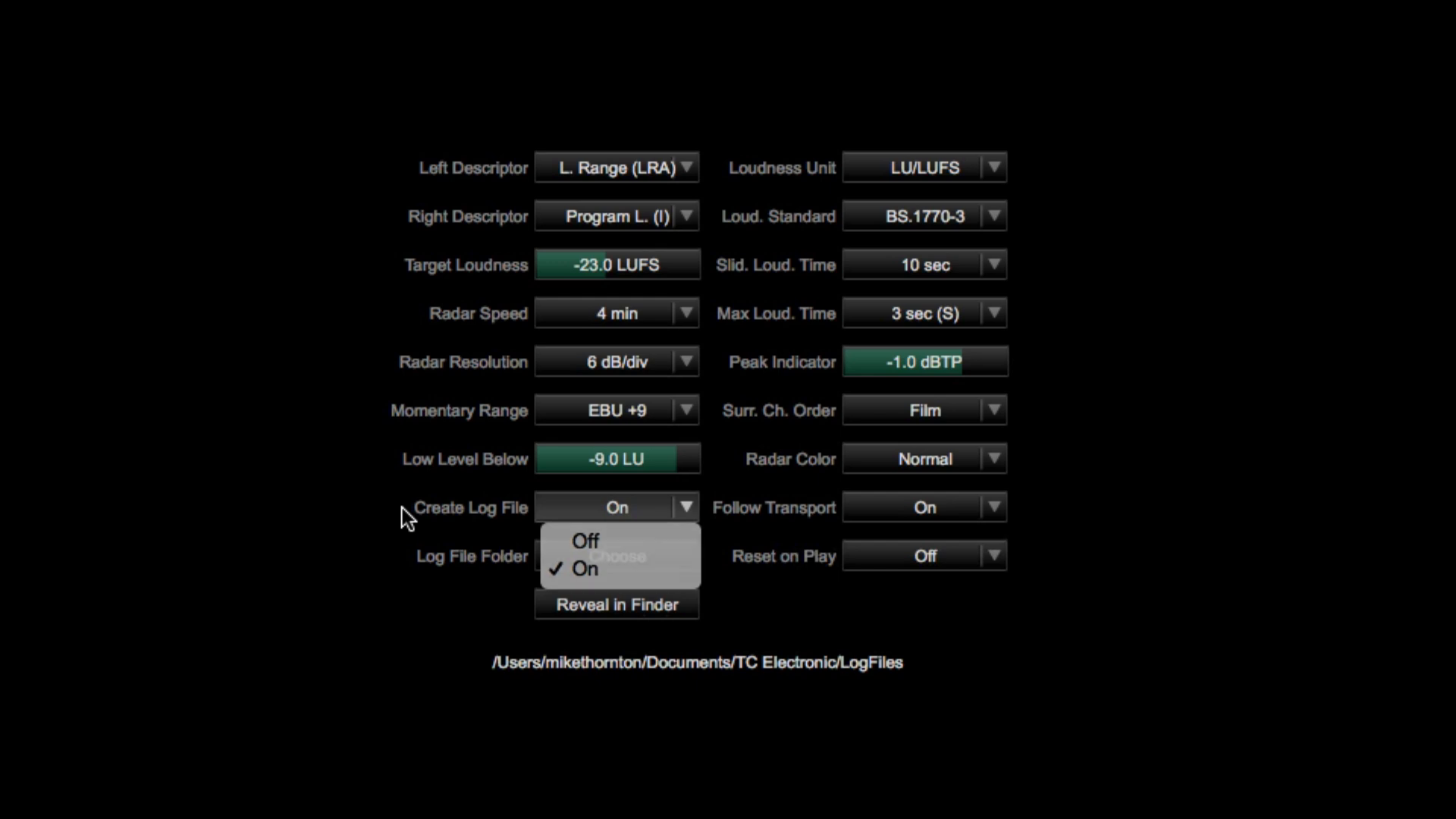
left_click(585, 568)
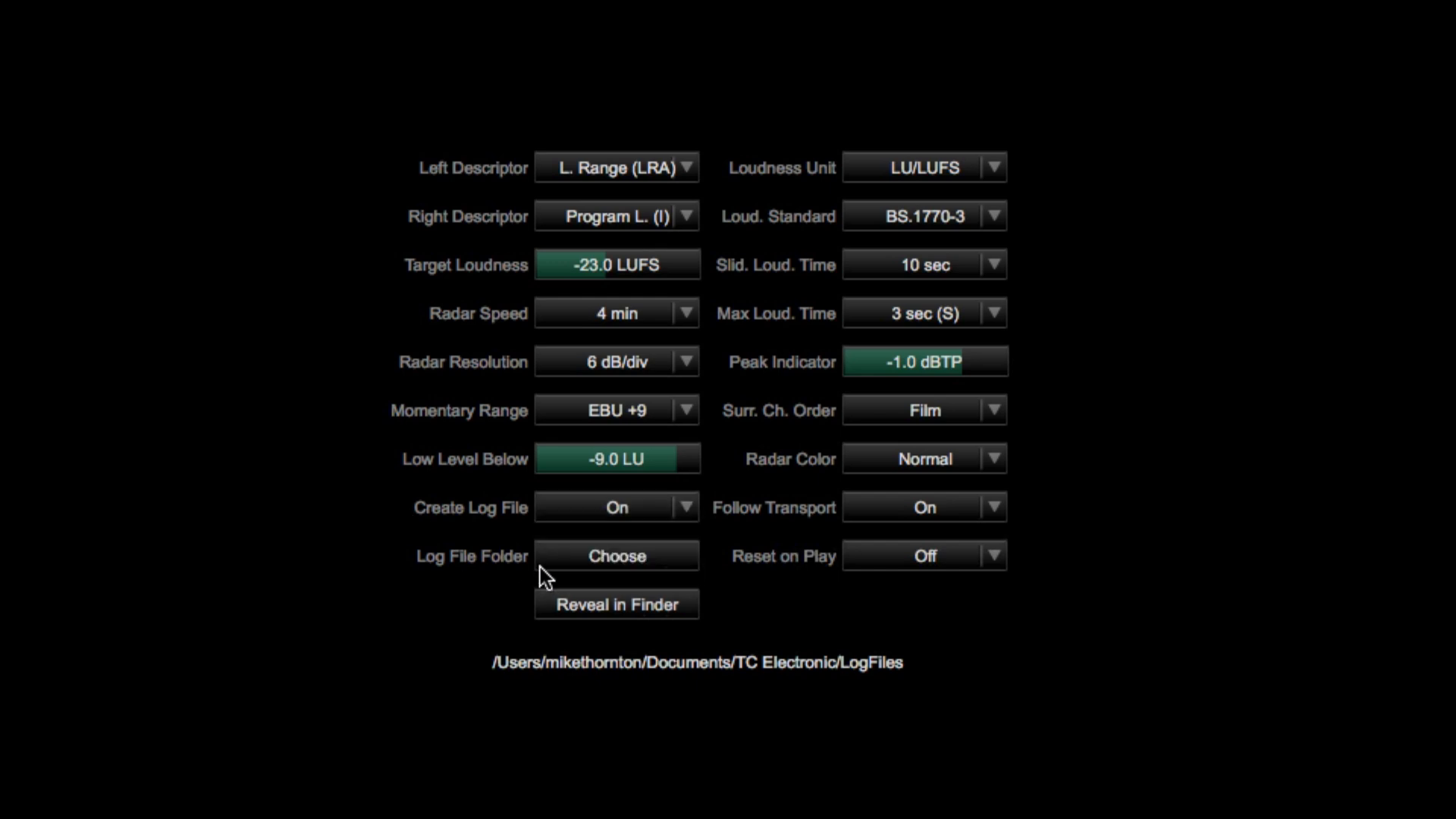
mouse_move(579, 564)
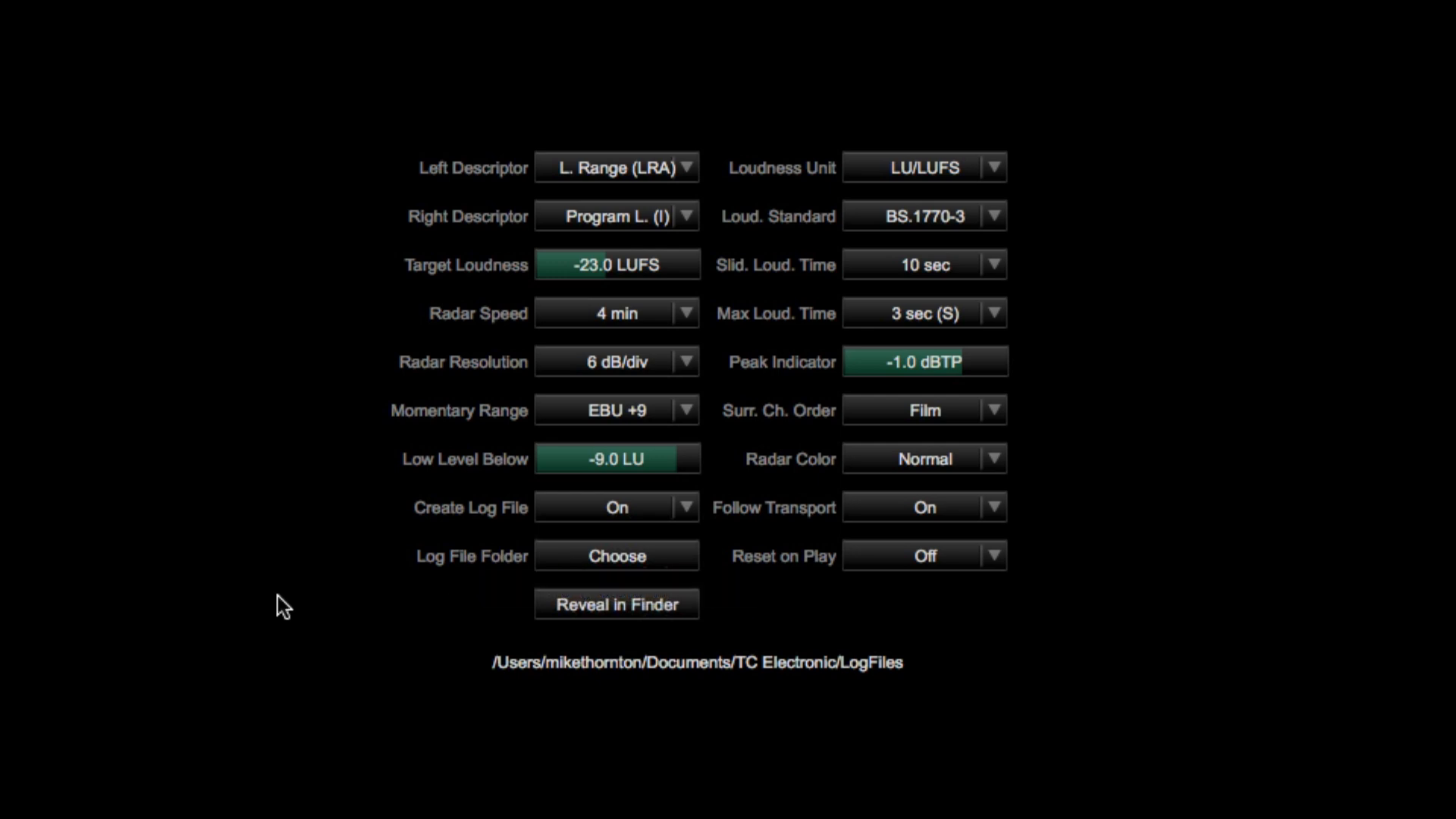
mouse_move(620, 611)
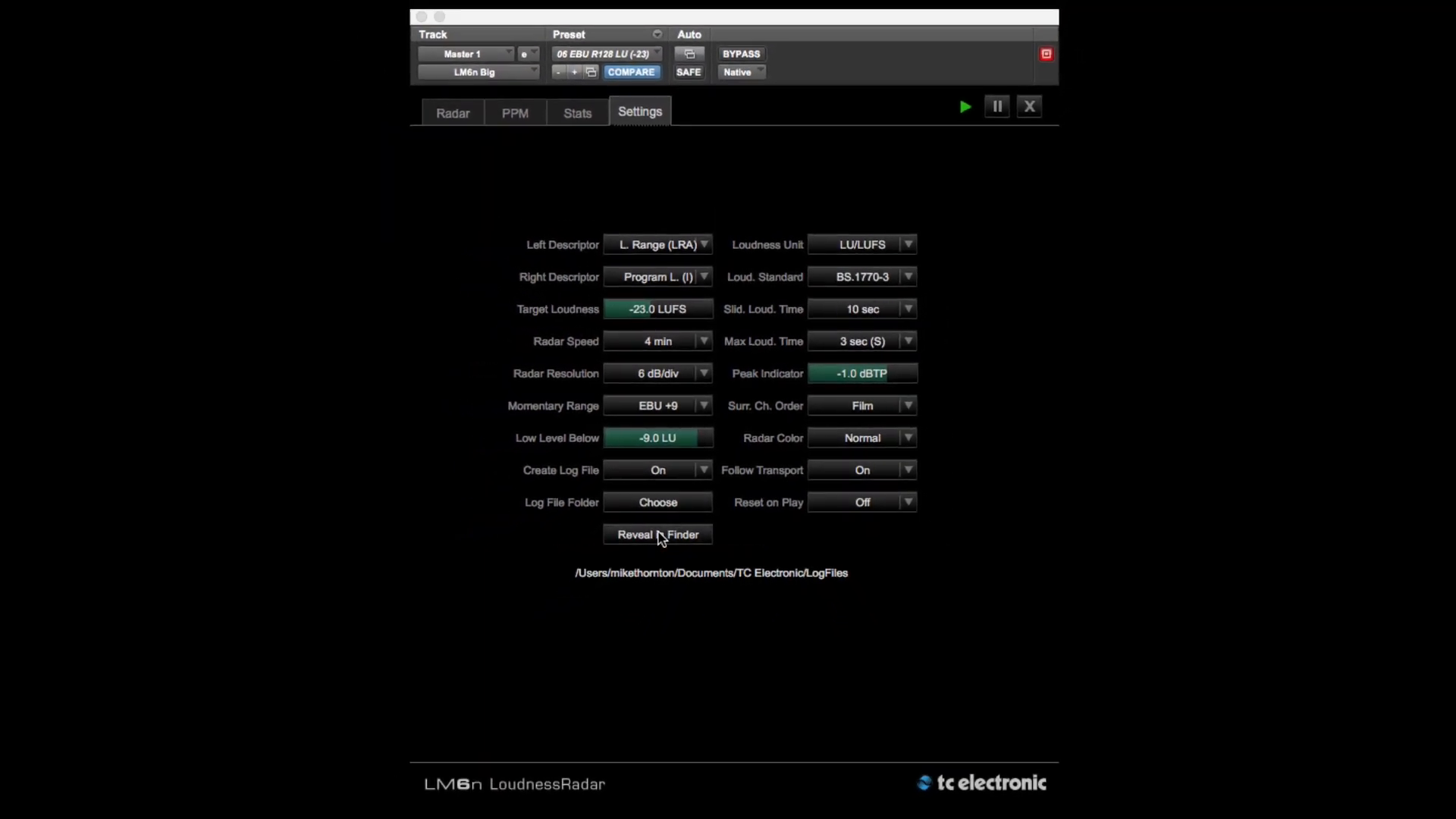
left_click(656, 534)
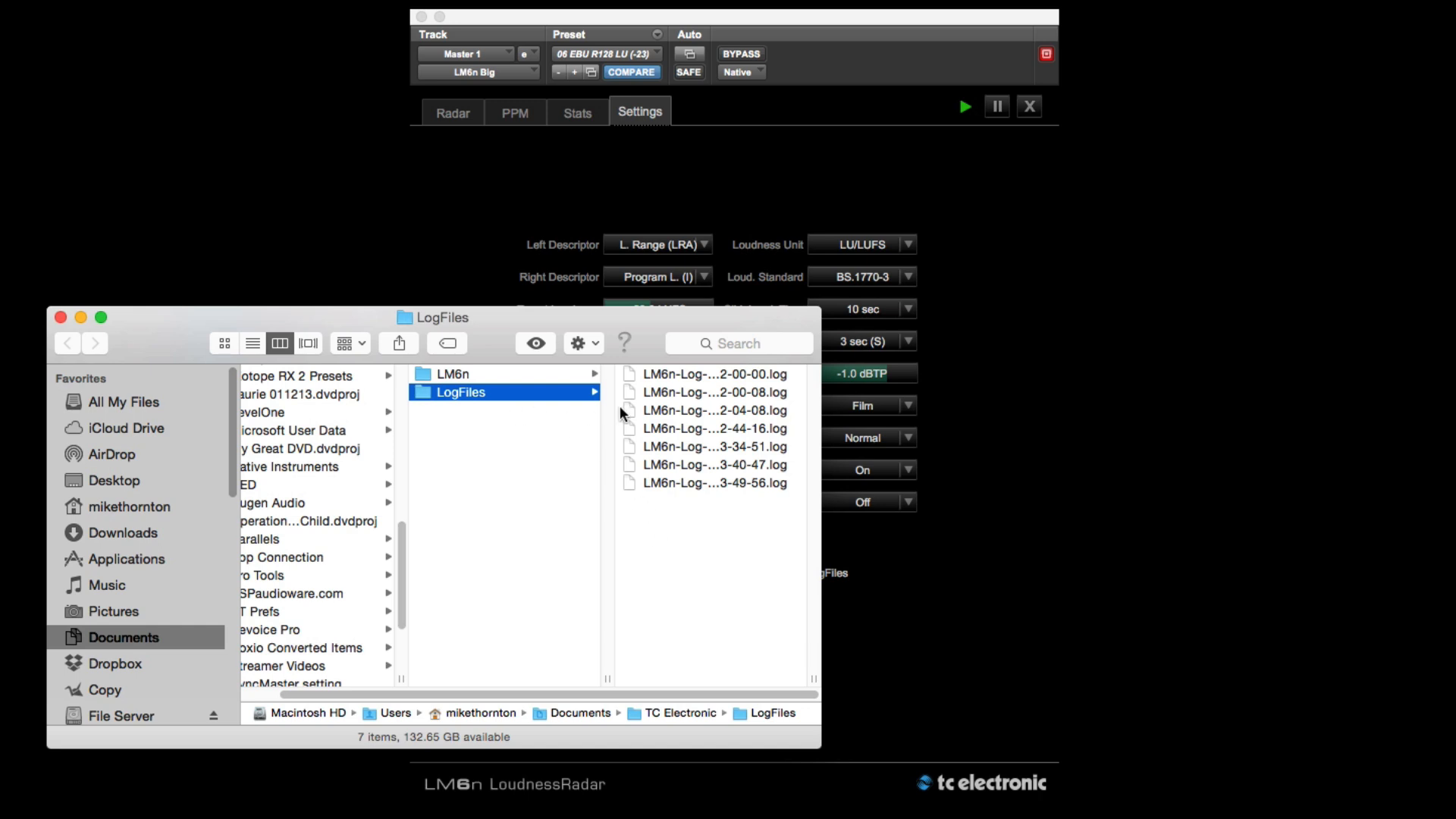
double_click(715, 409)
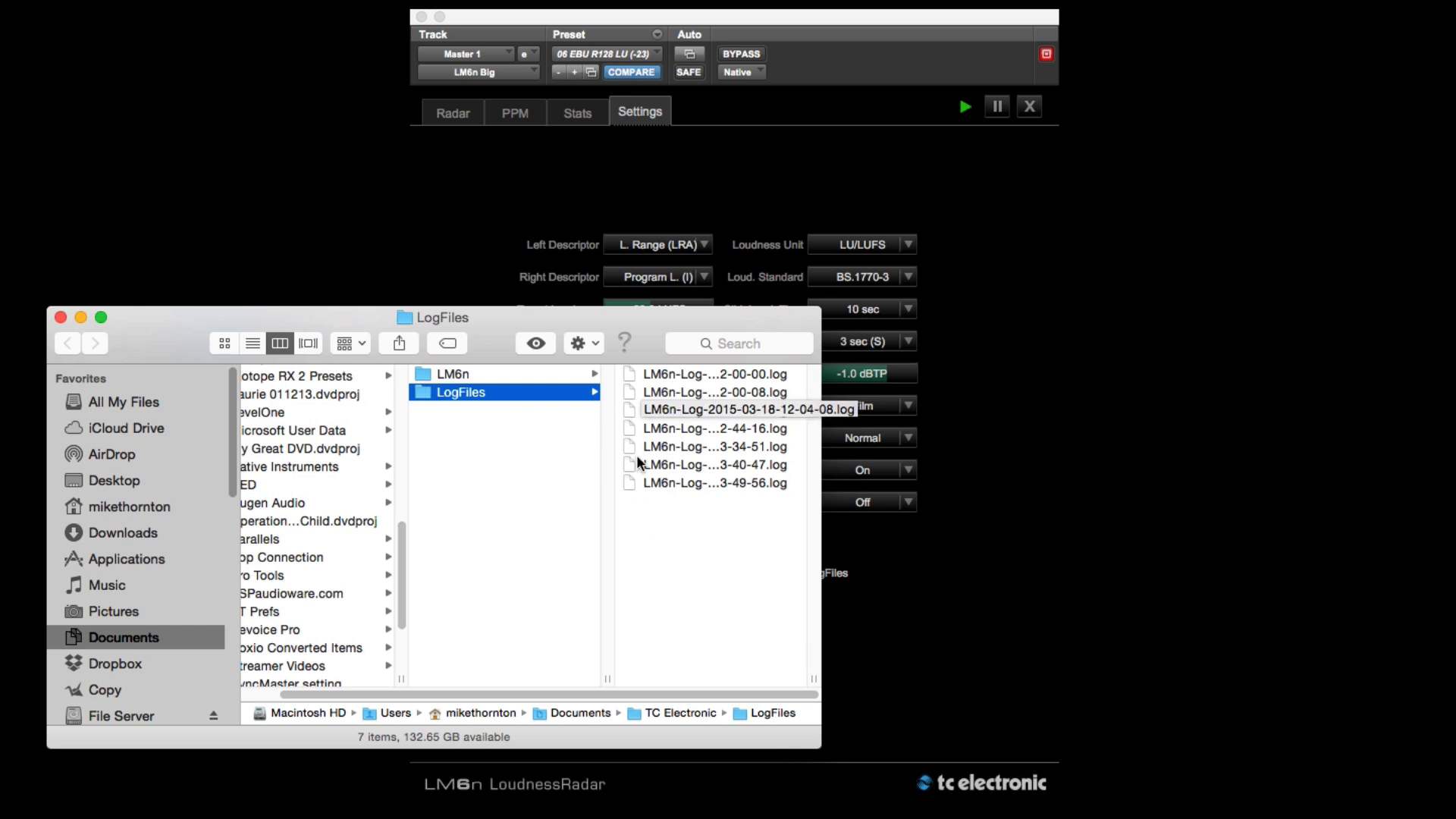
left_click(715, 464)
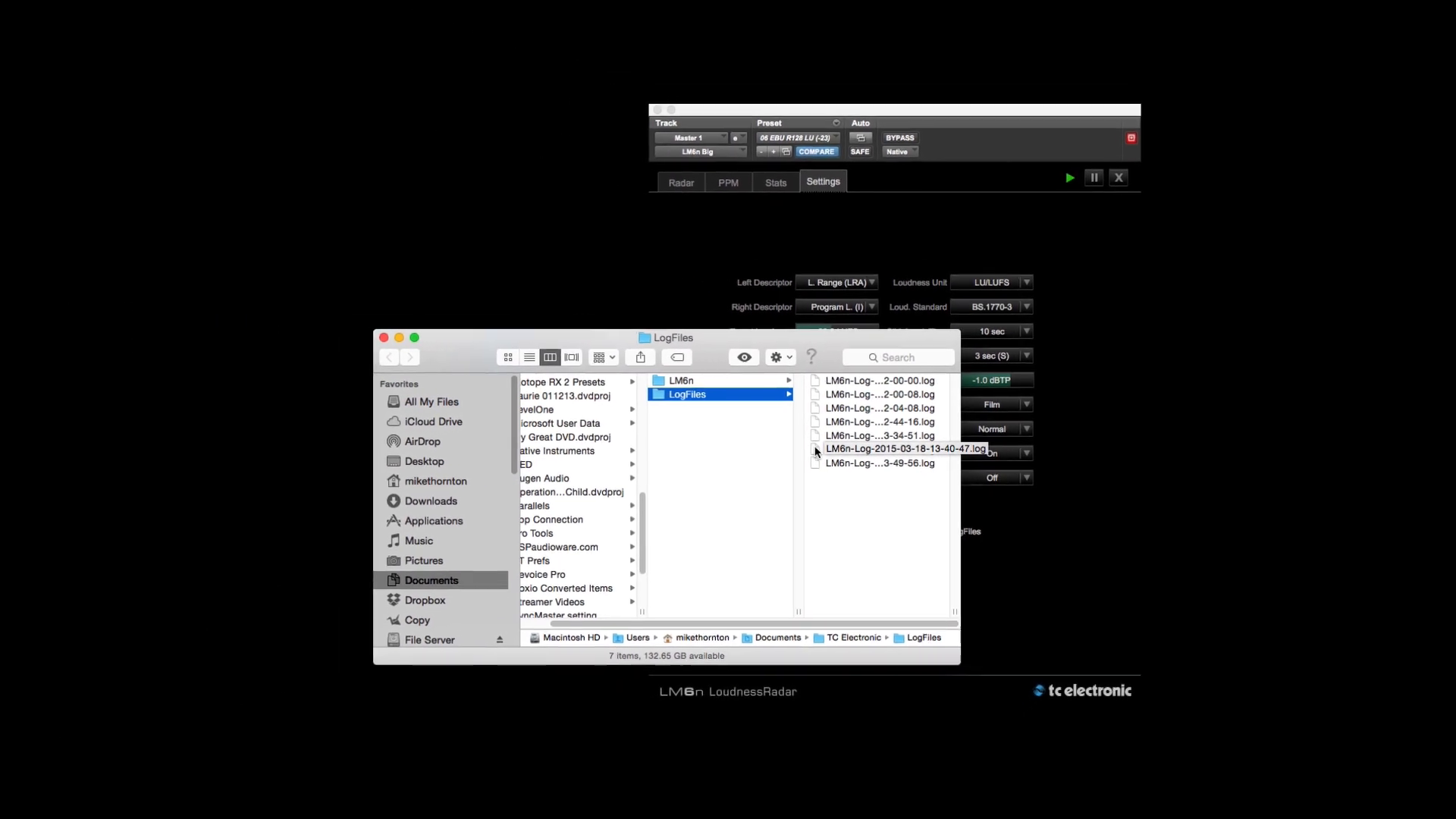
double_click(903, 448)
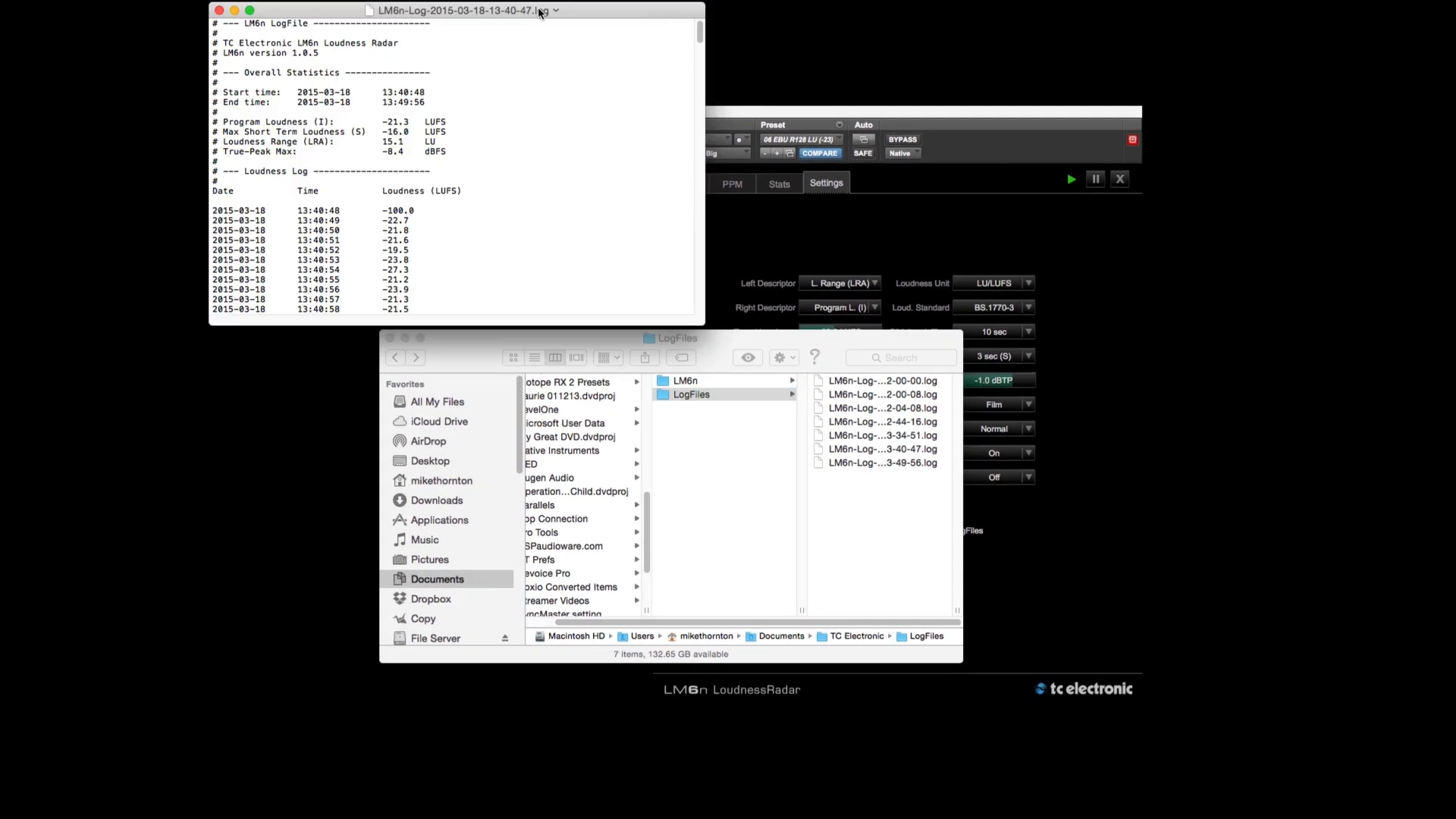